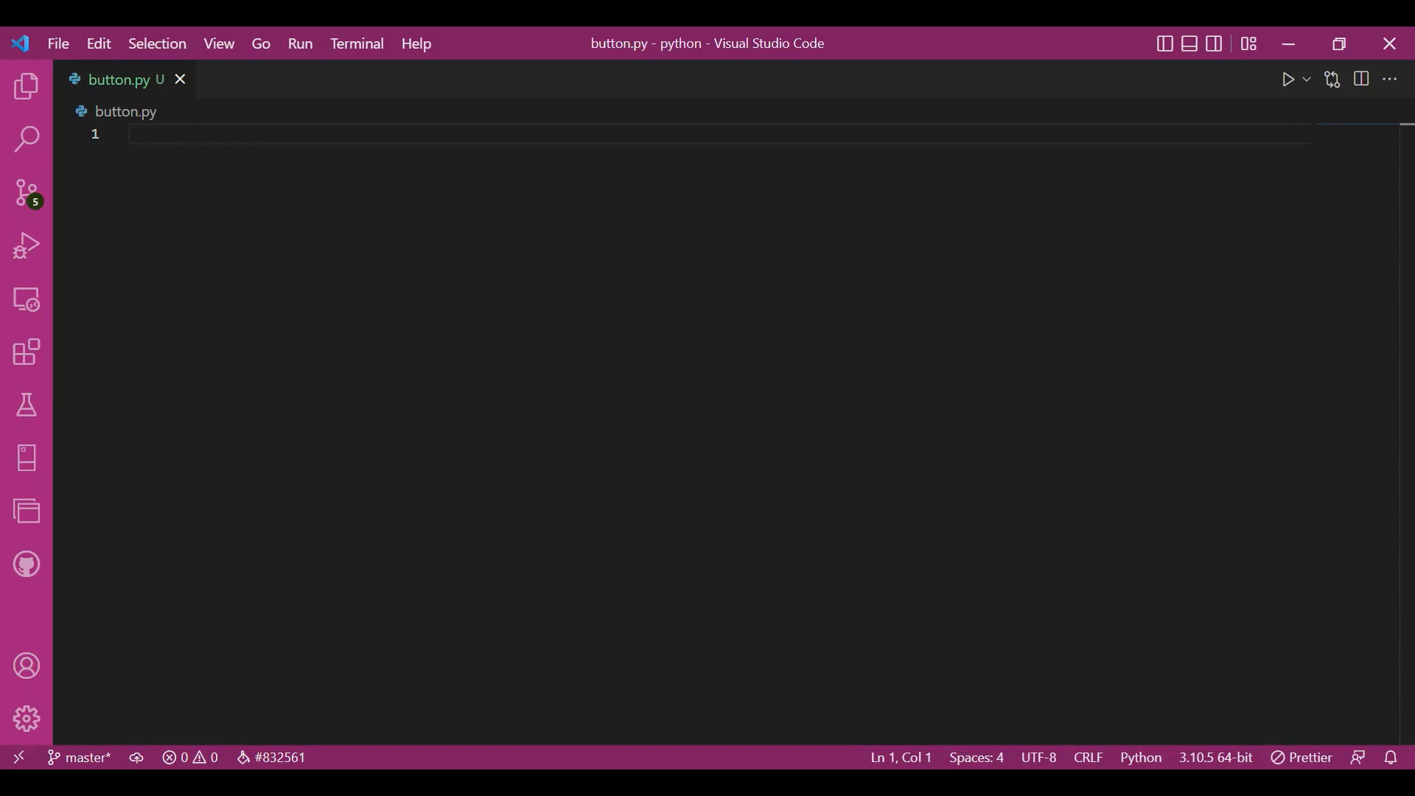
Import and initialise pygame, opening a 500x500 window titled 'pygame button'.
text(imp)
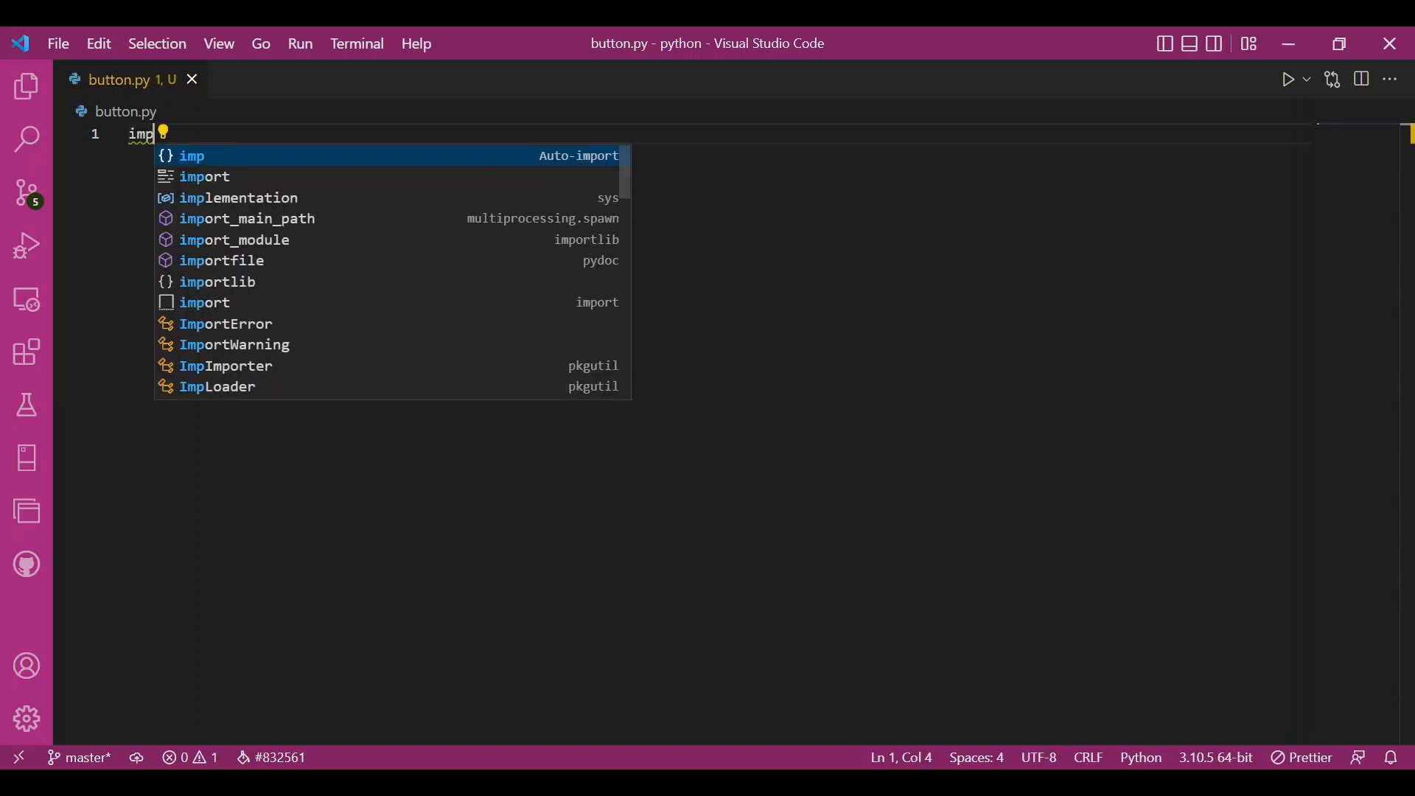
text(ort pygame)
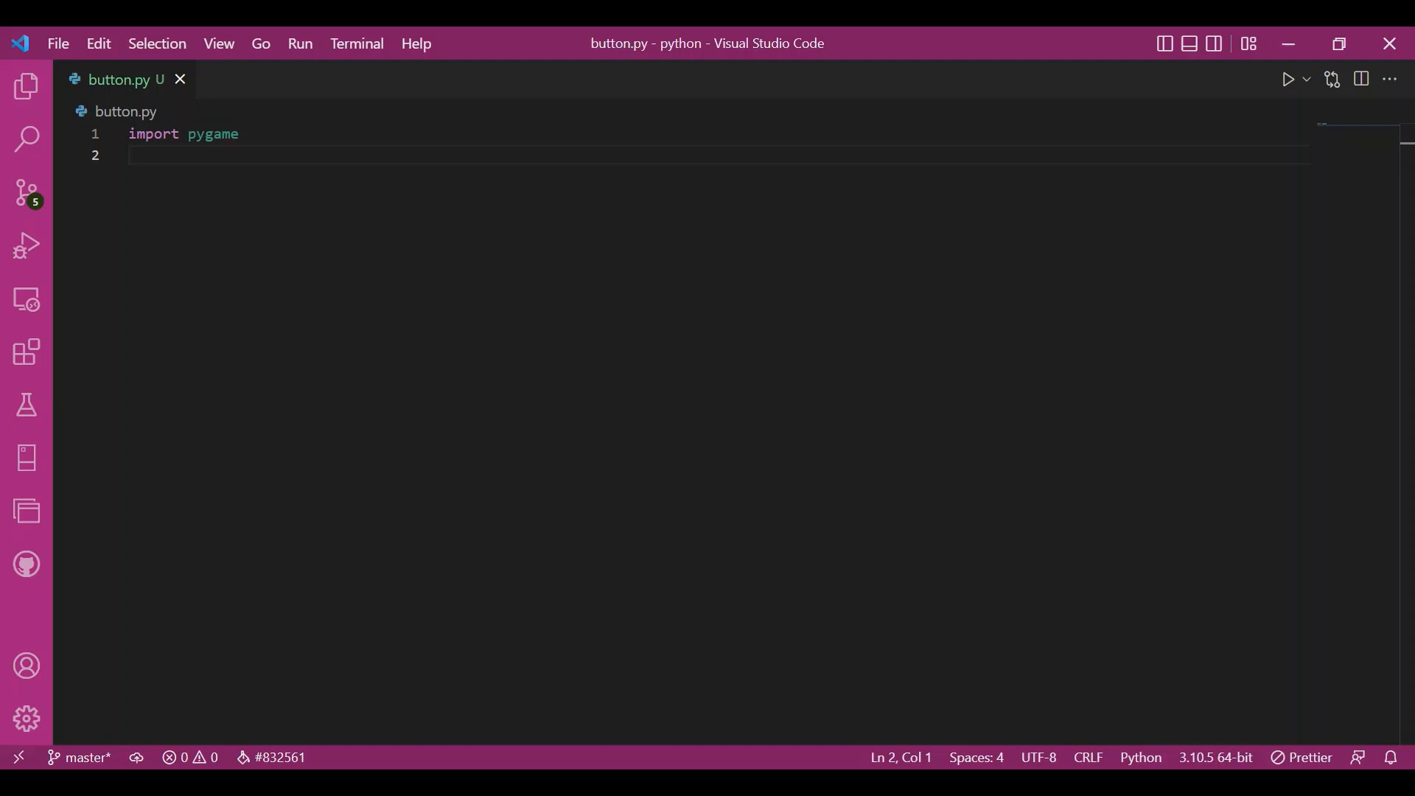
text(pygame.init()
text(screen =)
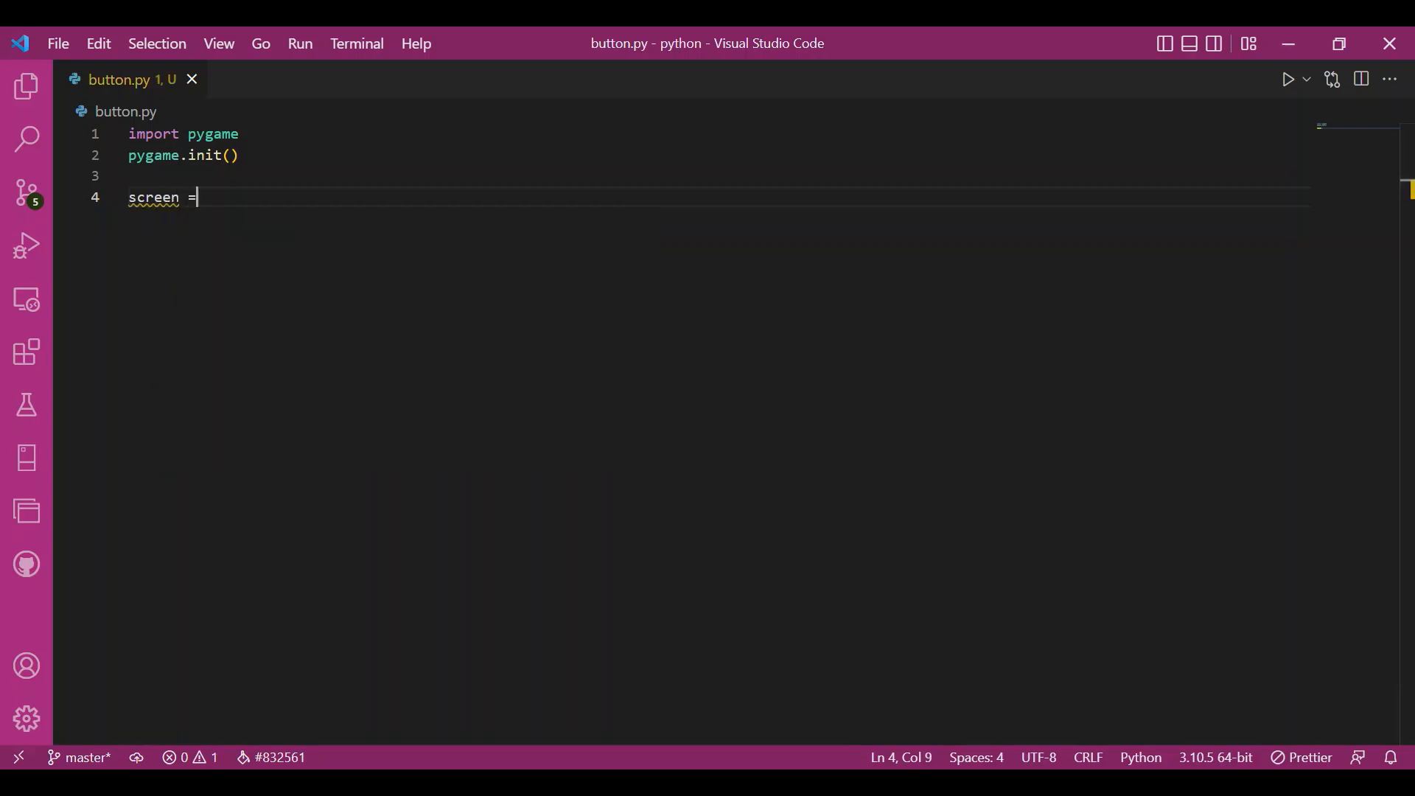
text(pygame.display.set_mode((500,500)
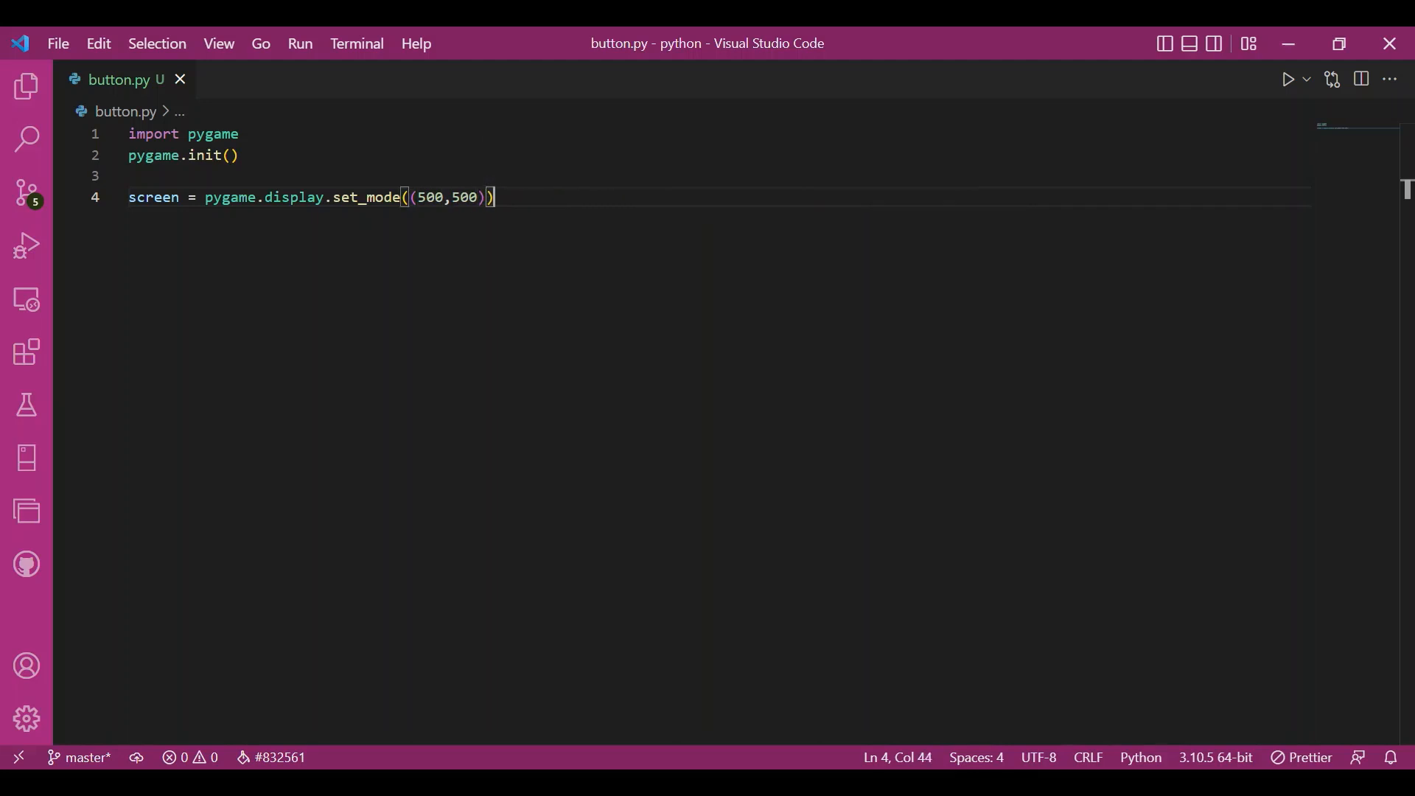
text(pygame.display)
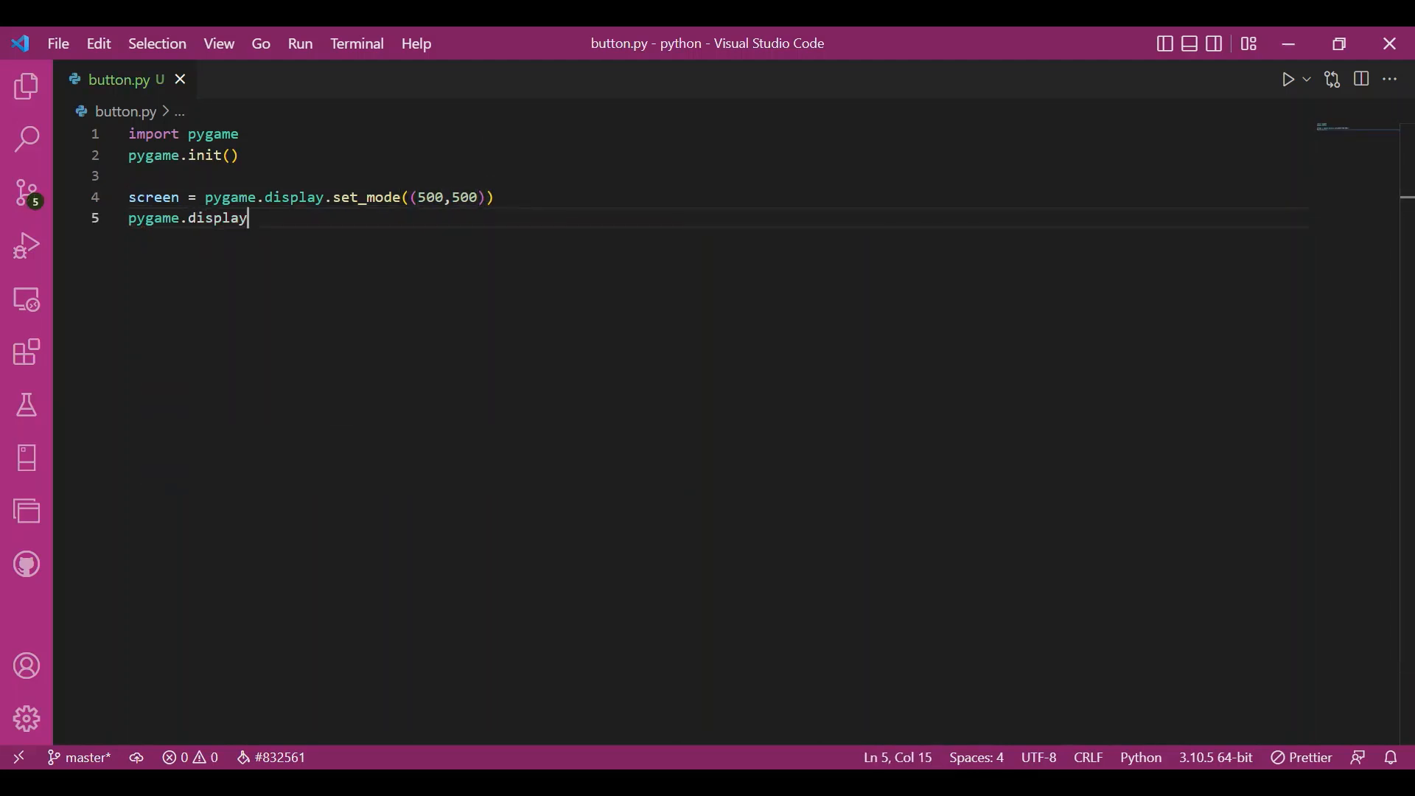
text(.set_caption())
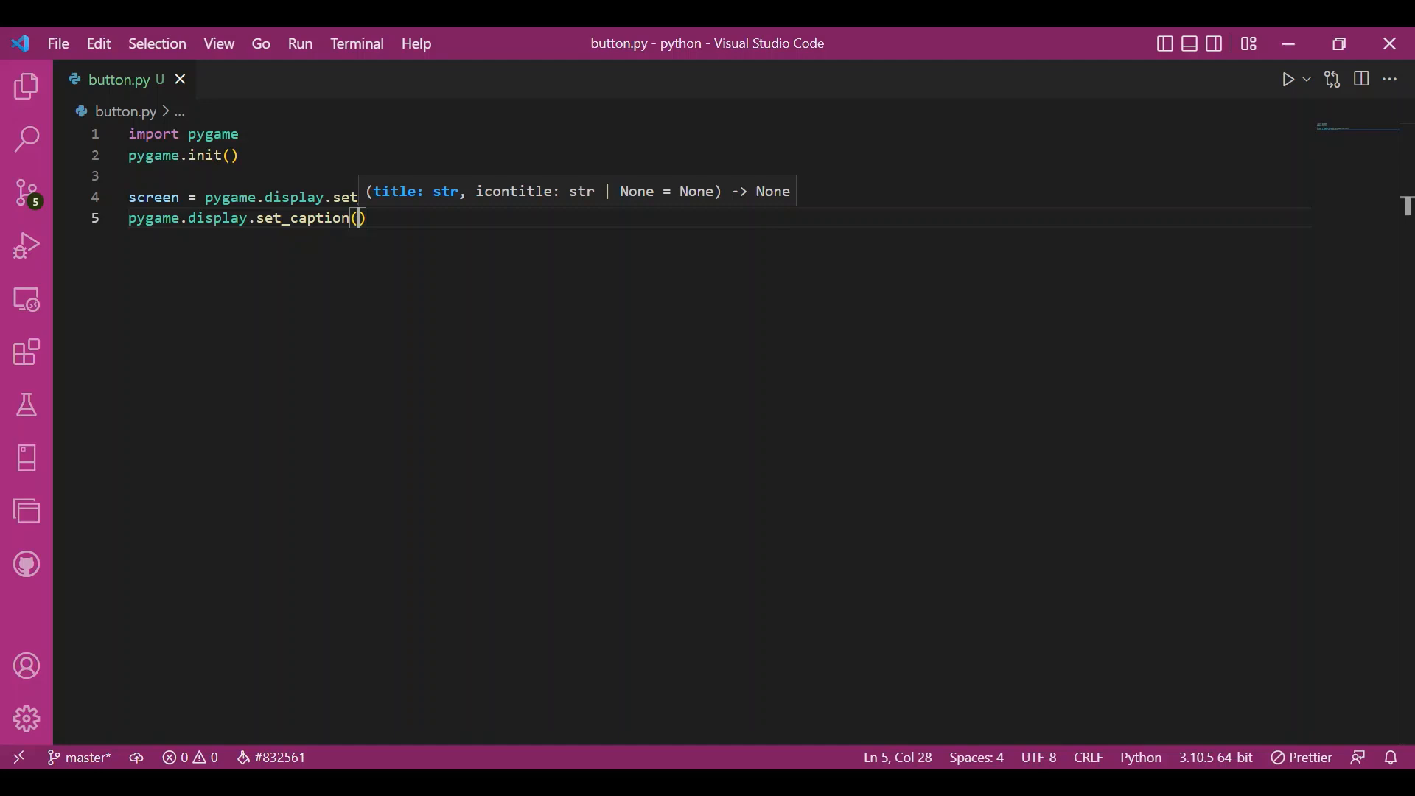
text('pygame ')
text(while)
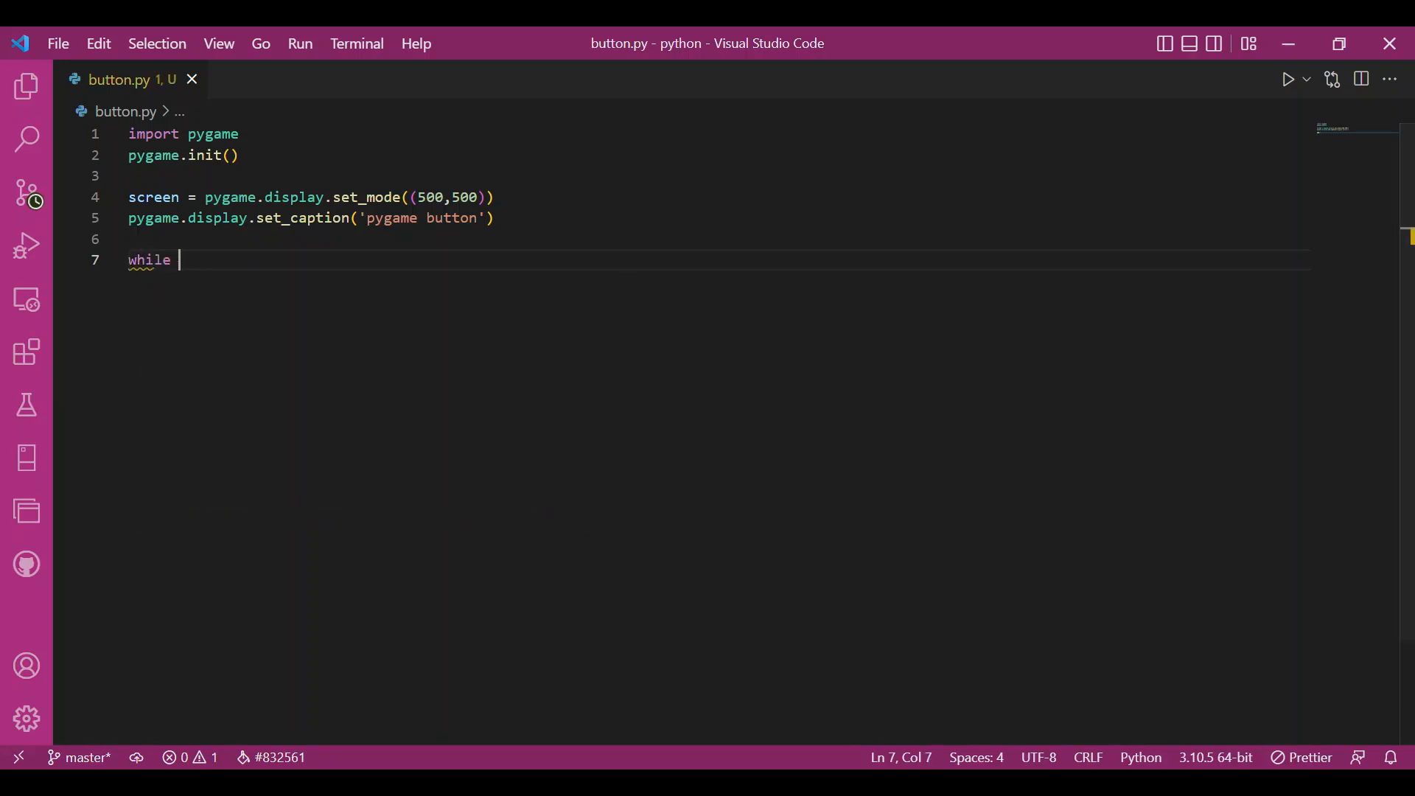
Add a while True event loop that calls pygame.quit() on QUIT events.
text(True)
text(for events in pygame.event.get()
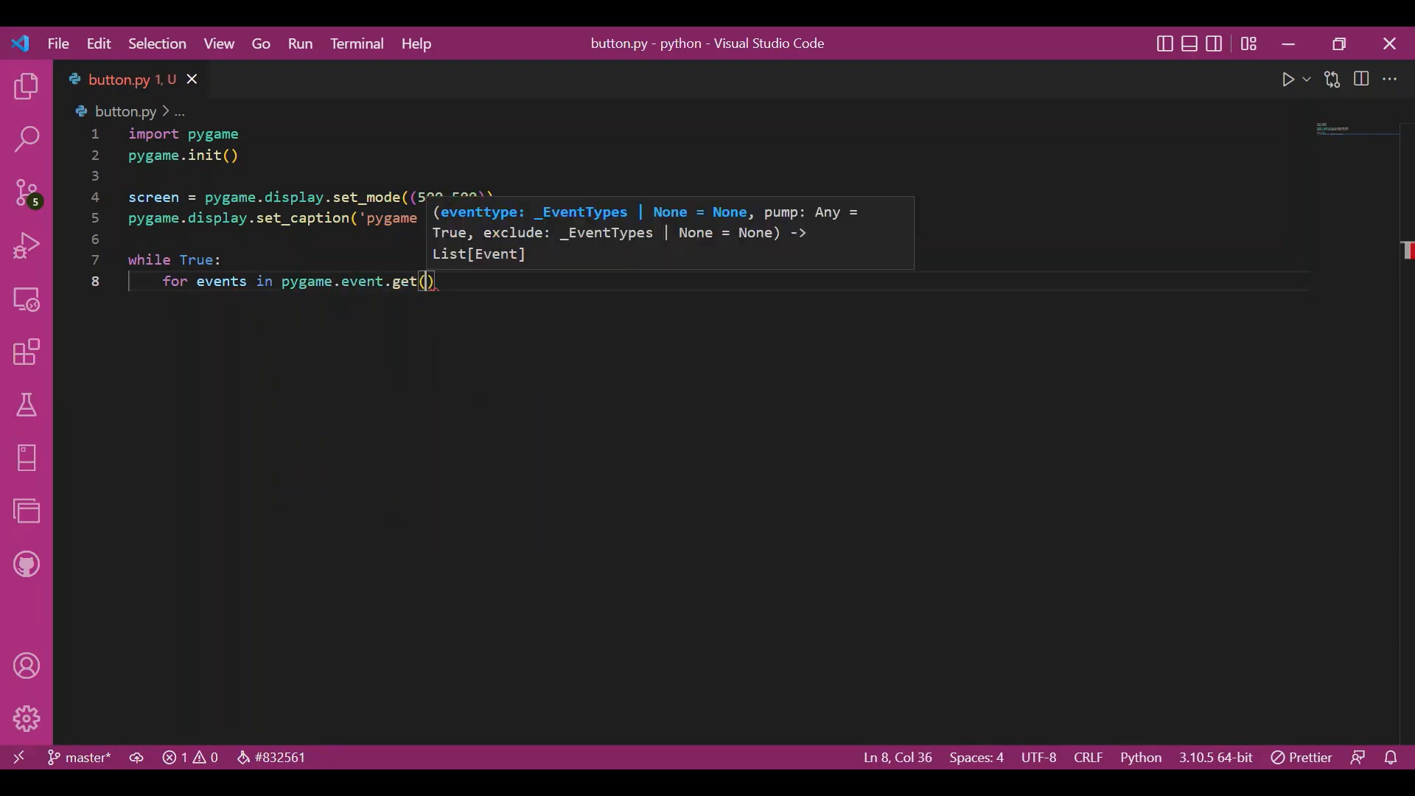
text(:)
text(if events.)
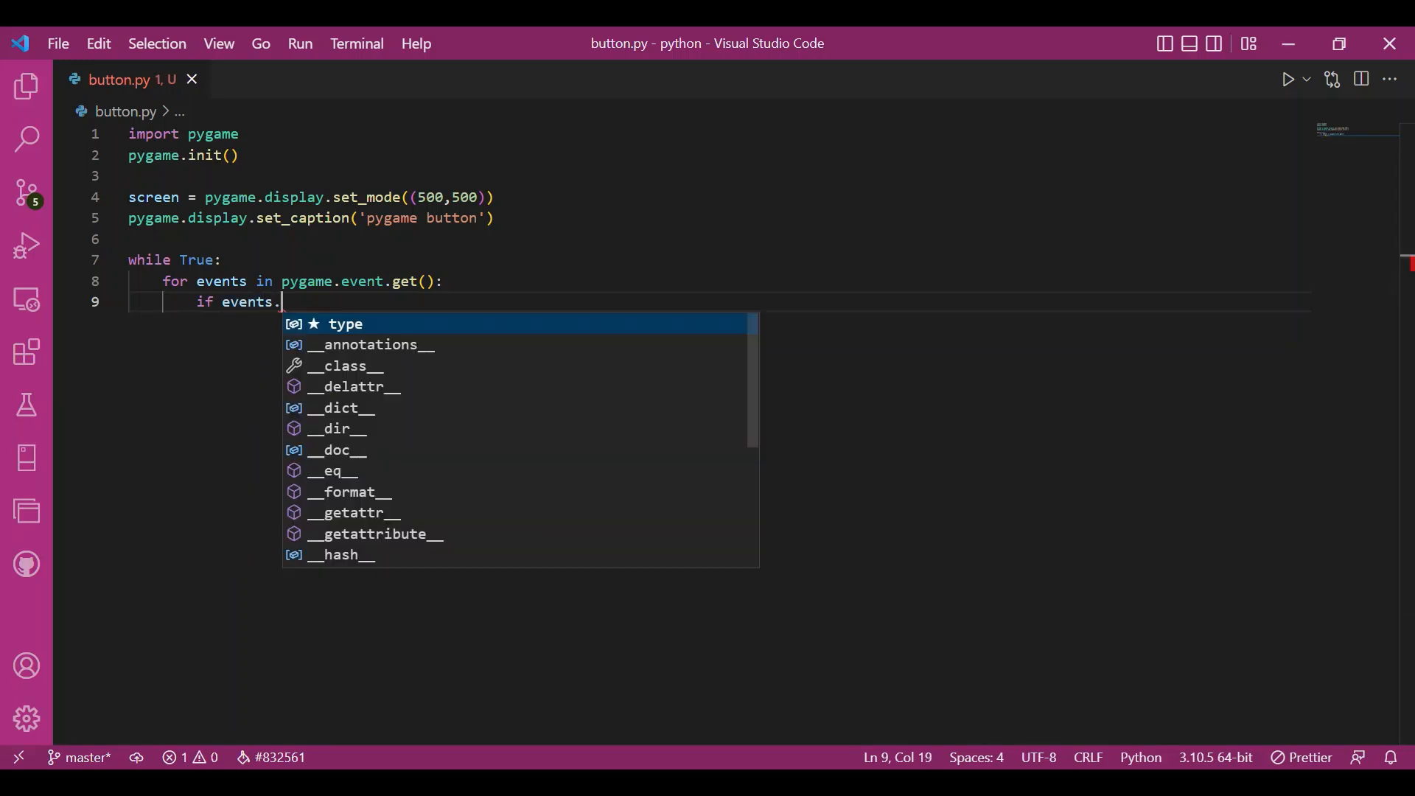
text(type == pygame.QUIT:)
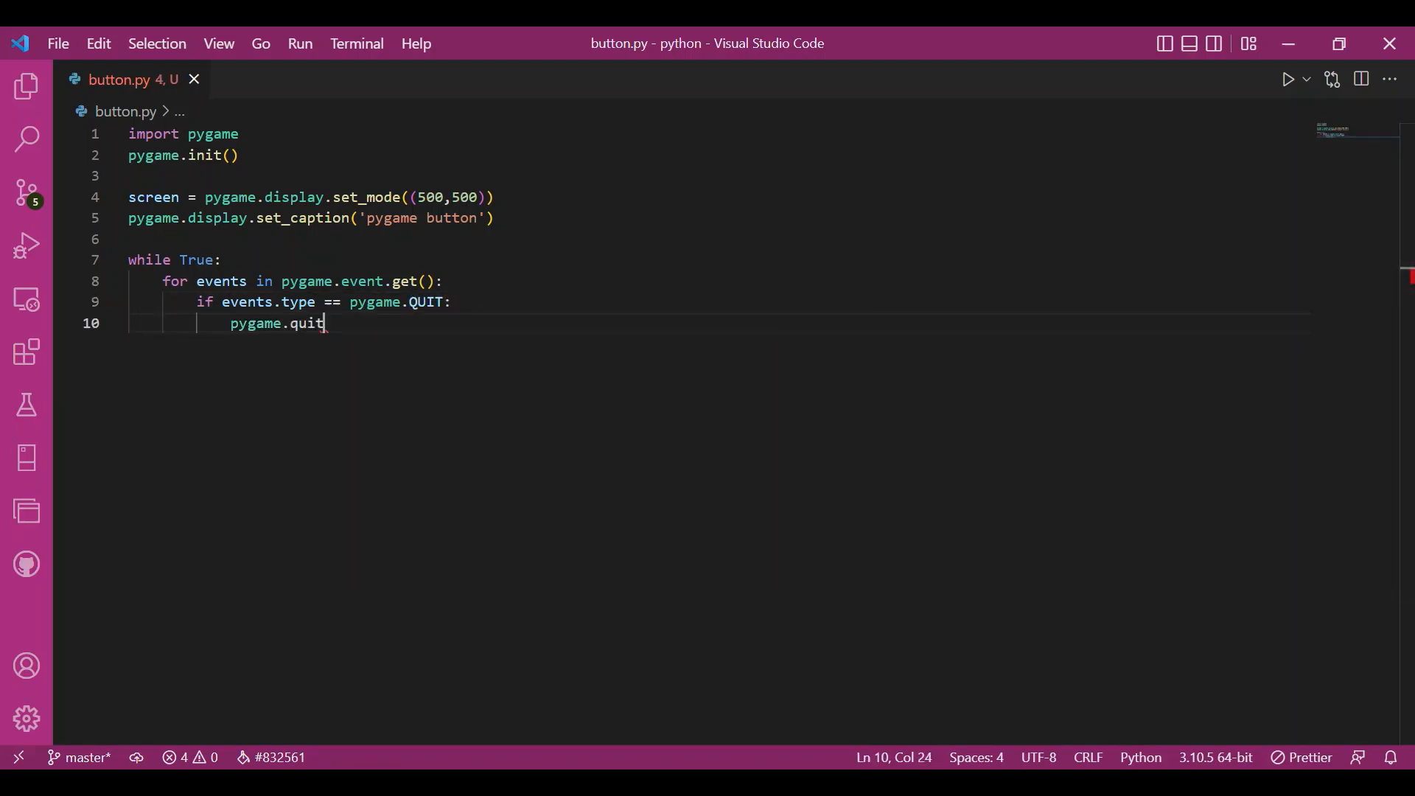
text(())
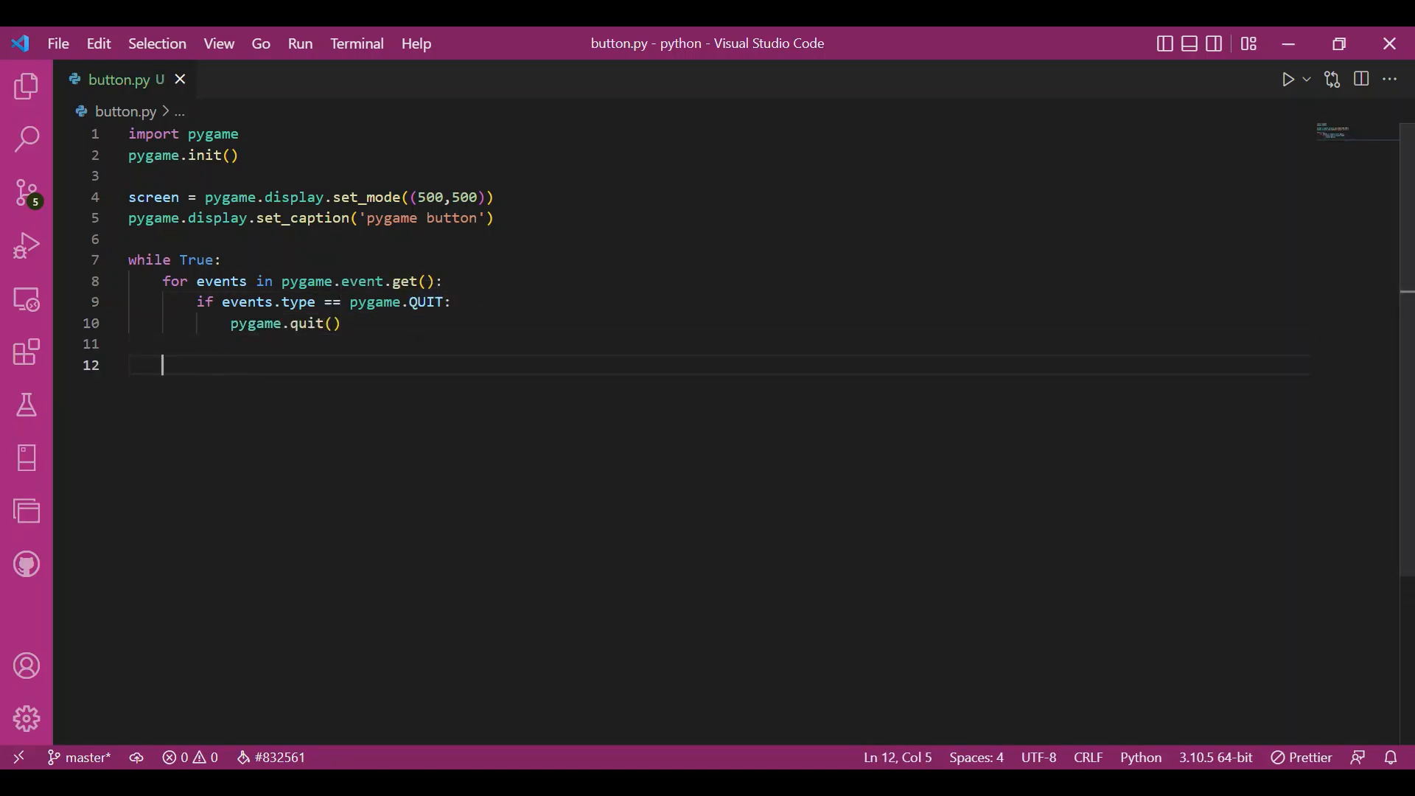
Refresh the display each loop and define a bold 40-point Georgia font.
text(pygame.display.update()
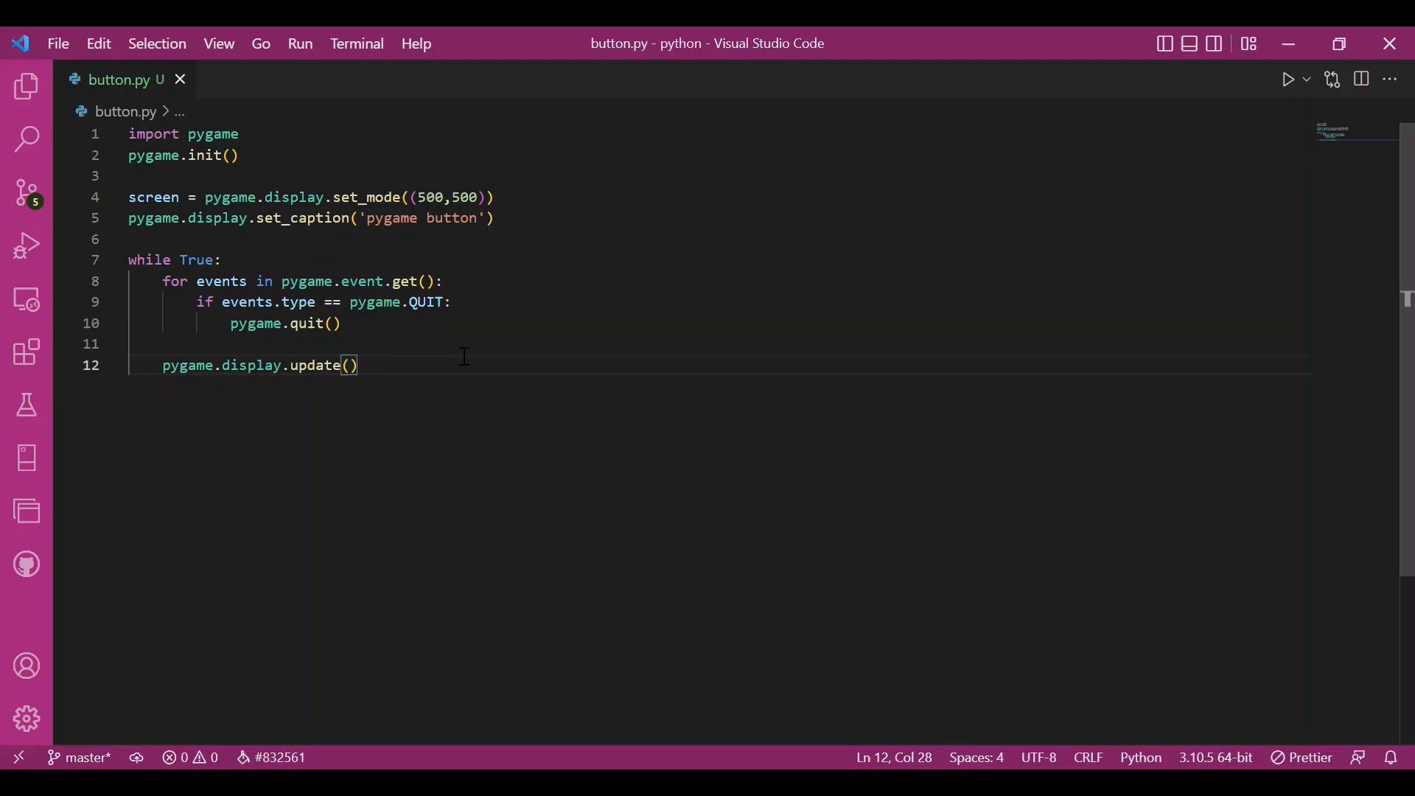
key(Enter)
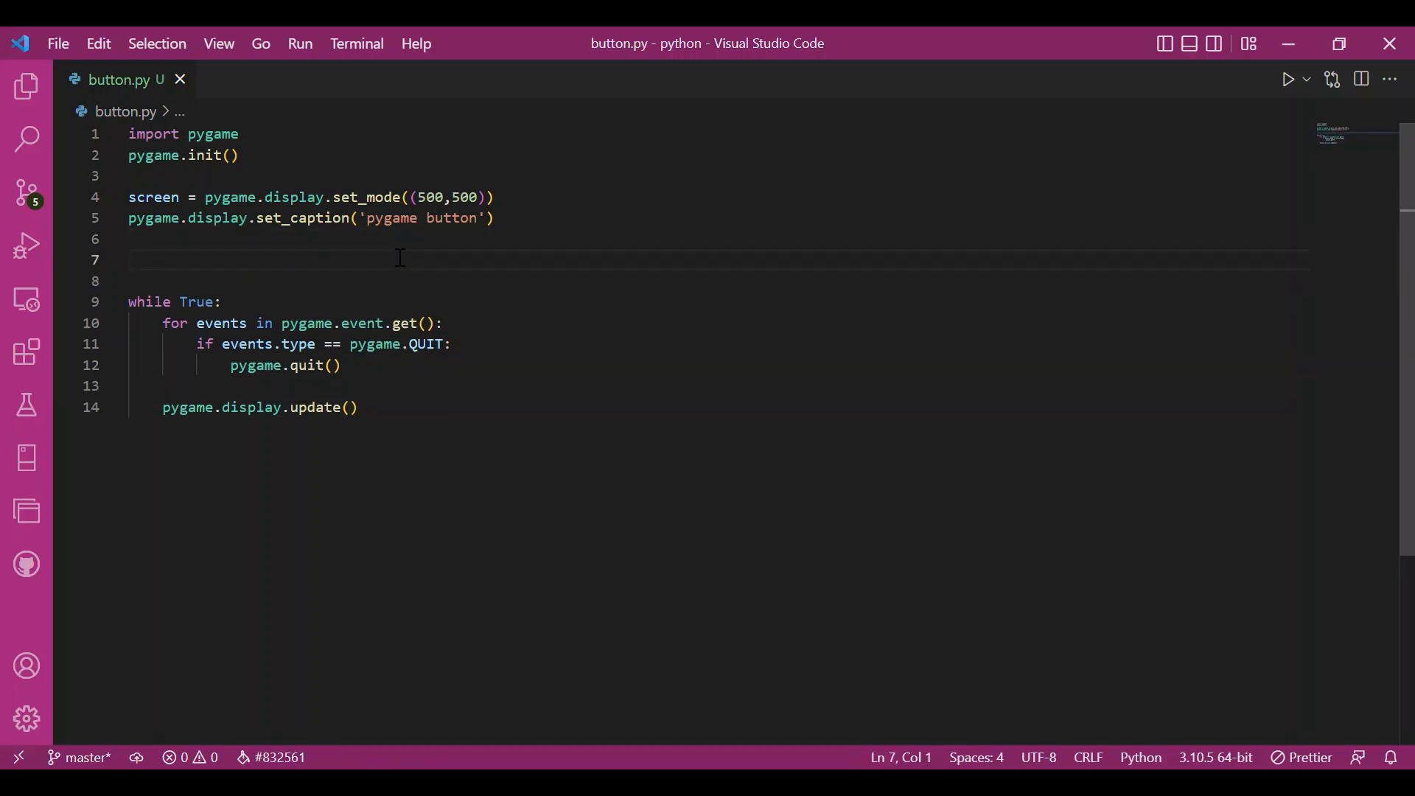
text(font = p)
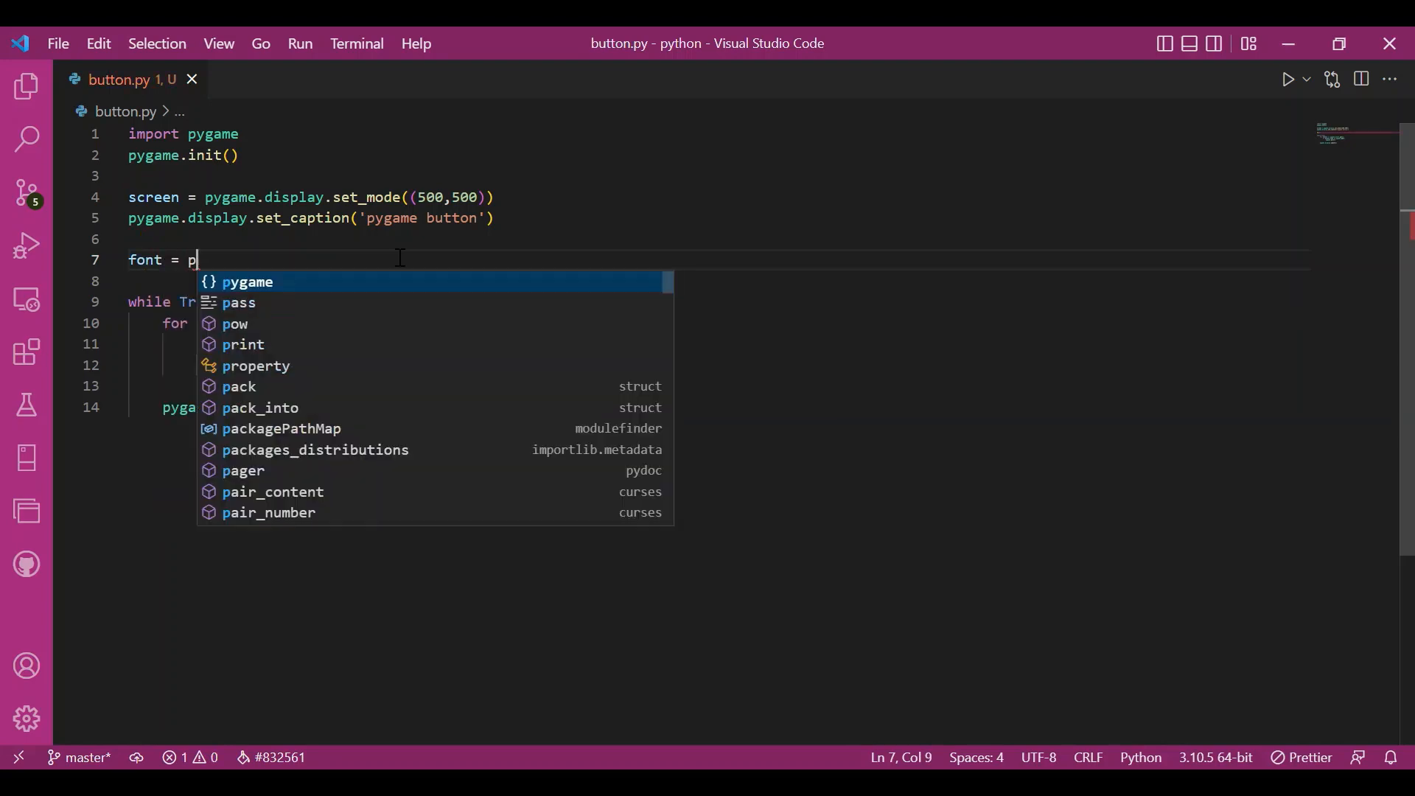
text(ygame.font.SysFont('G)
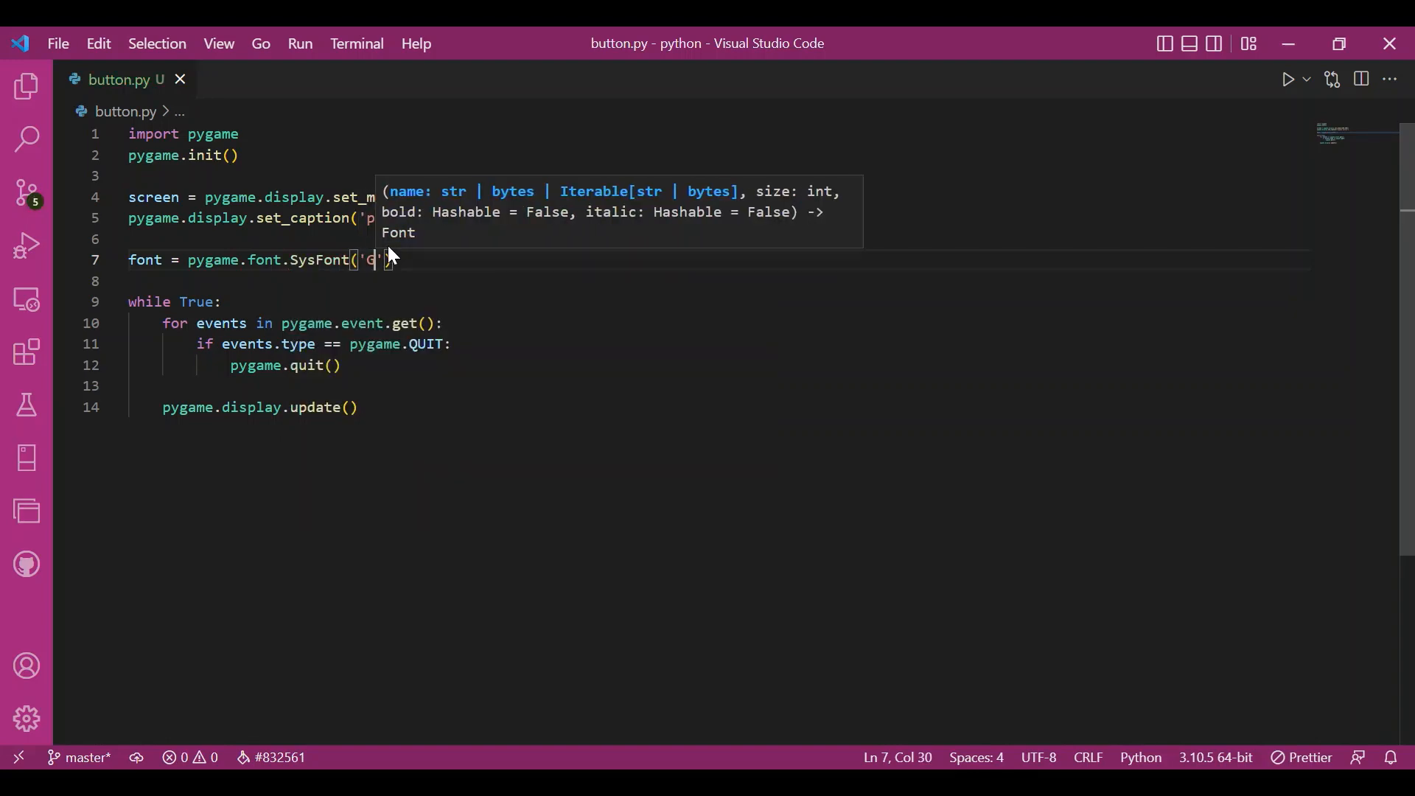
text(eorgia)
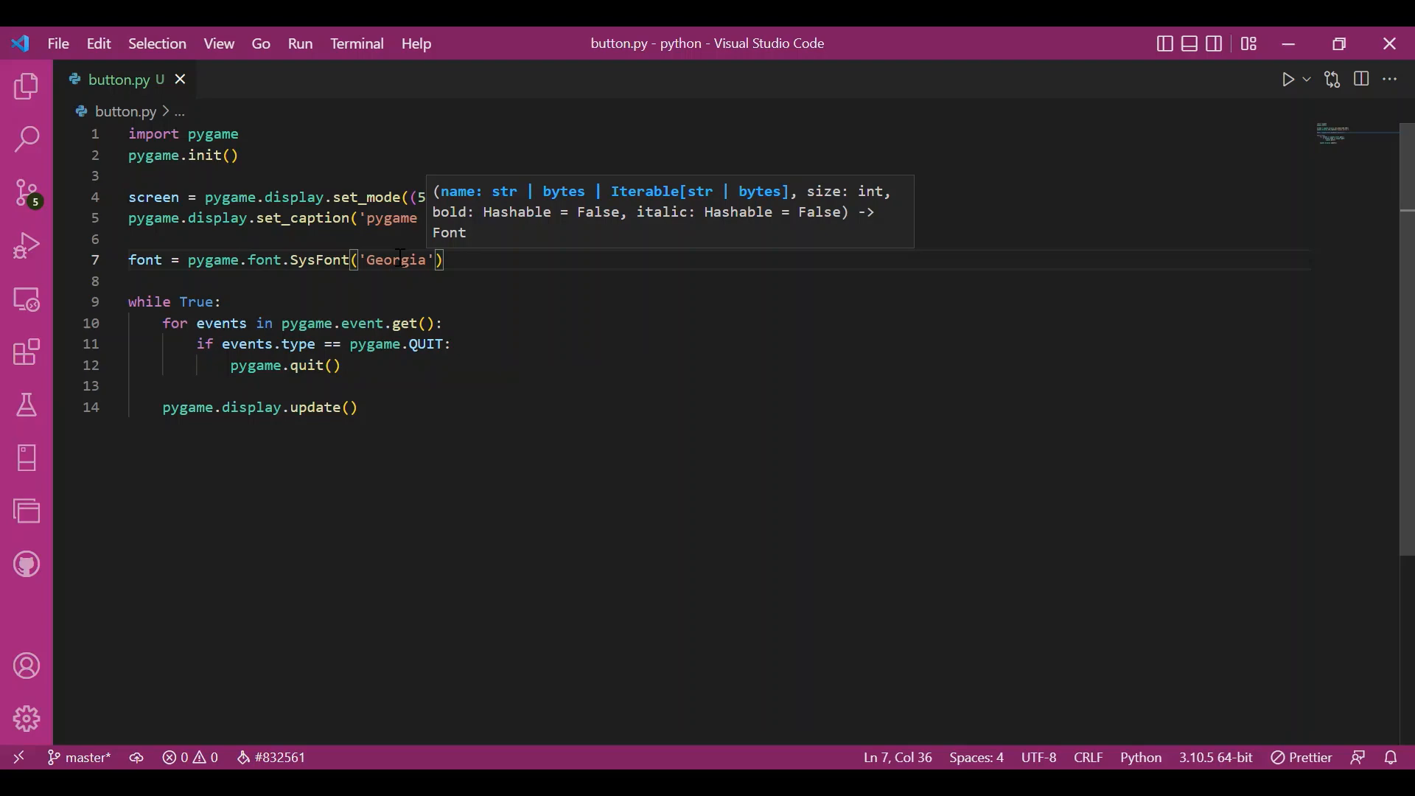
text(,40,)
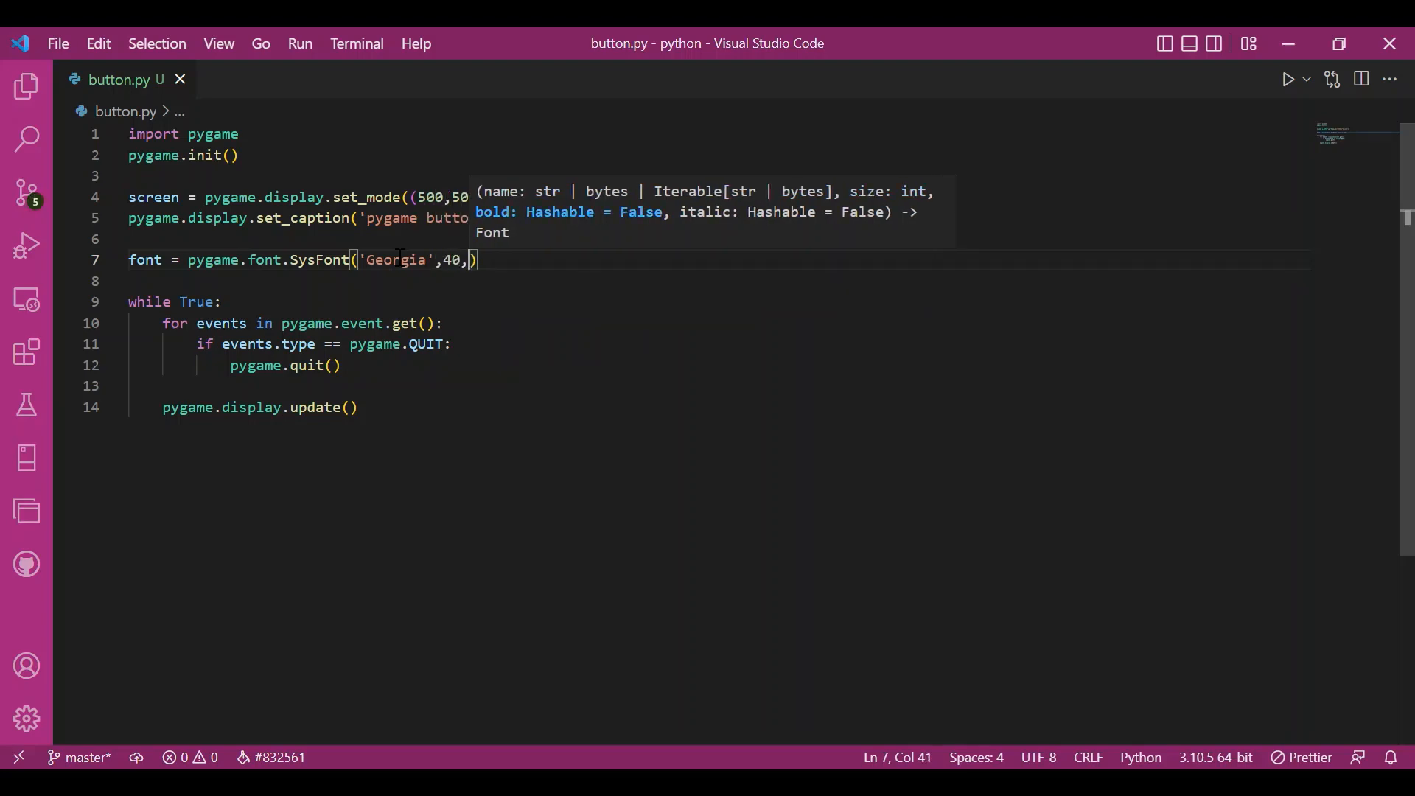
text(bold=True)
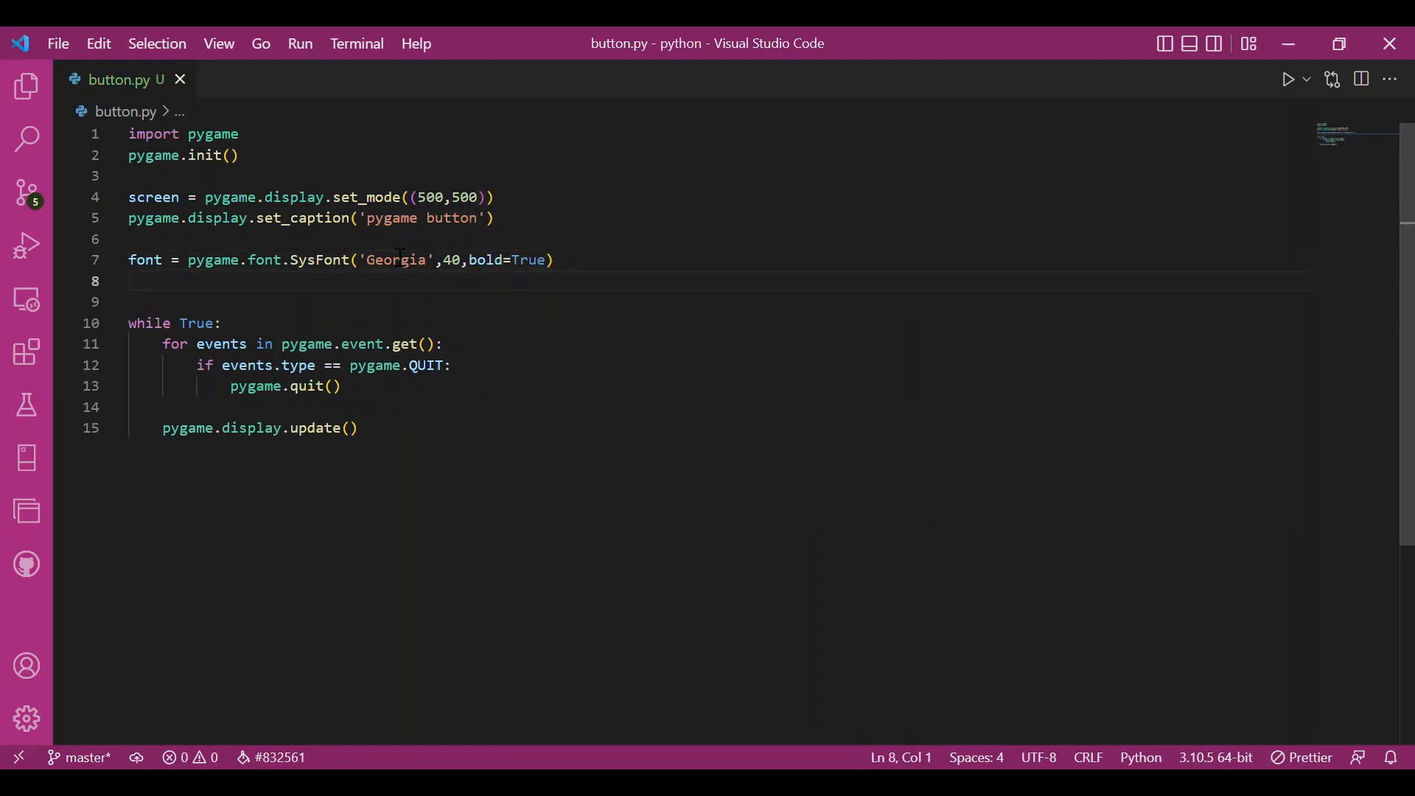
Render the word 'Quit' as an antialiased white text surface named surf.
text(surf = font.render)
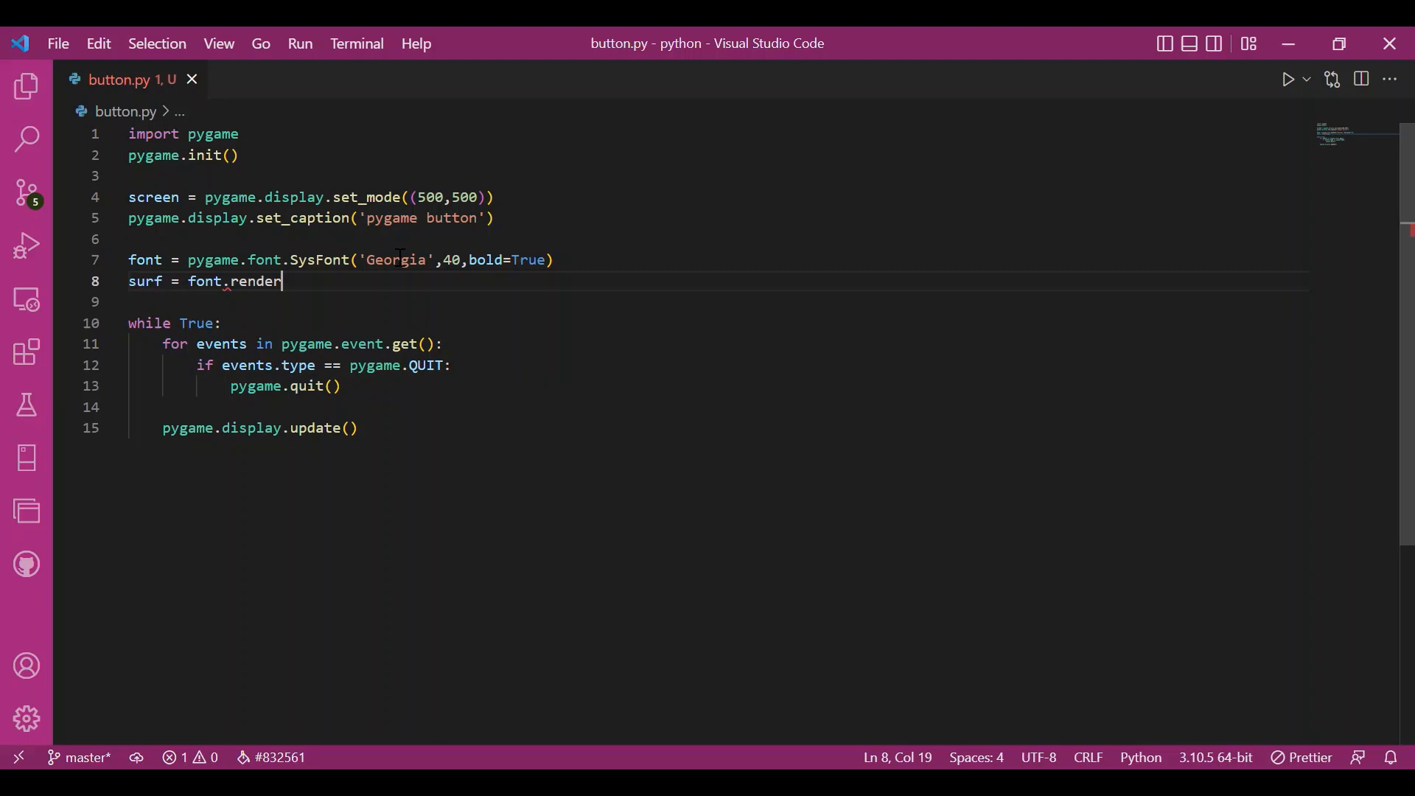
text(())
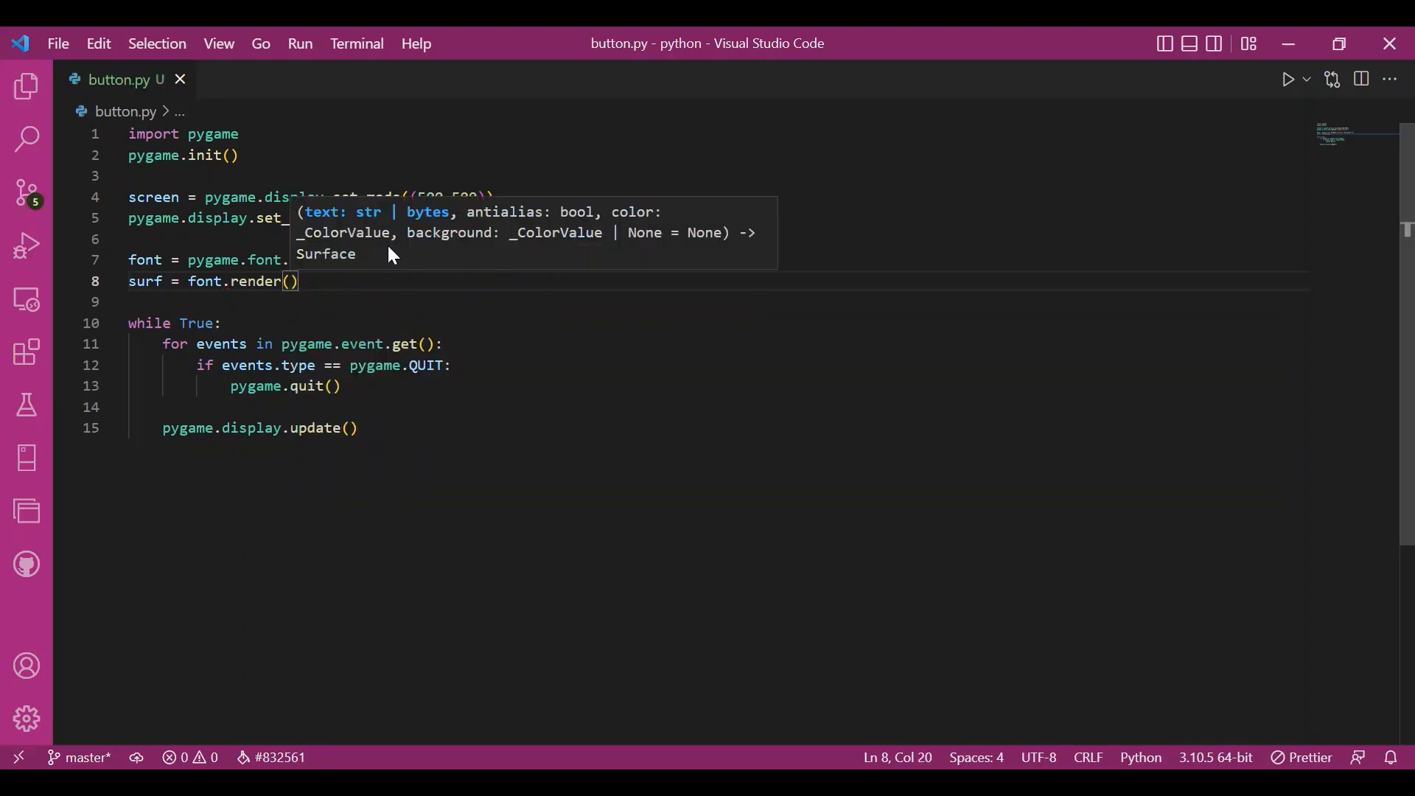
text('Qui')
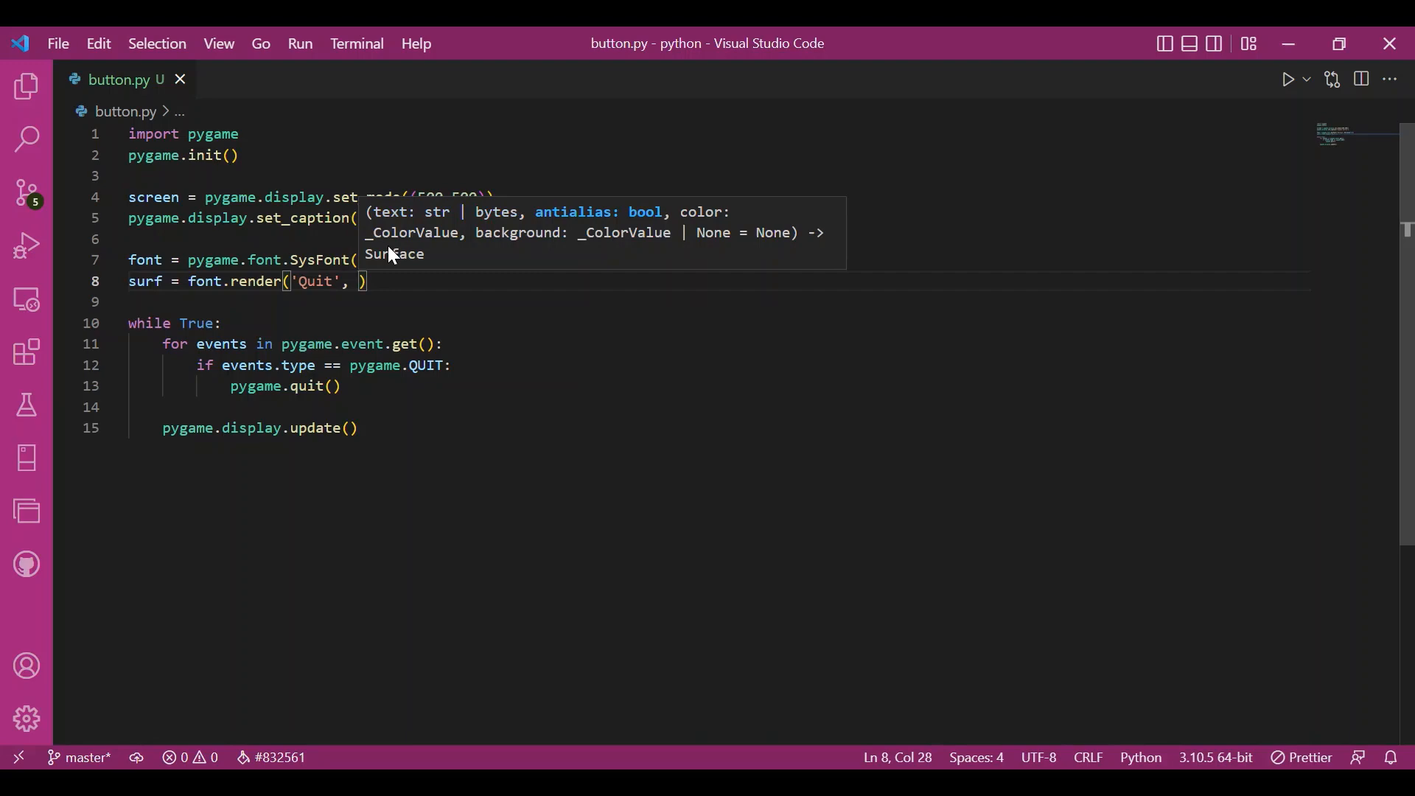
text(True,)
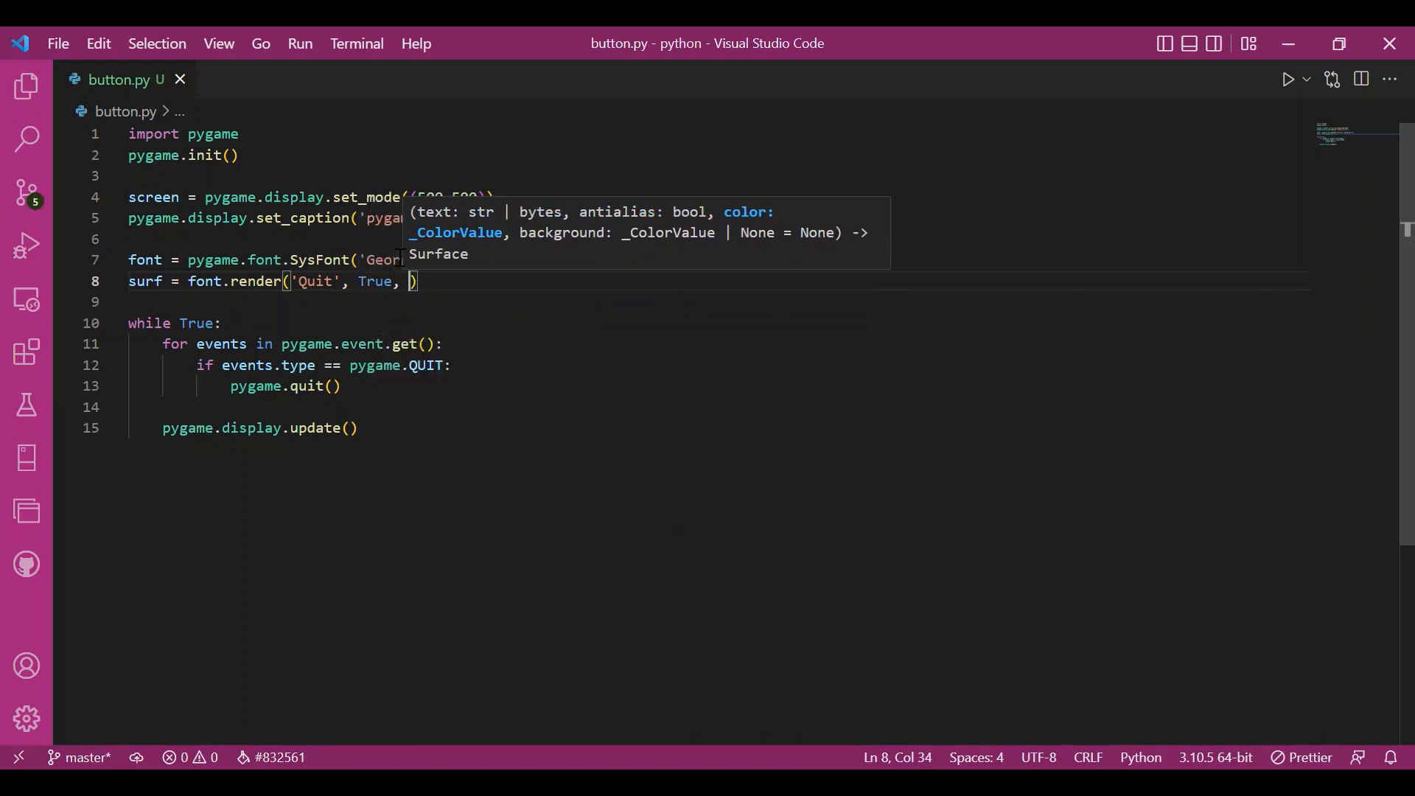
text('h)
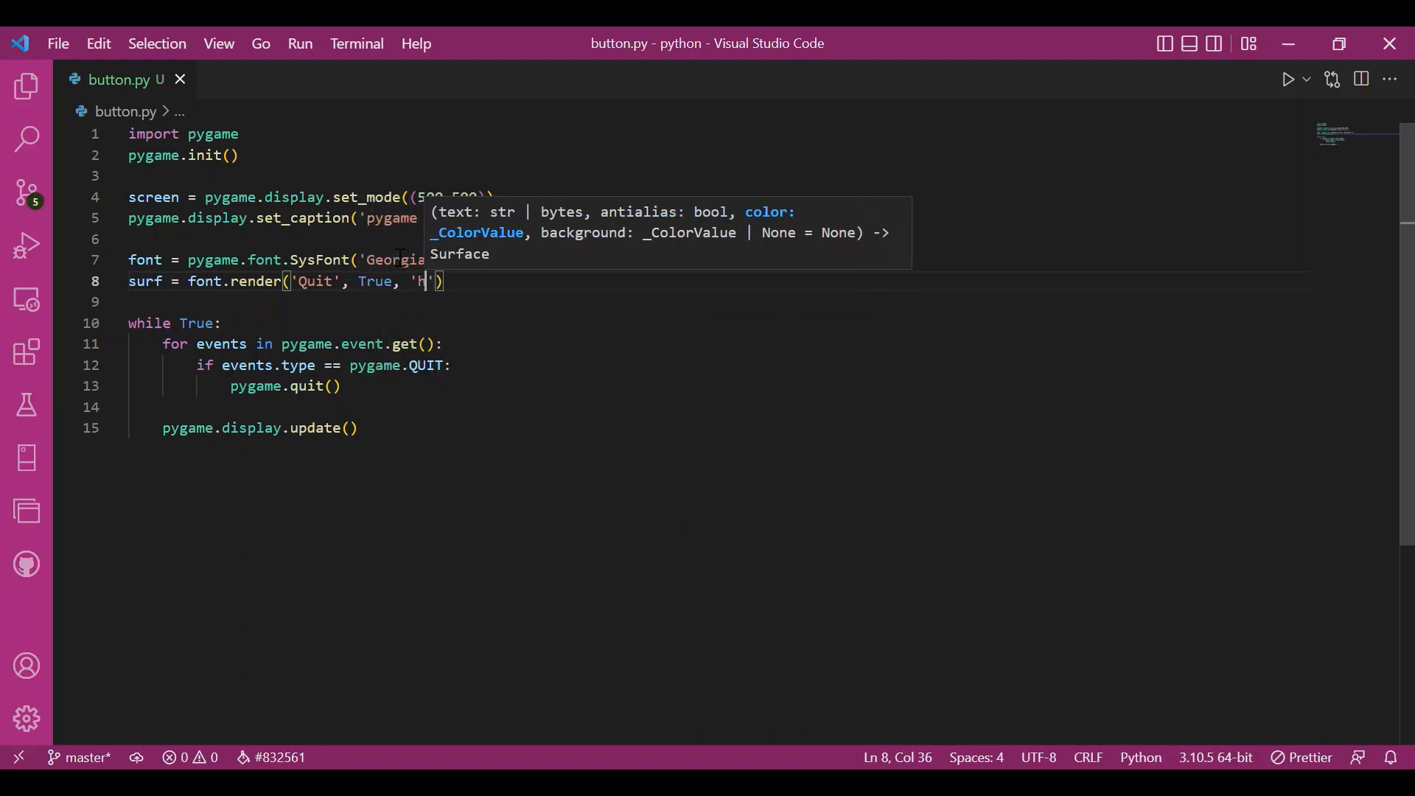
text(white)
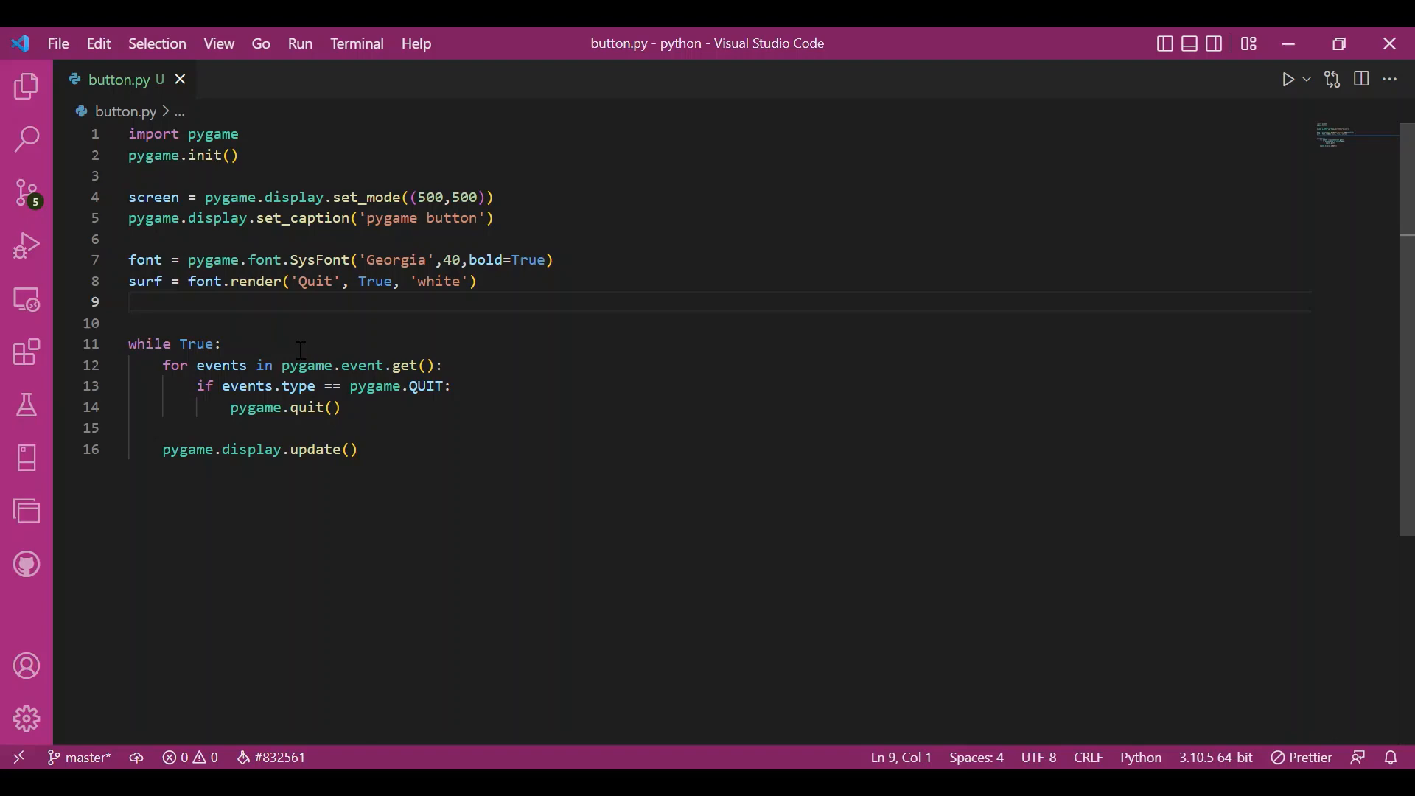
Define button = pygame.Rect(200,200,110,60).
text(butto)
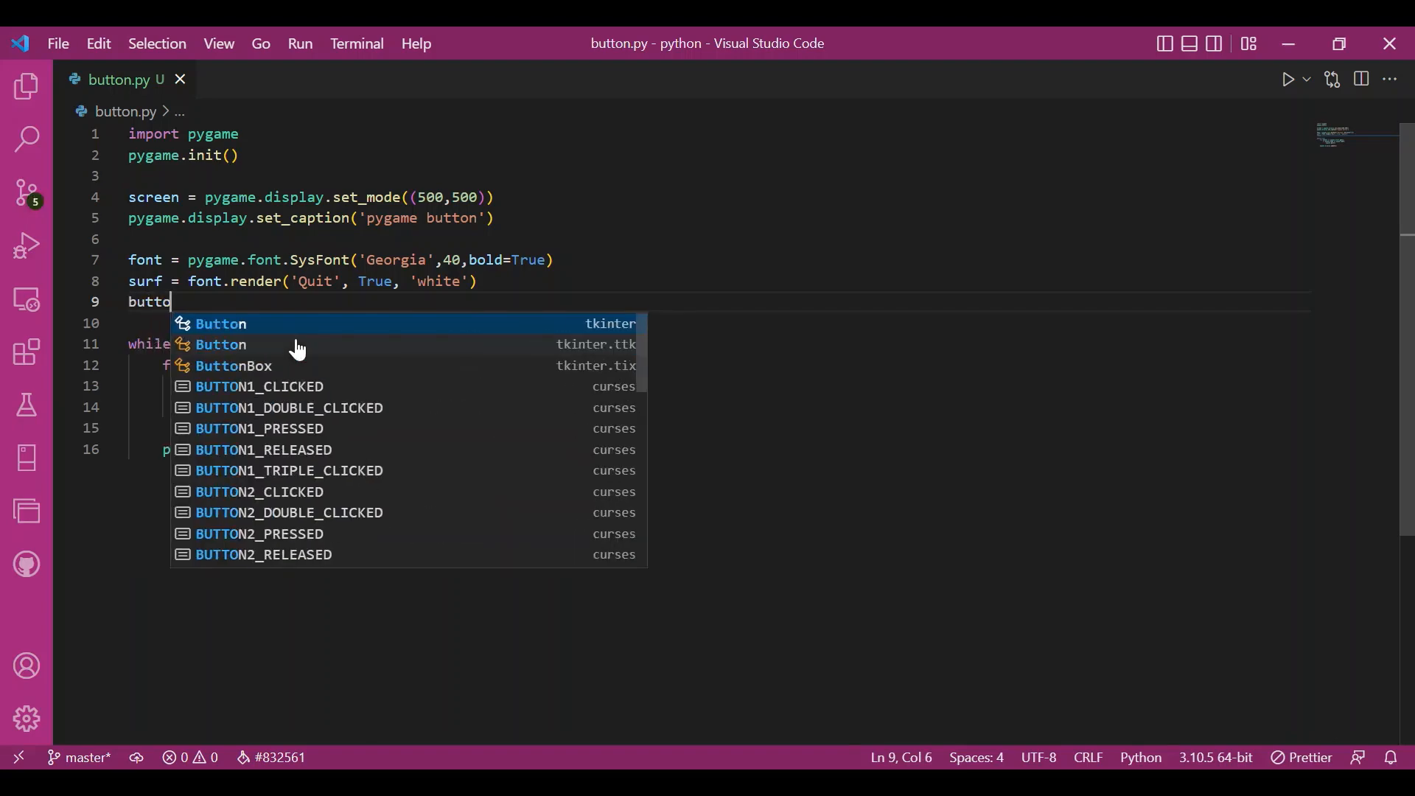
key(Escape)
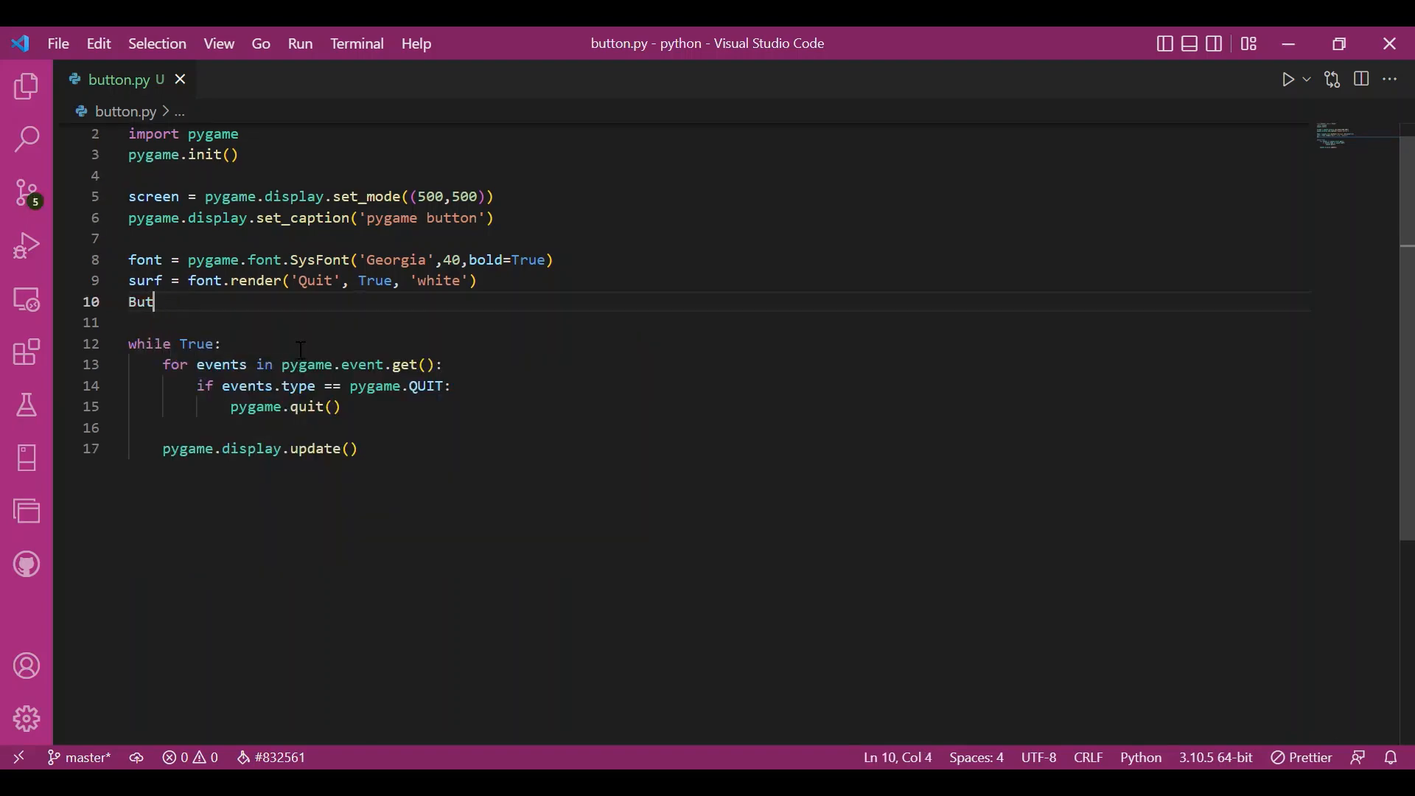
text(ton)
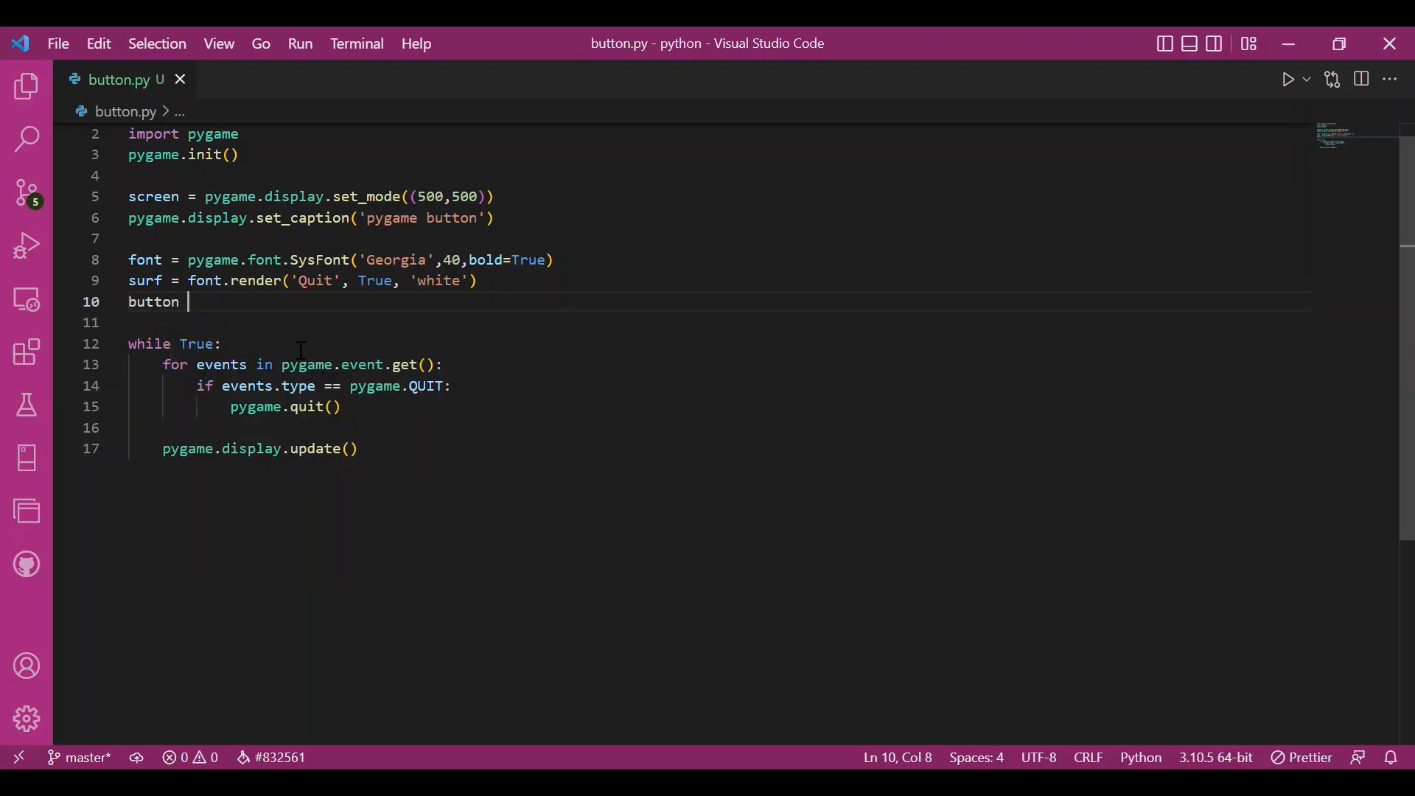
text(= pygame.Rect()
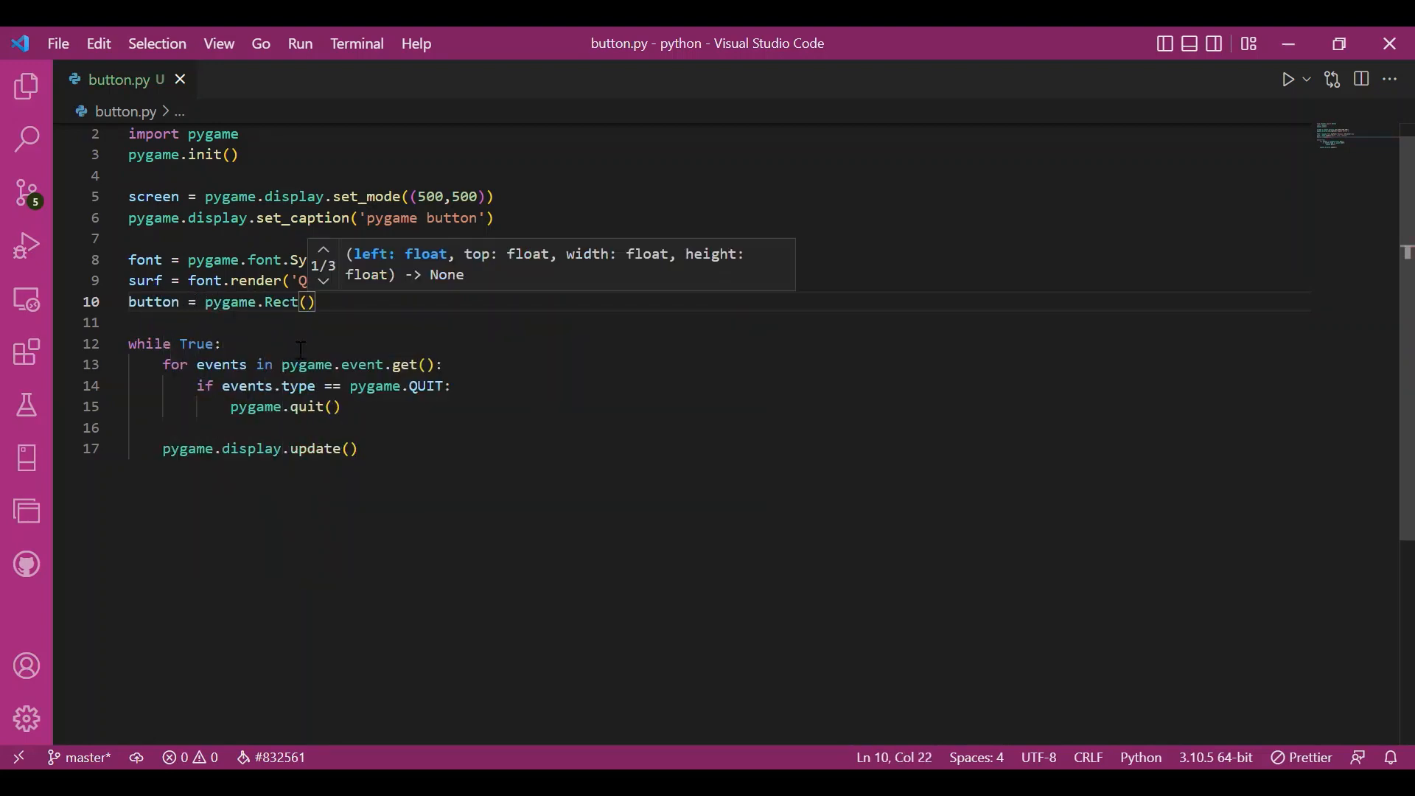
text(200,200,)
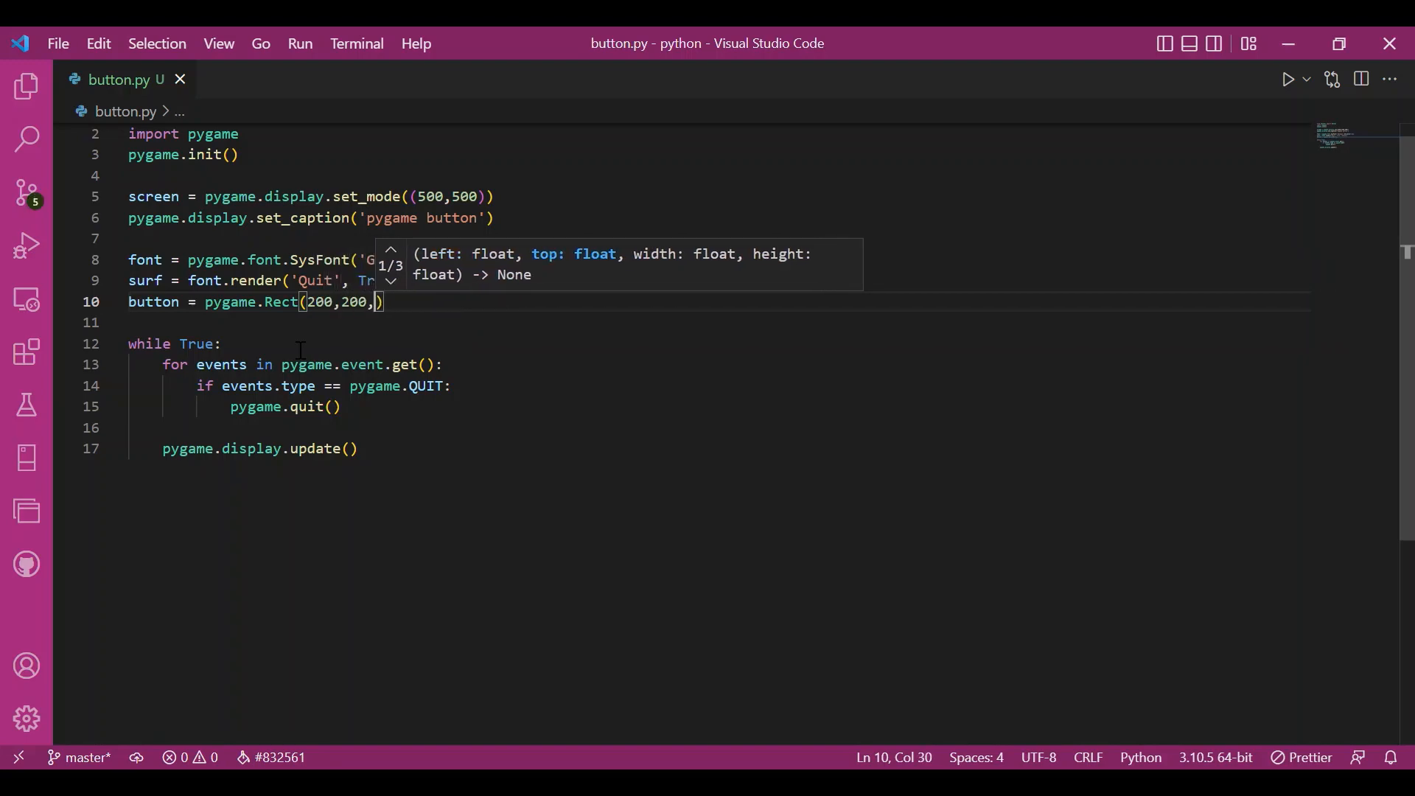
text(110,)
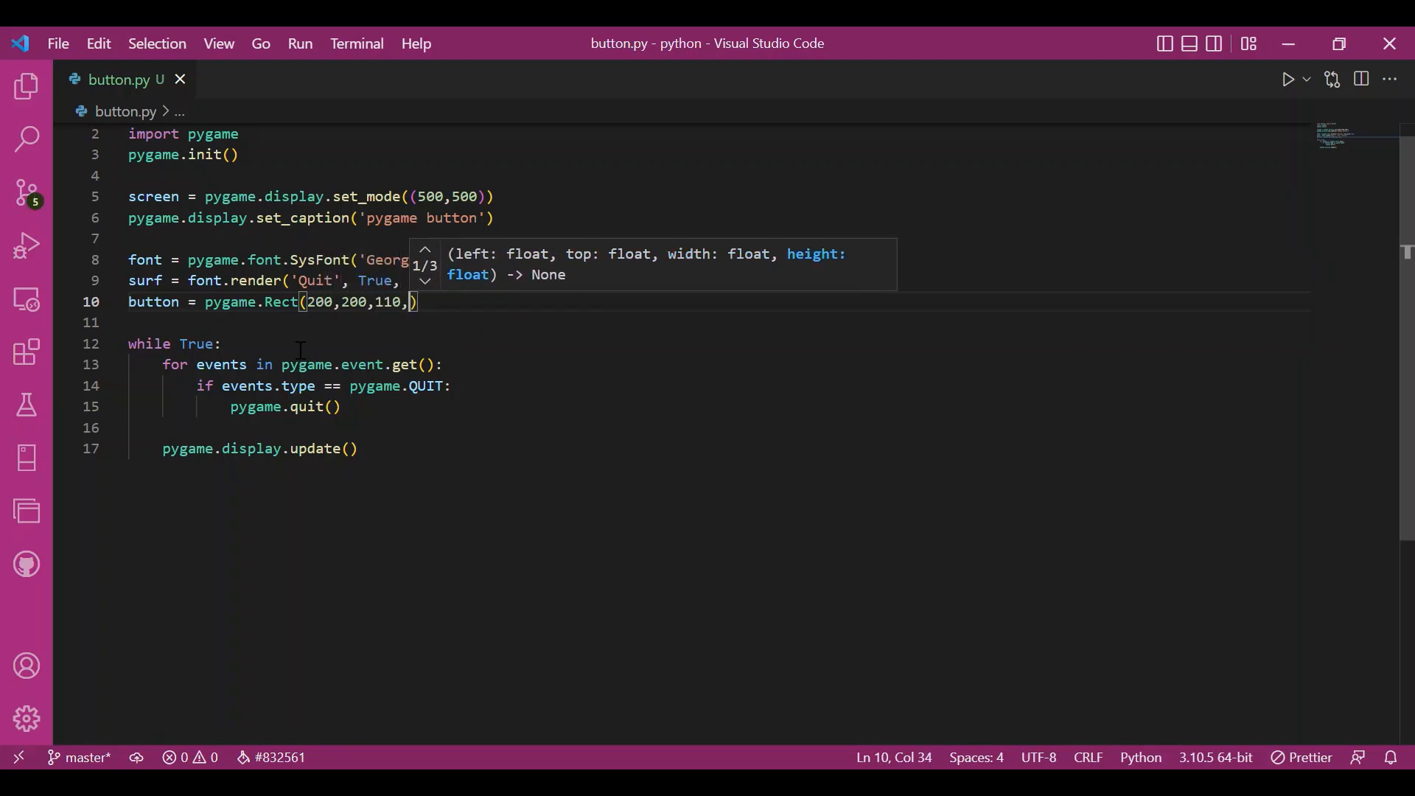
text(60)
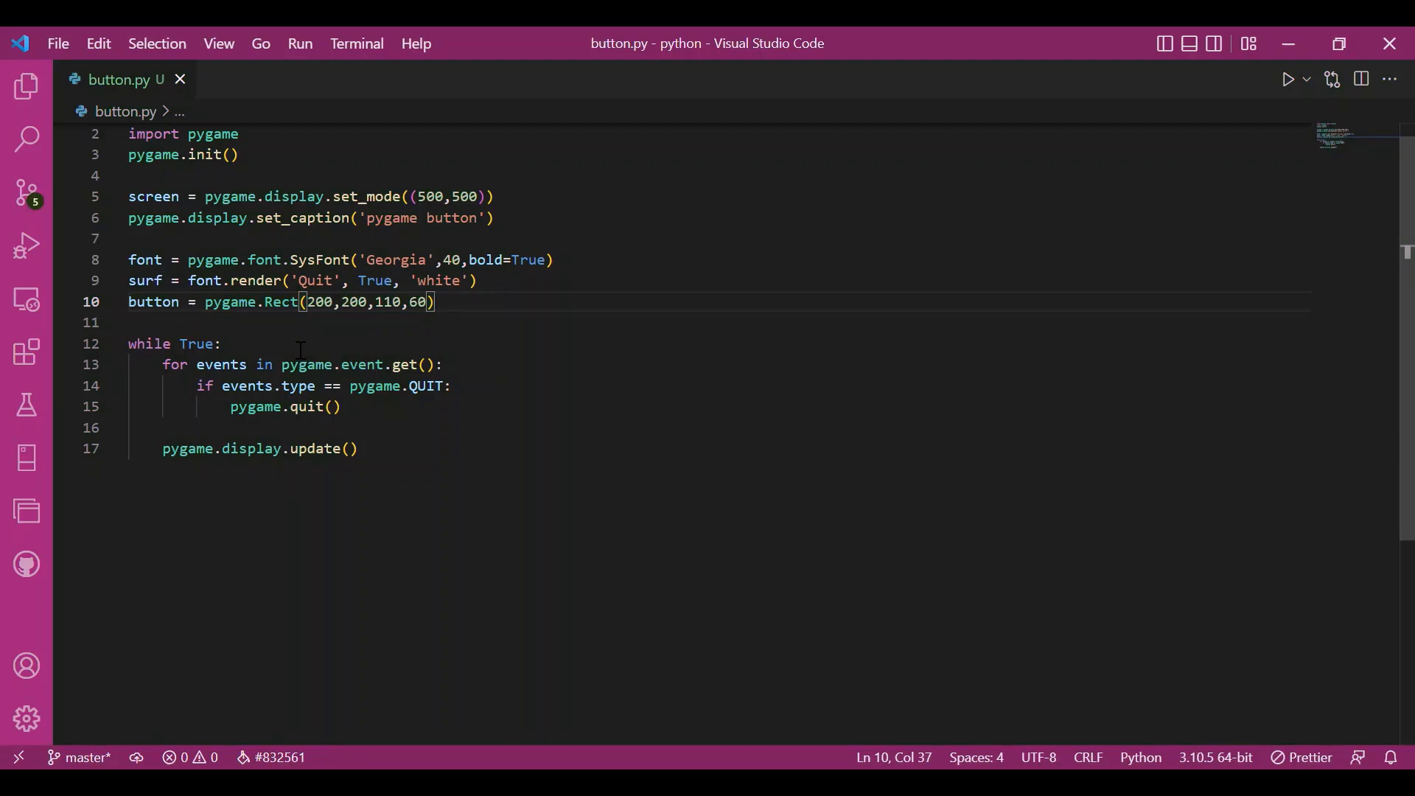
mouse_move(322, 338)
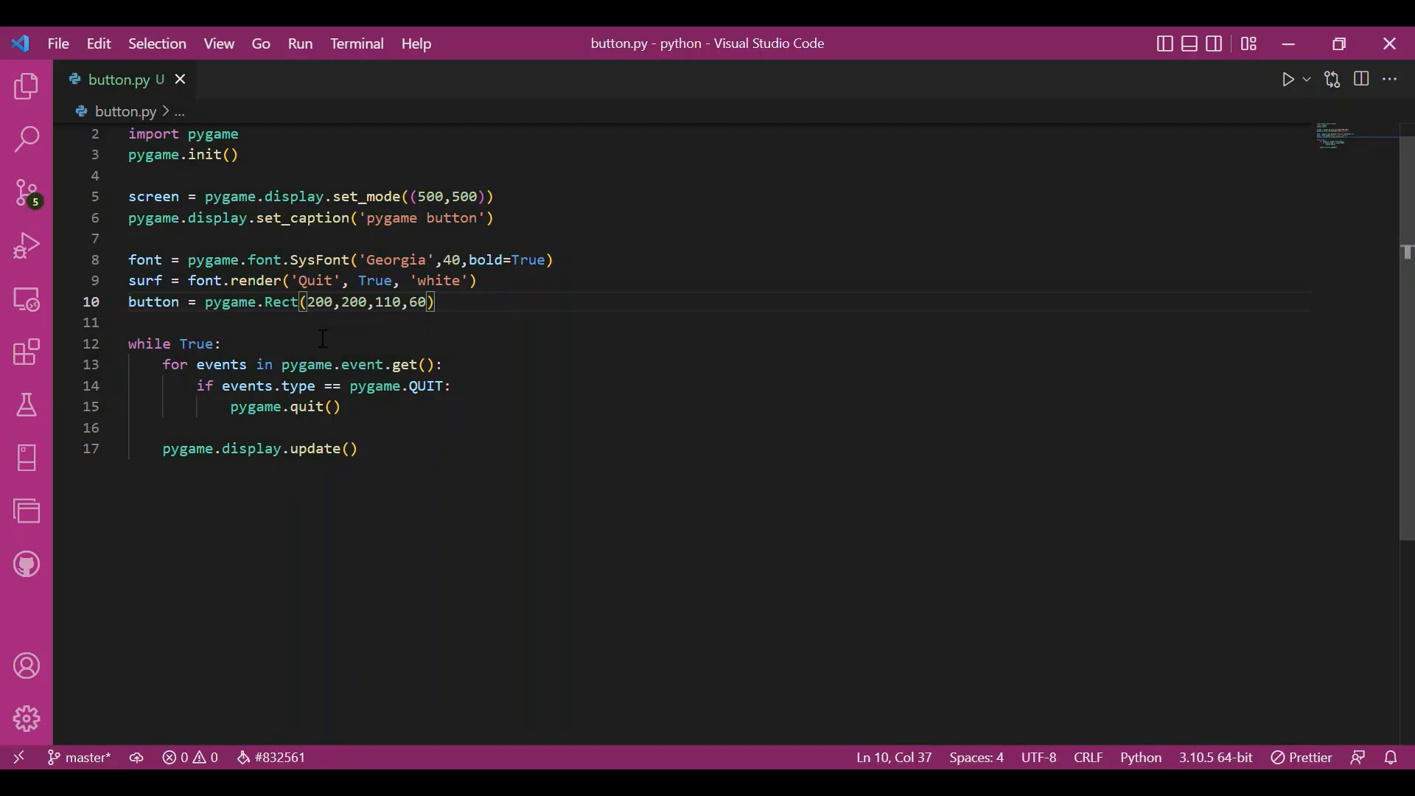
mouse_move(389, 334)
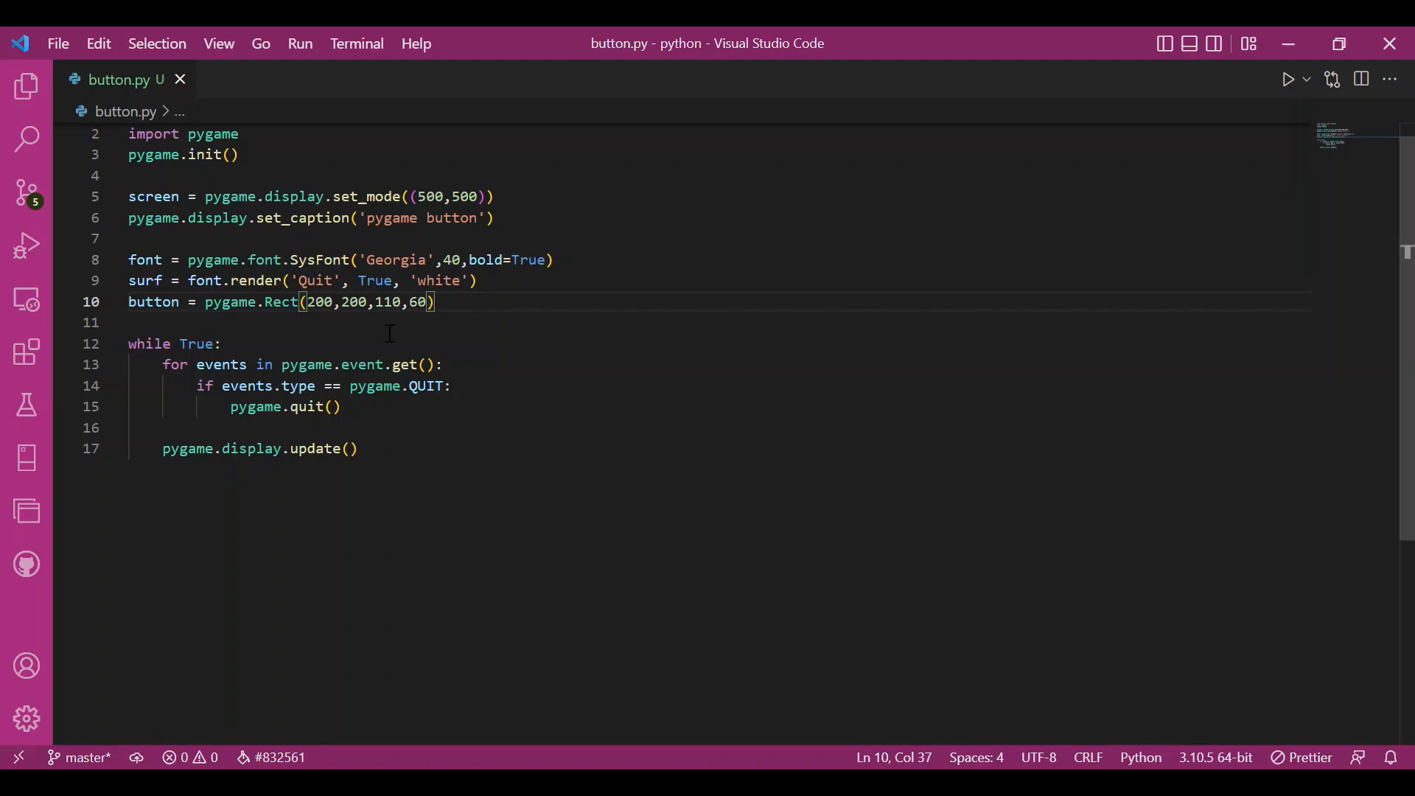
Fill the screen pink at the top of the loop.
key(enter)
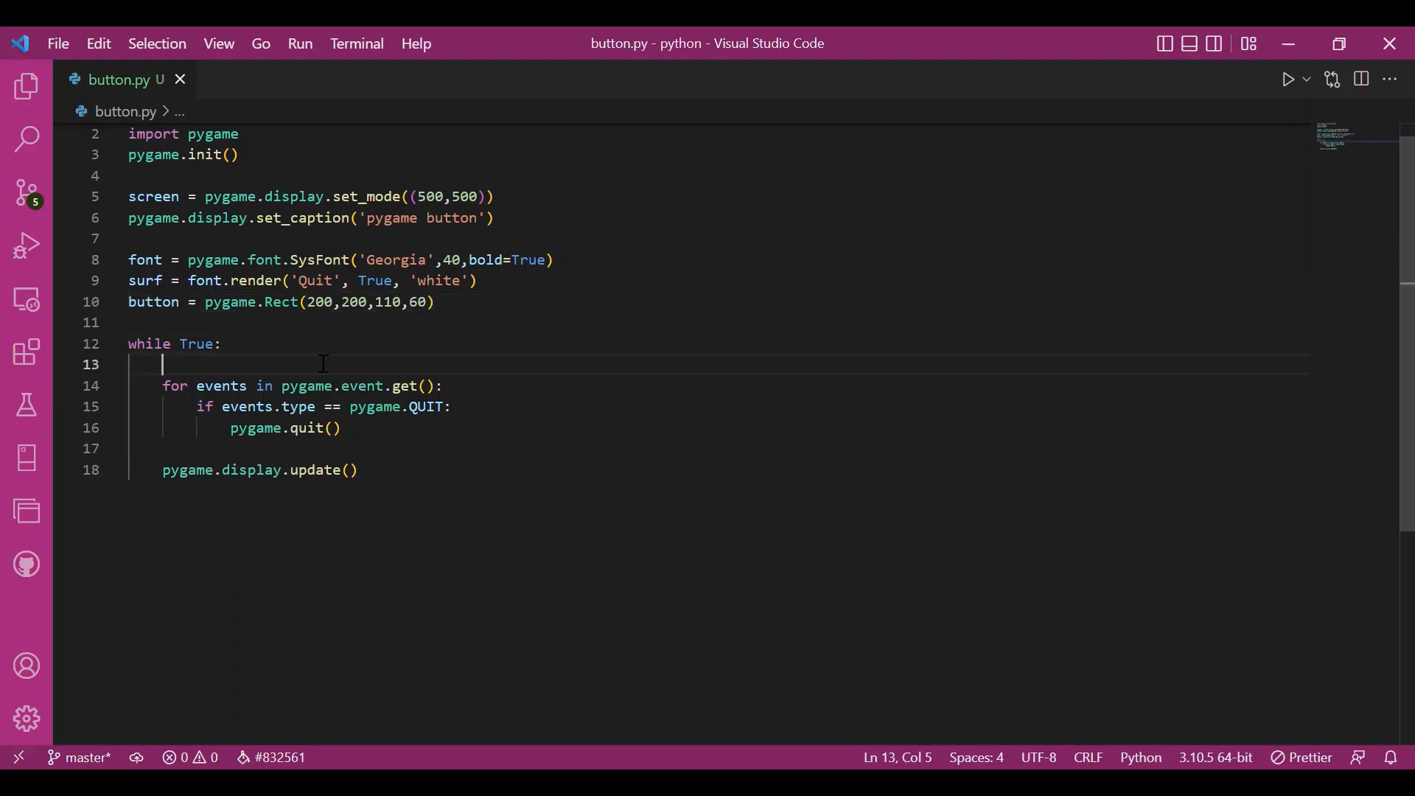
text(screen.fill(')
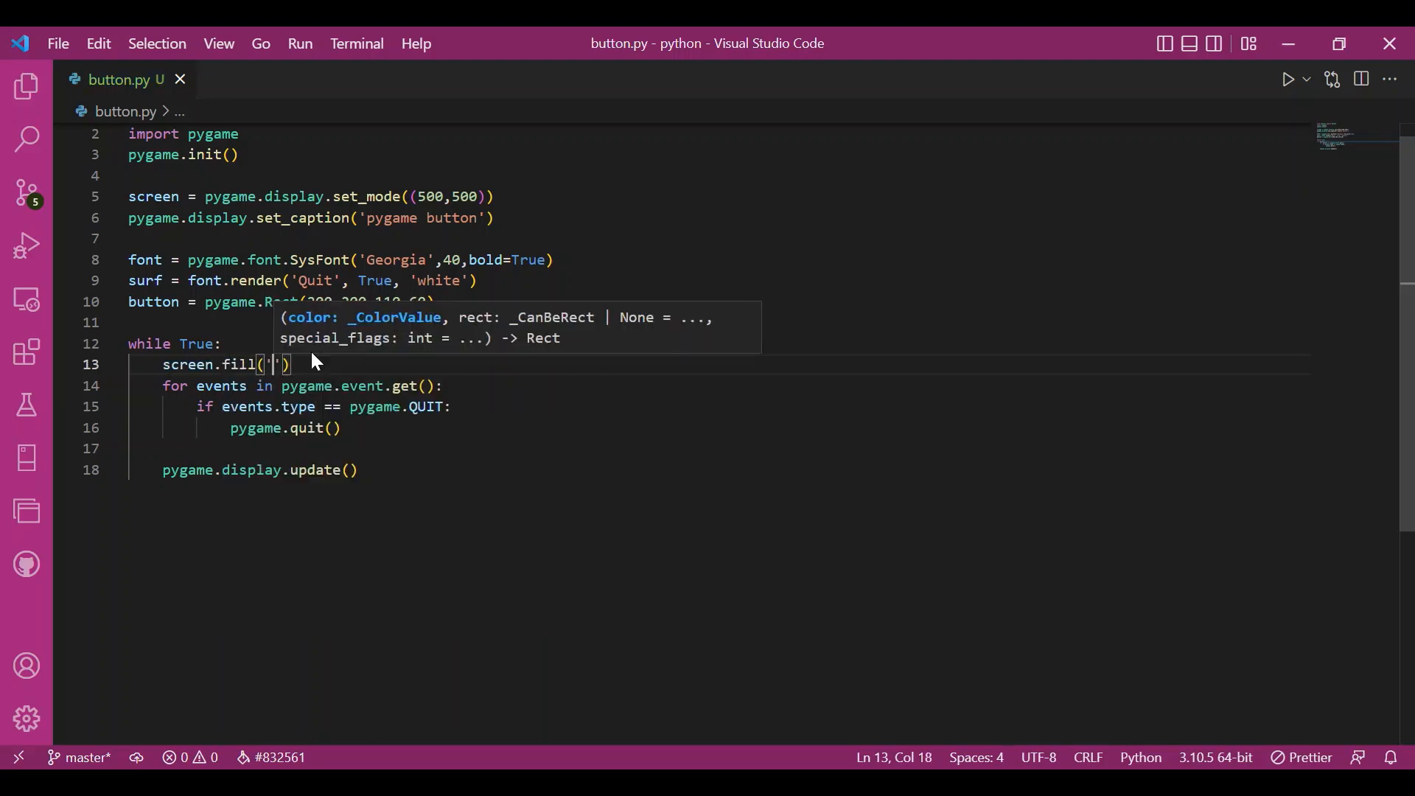
text(pink)
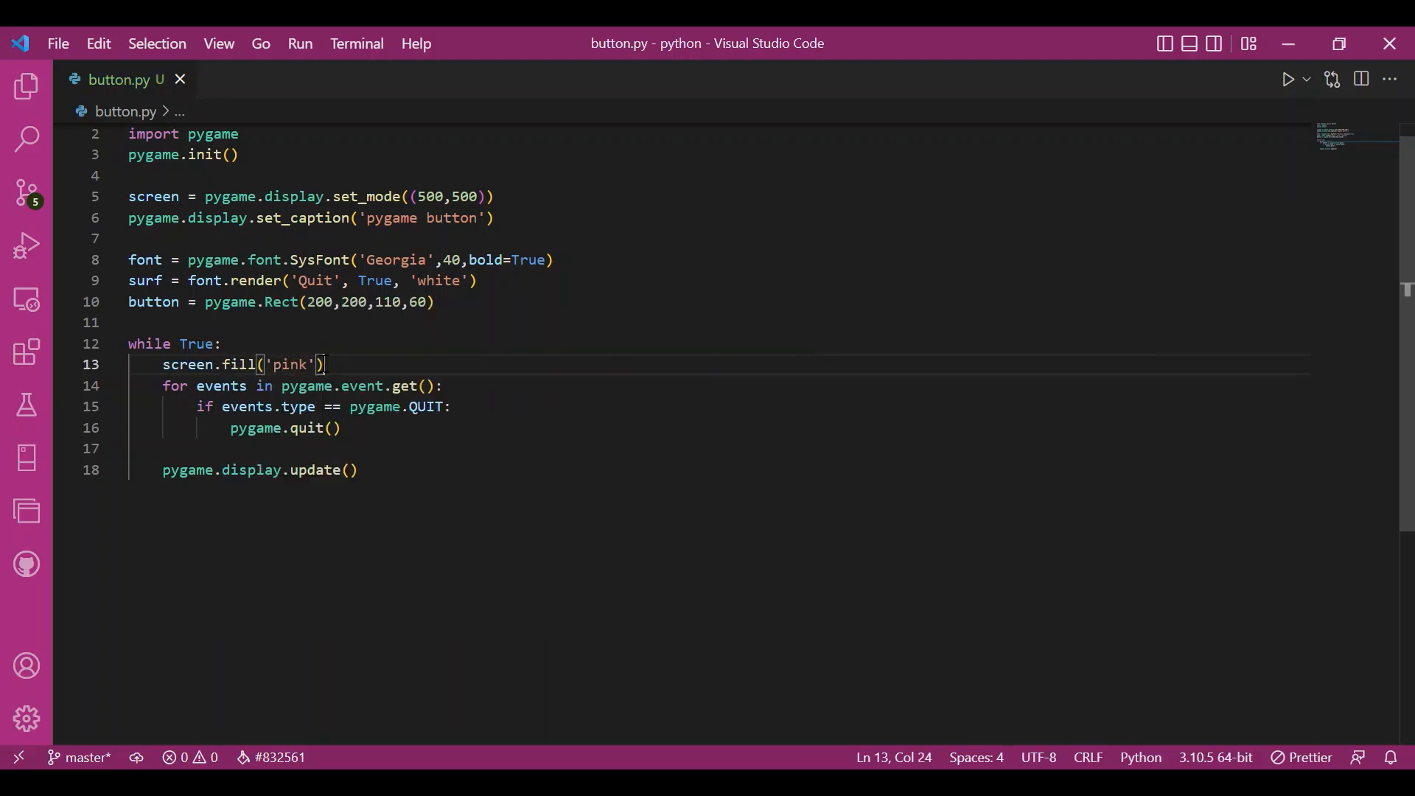
Quit pygame when a MOUSEBUTTONDOWN position collides with the button rectangle.
text(if)
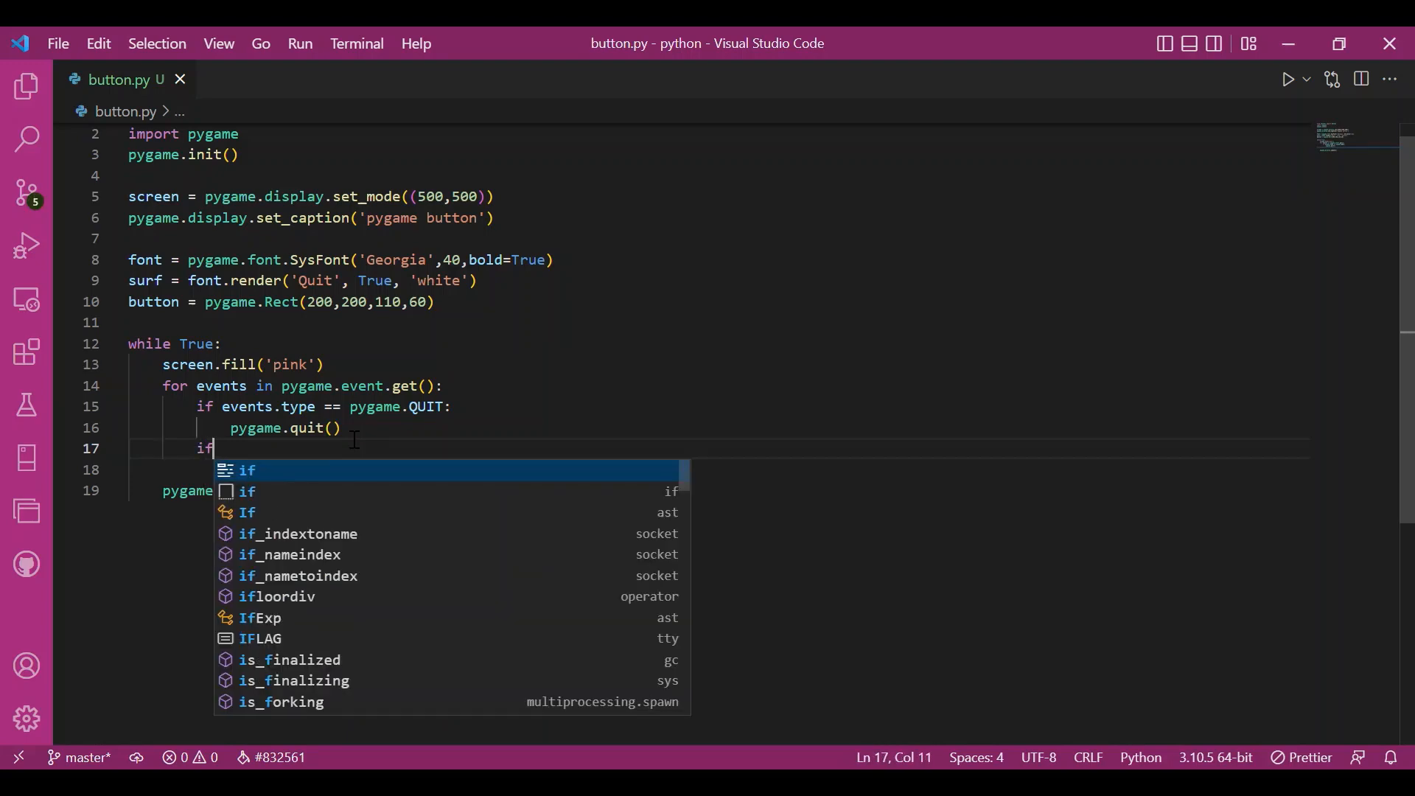
text(events.)
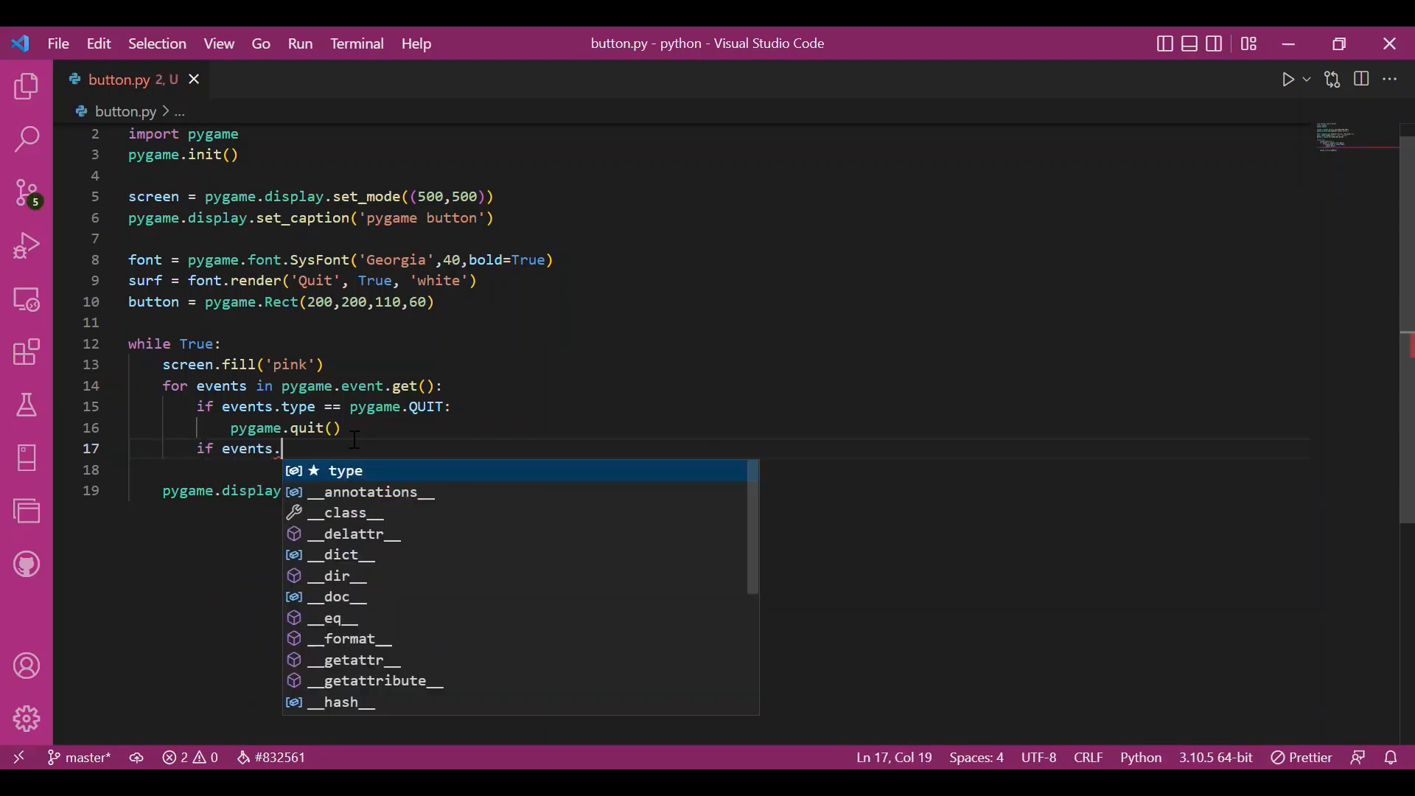
text(type == y)
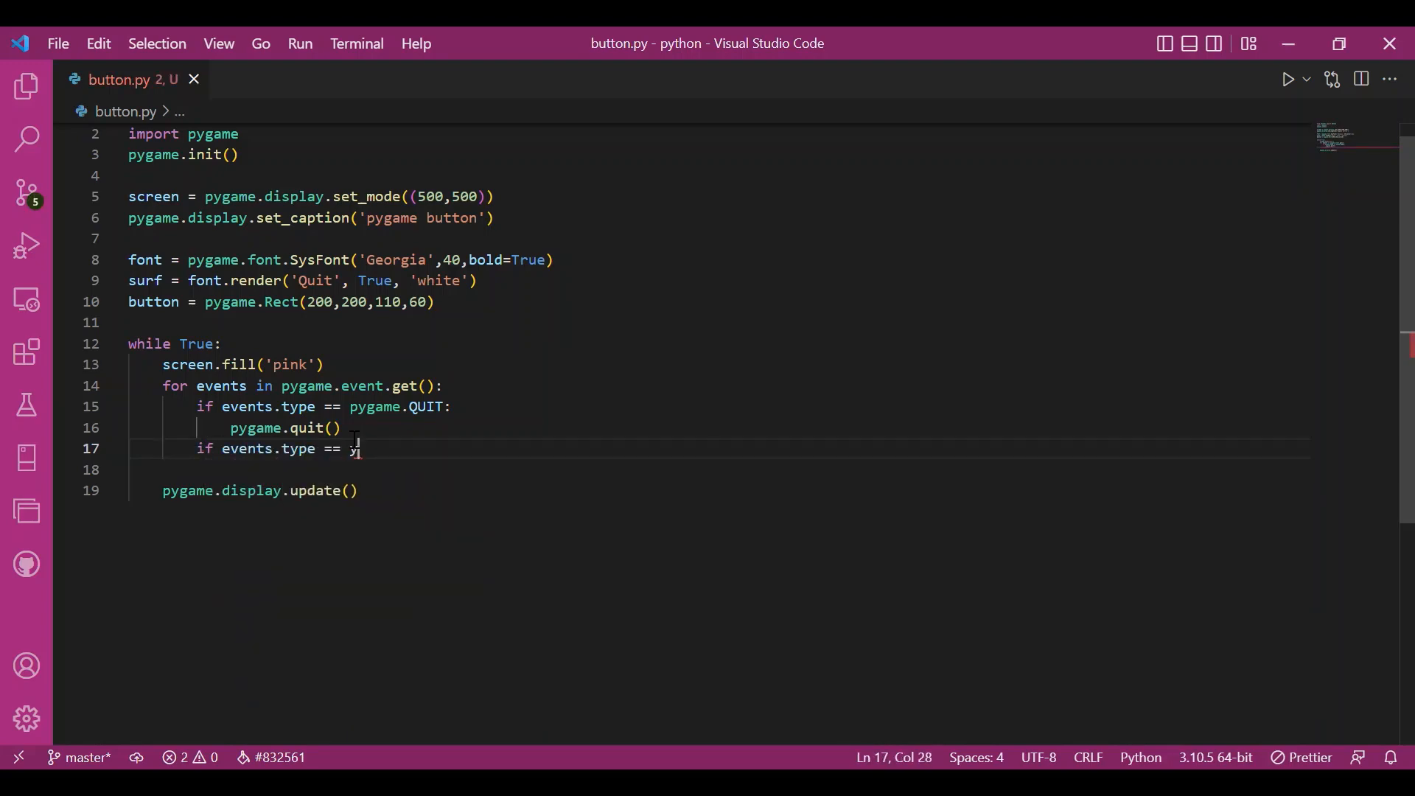
text(pygame.MOUSEBUTTONDOWN:)
click(689, 469)
text(if)
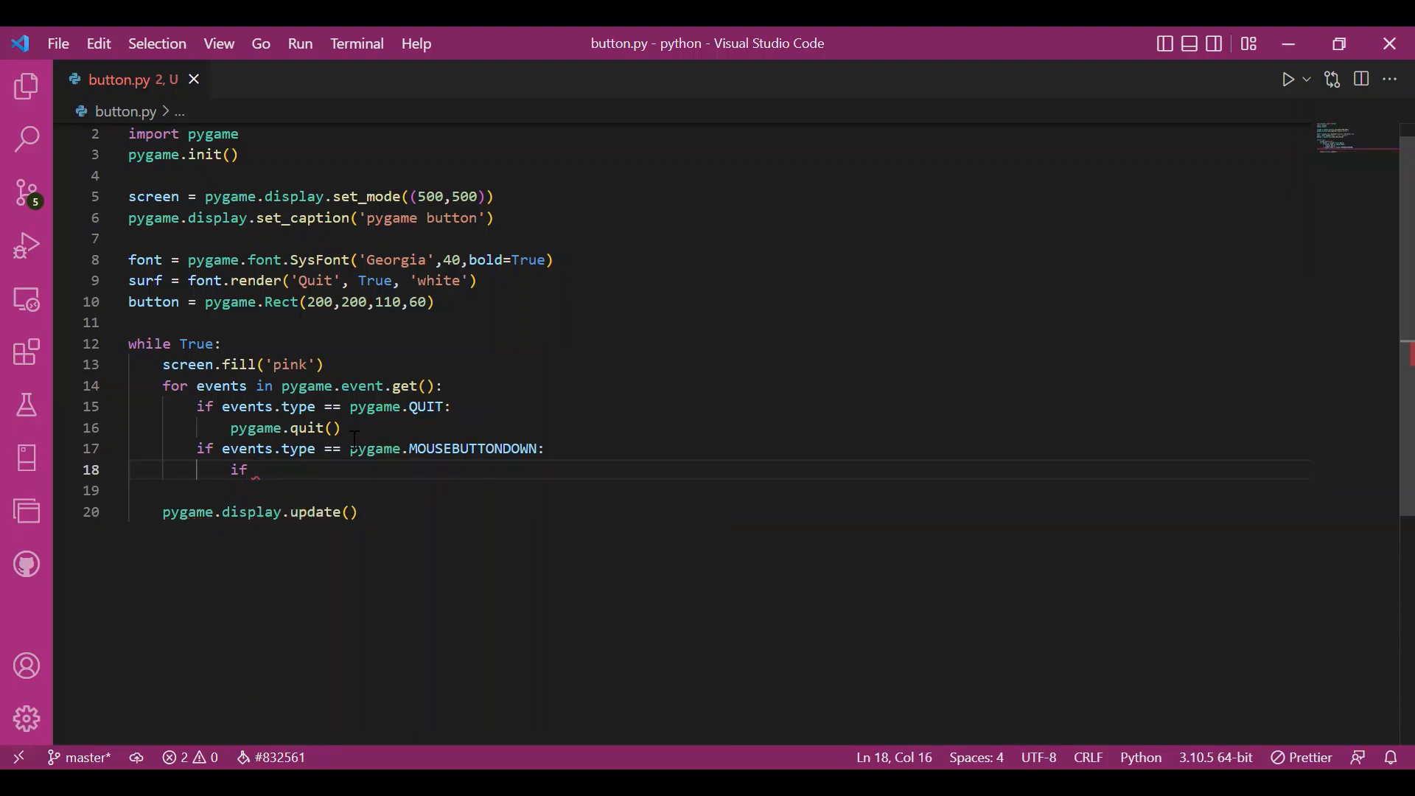
text(butt)
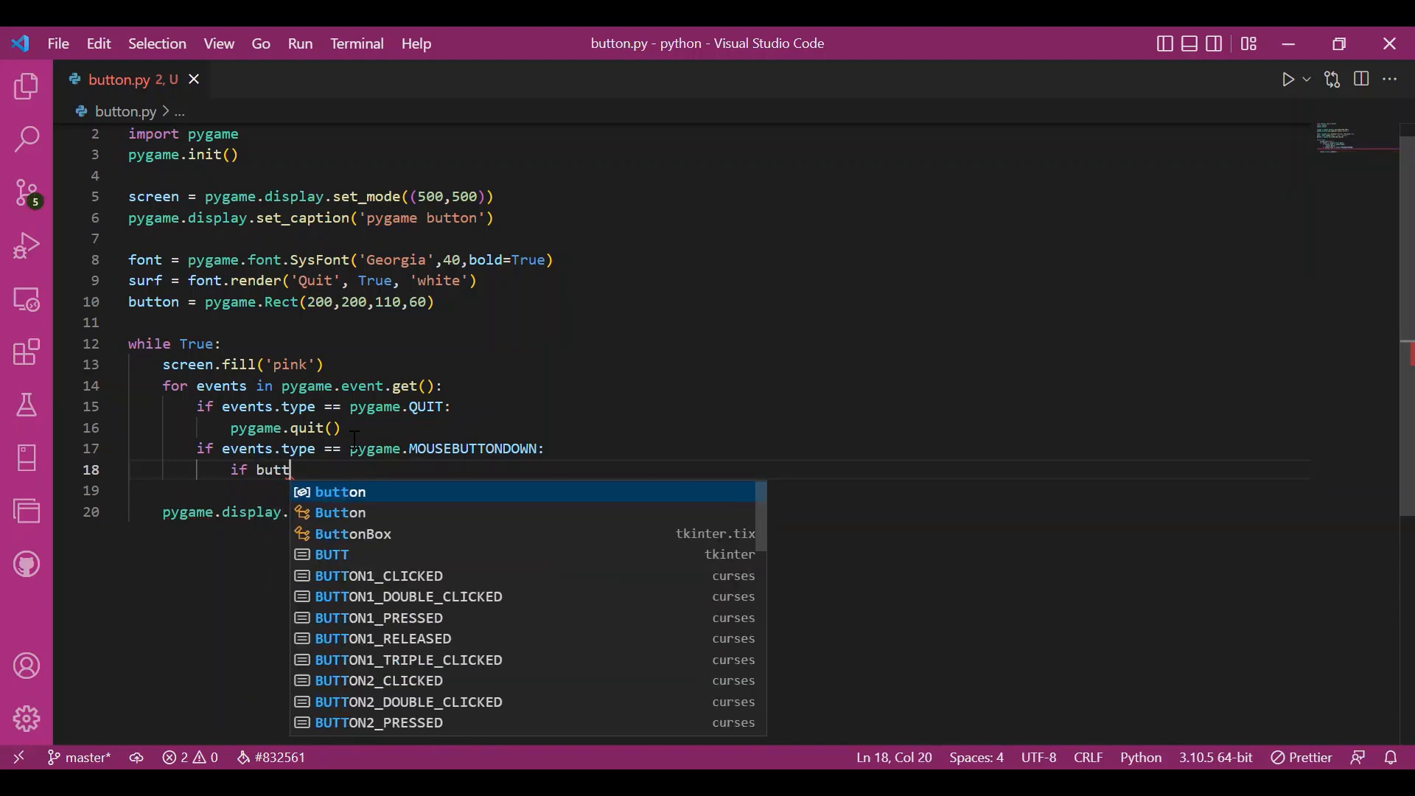
text(on.col)
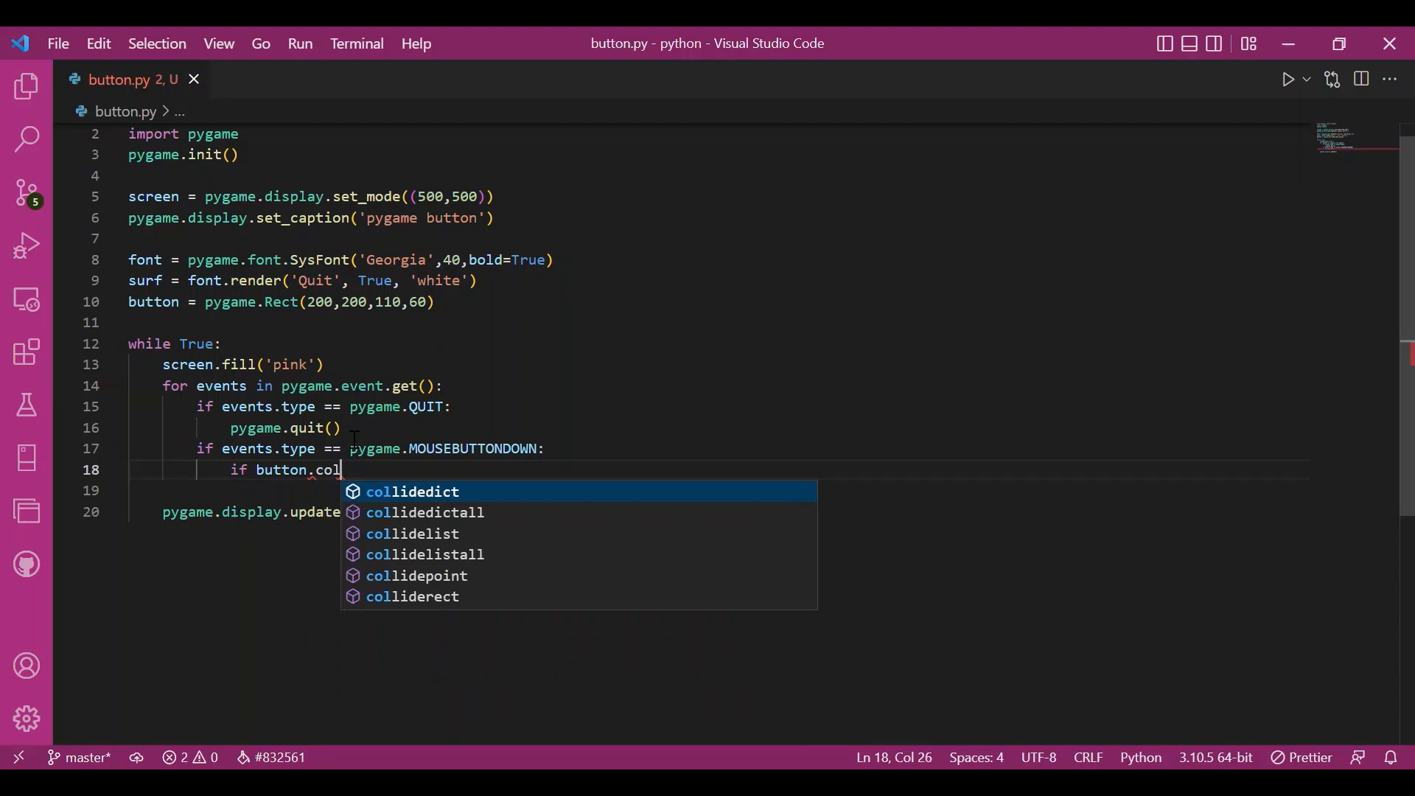
text(epoint(events.pos):)
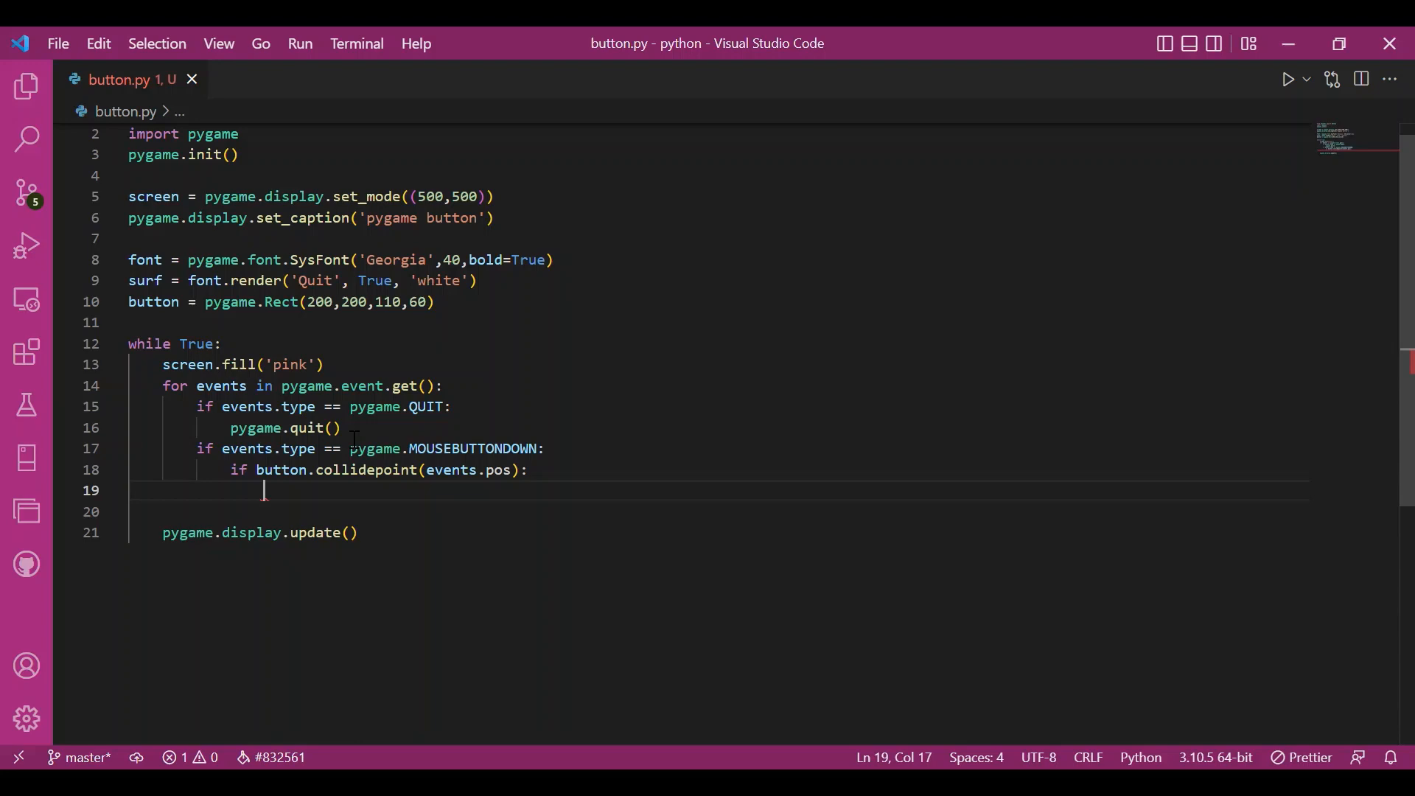
text(pygame.quit()
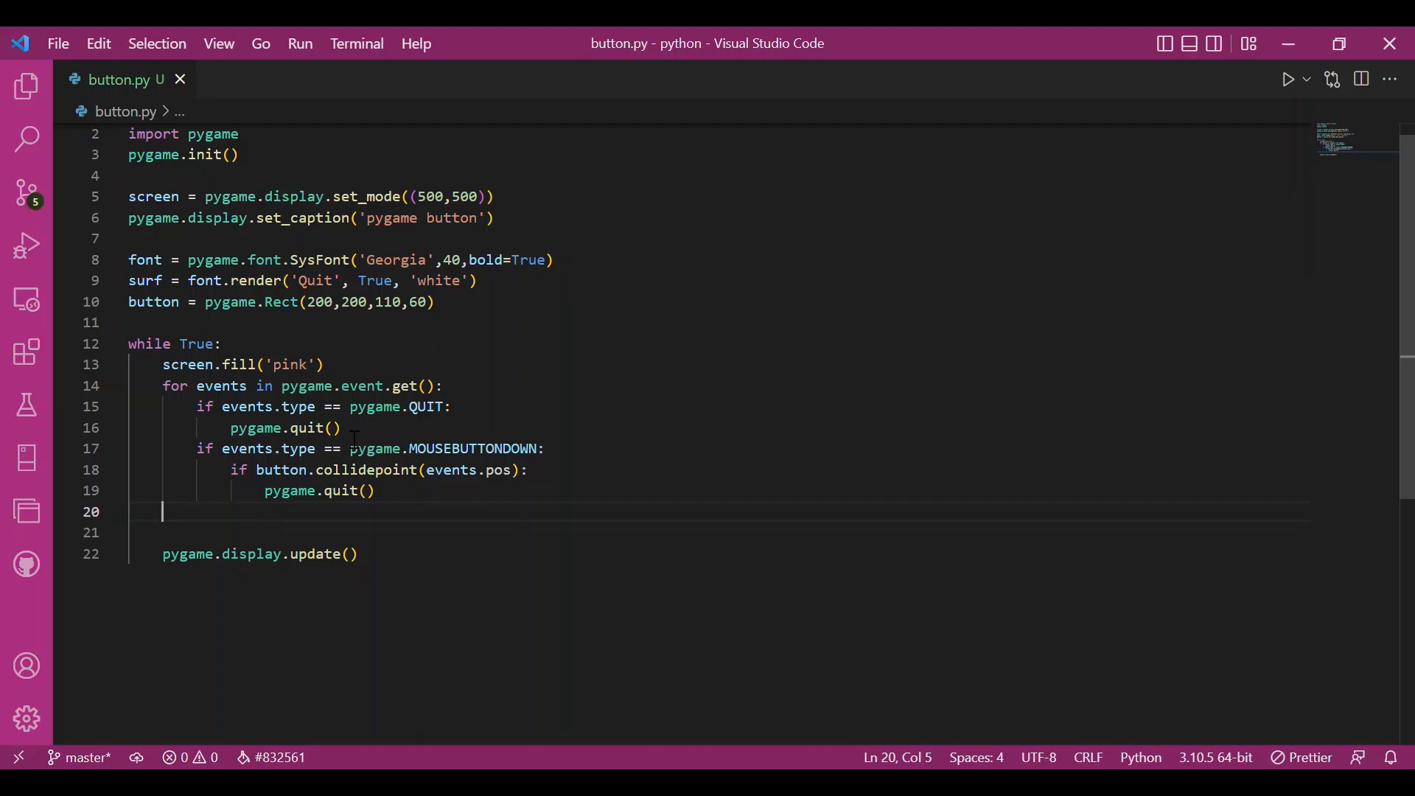
text(mu)
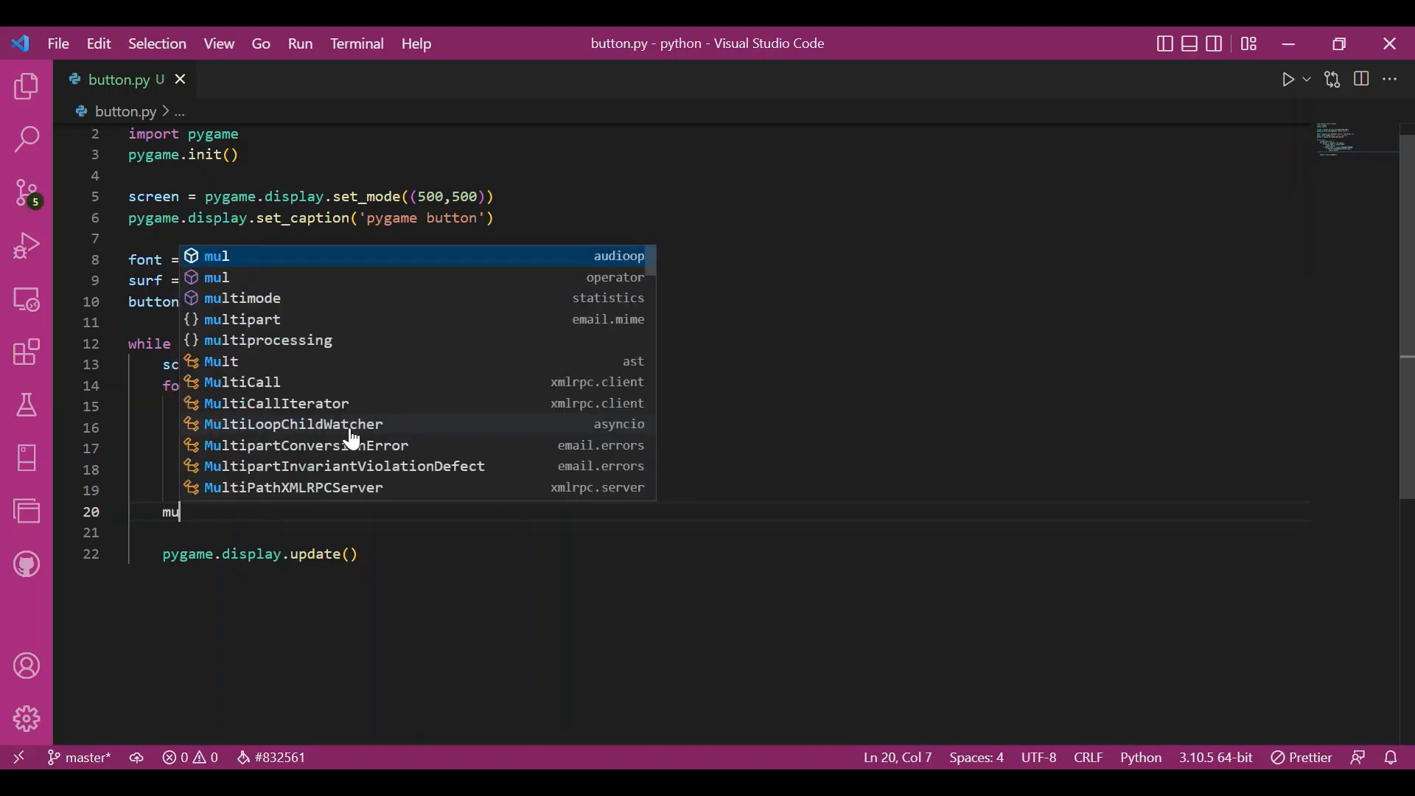
text(se)
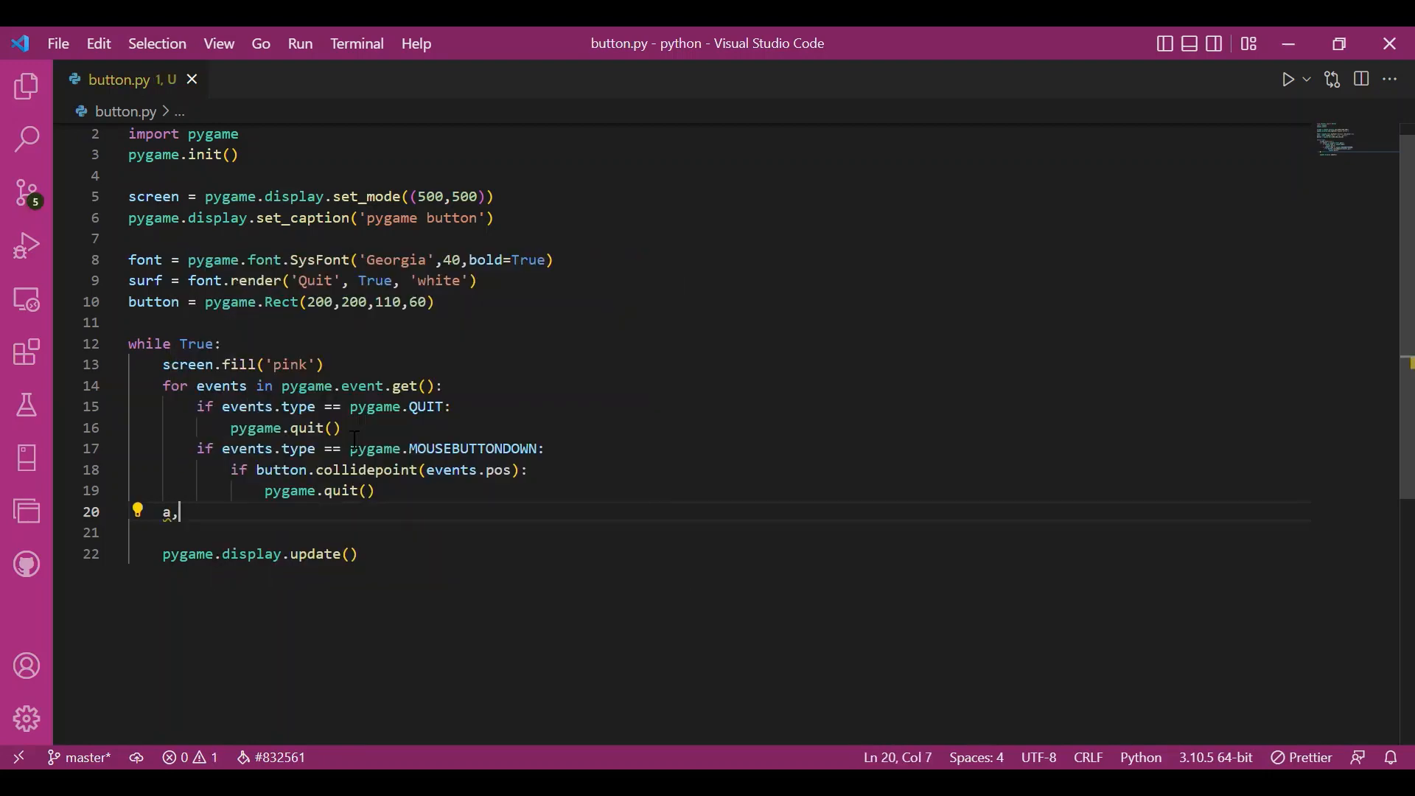
Store the mouse position with a,b = pygame.mouse.get_pos(), then start a new line.
text(b =)
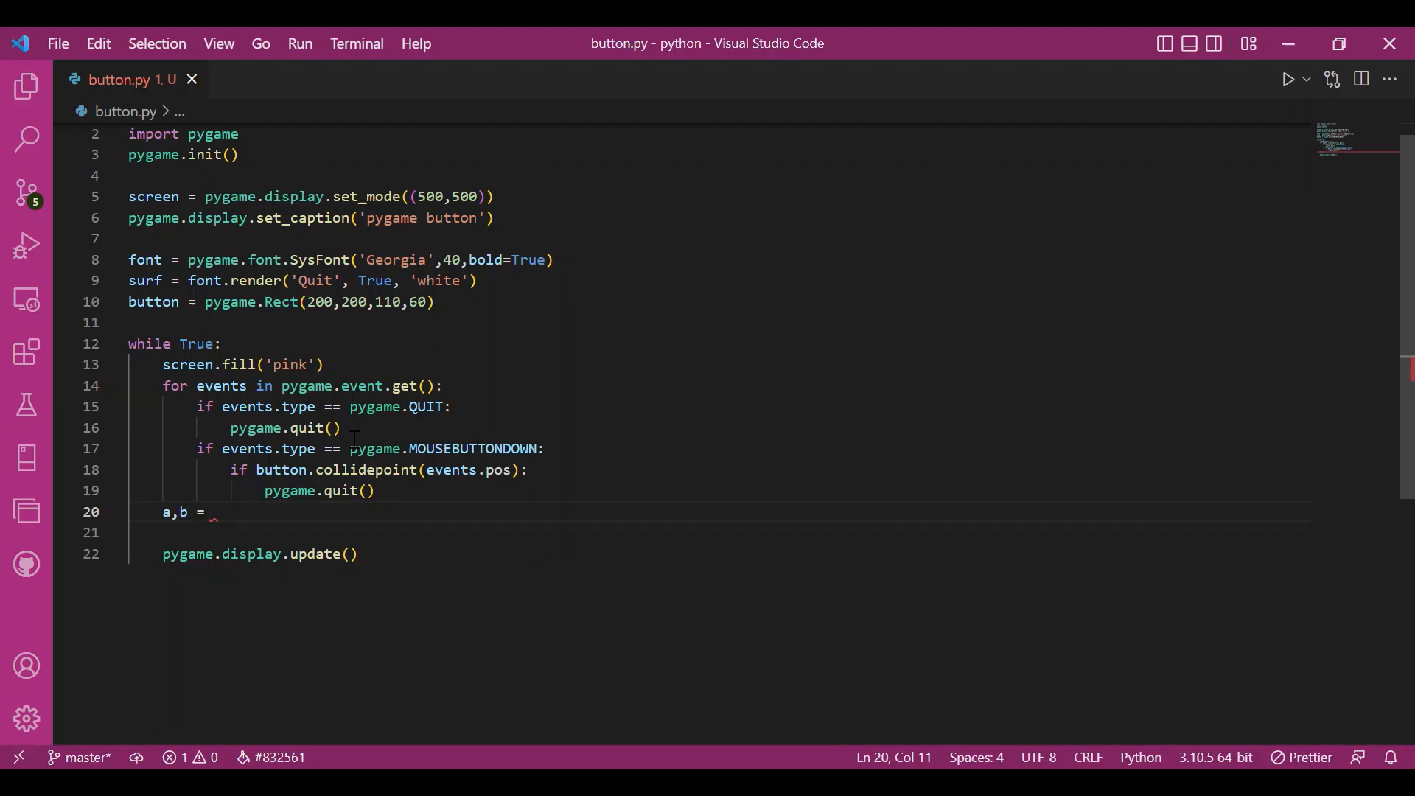
text(pygame.mouse.)
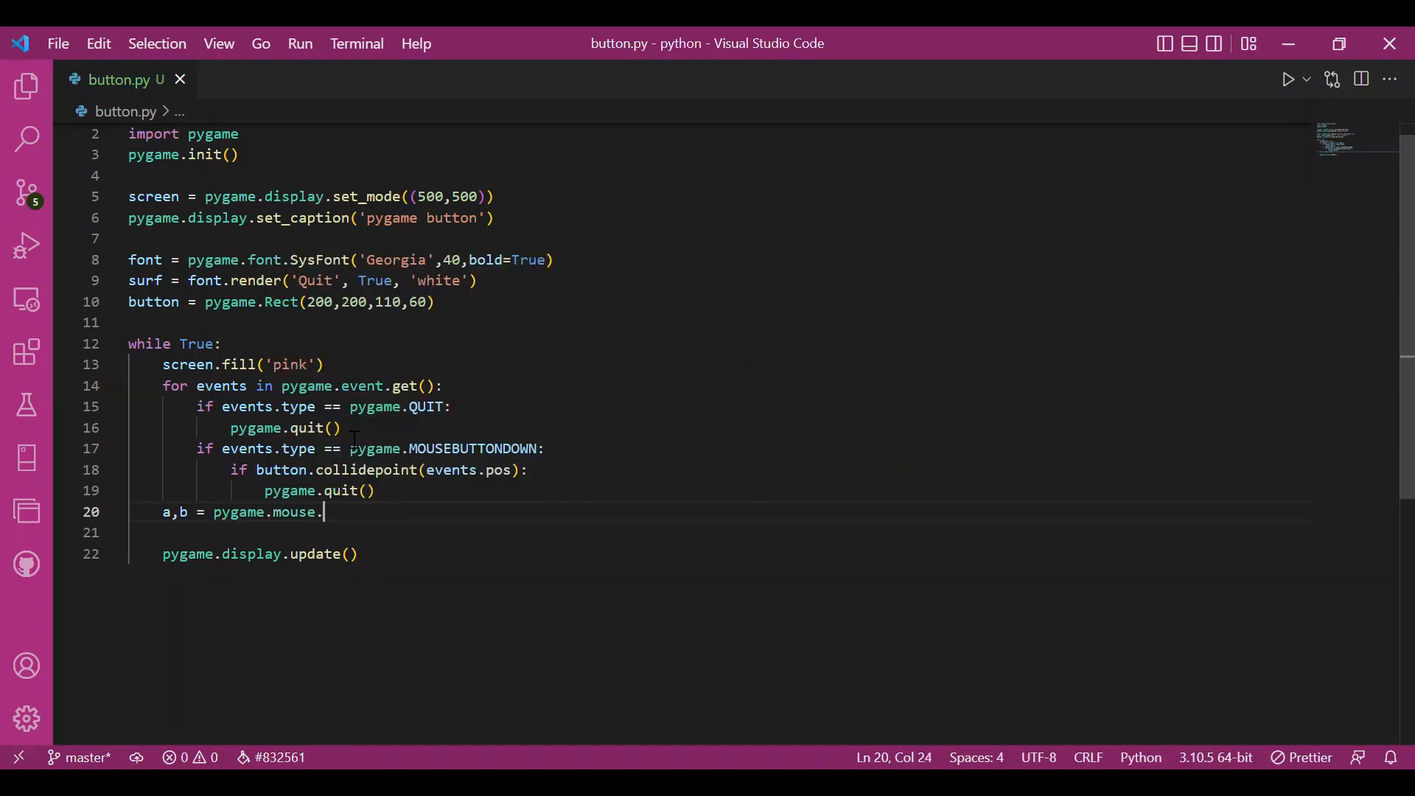
text(get_pos())
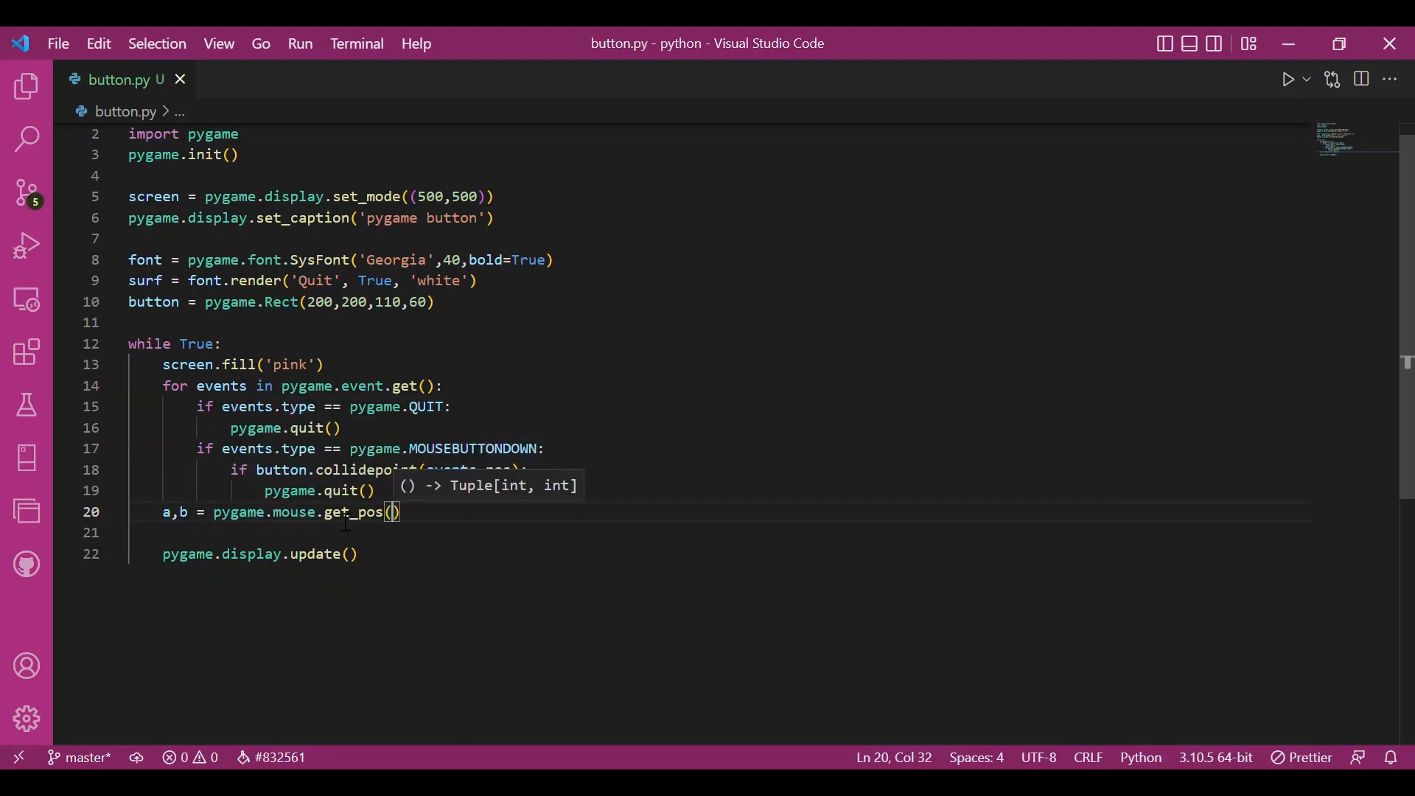
key(enter)
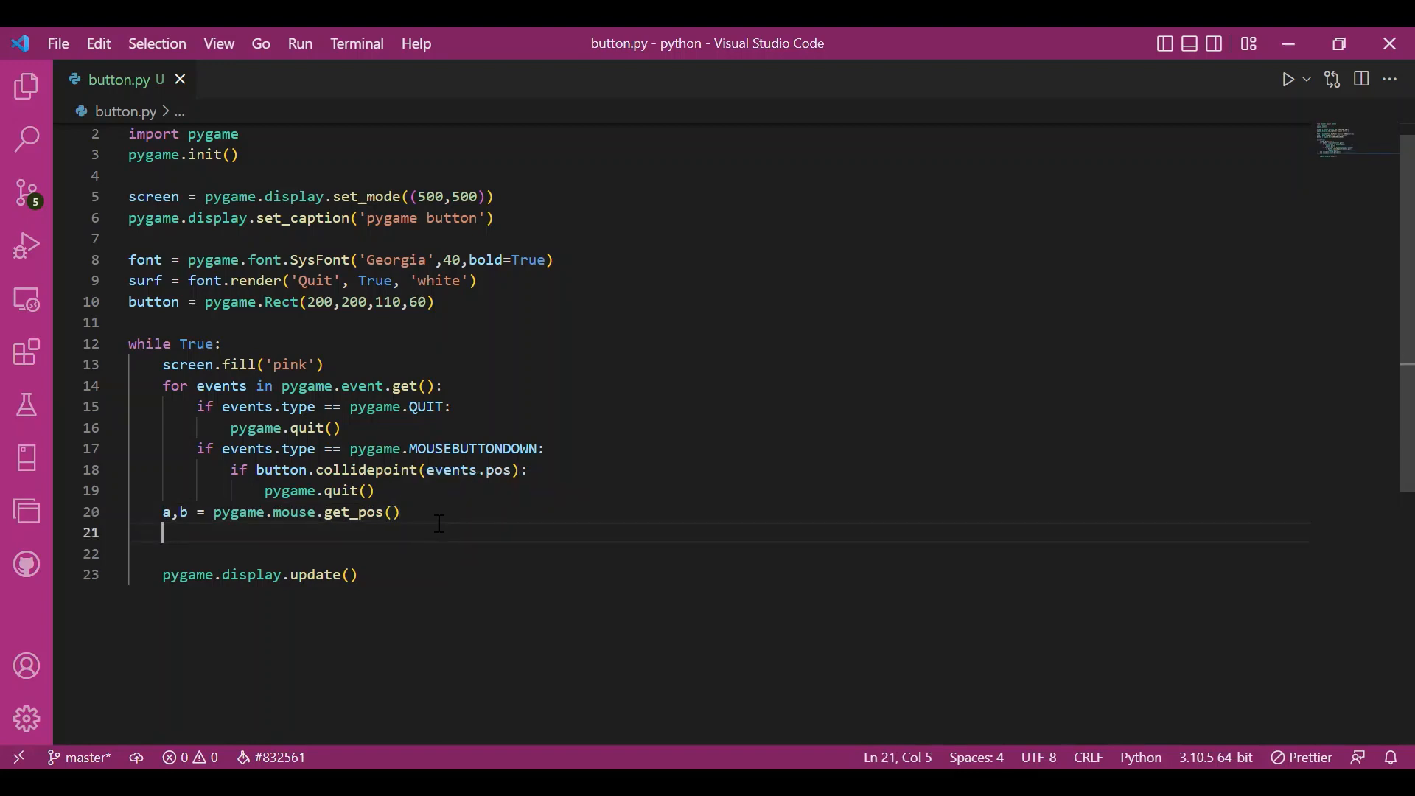
Add an if checking a lies within button.x to +110 and b within button.y to +60.
text(if)
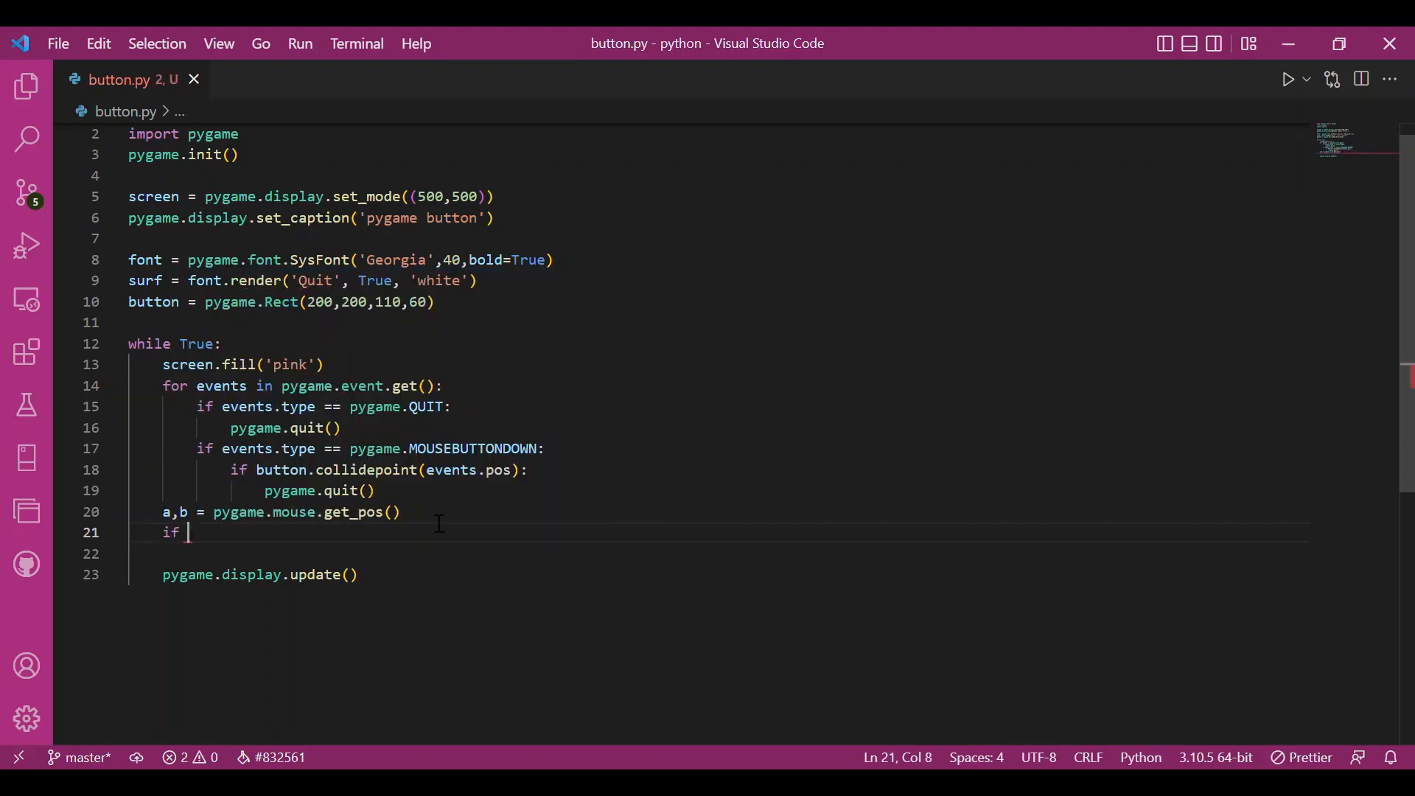
text(button.)
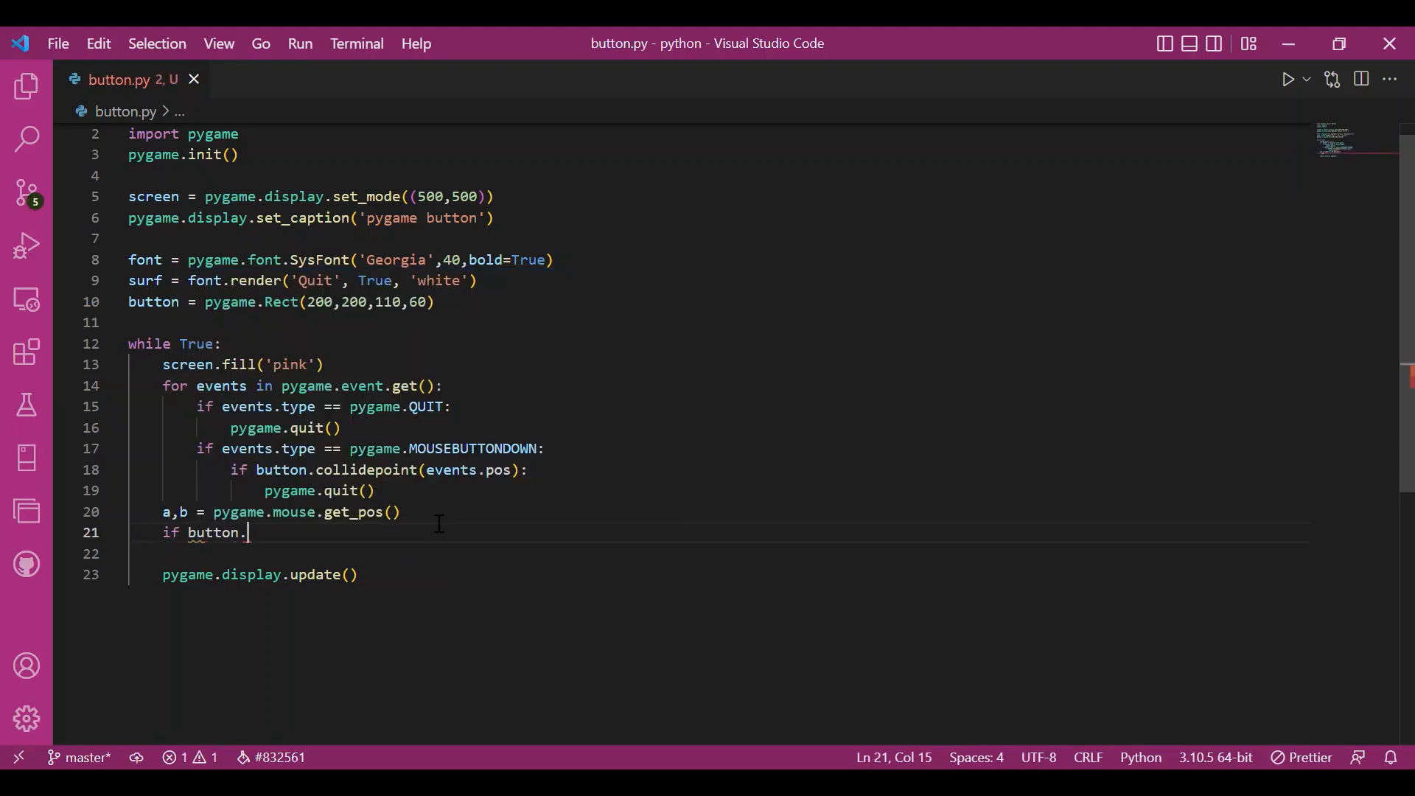
text(x <=)
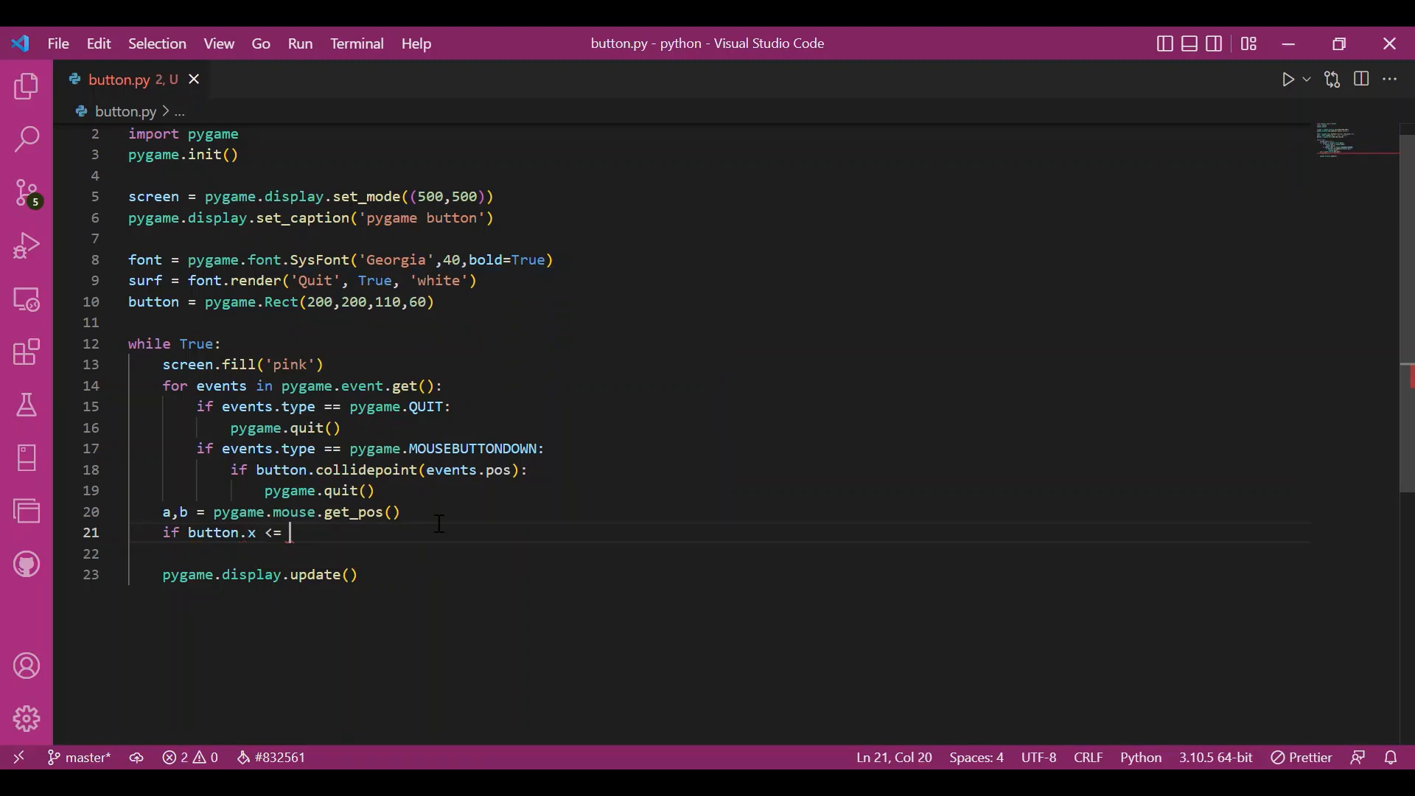
text(a <=)
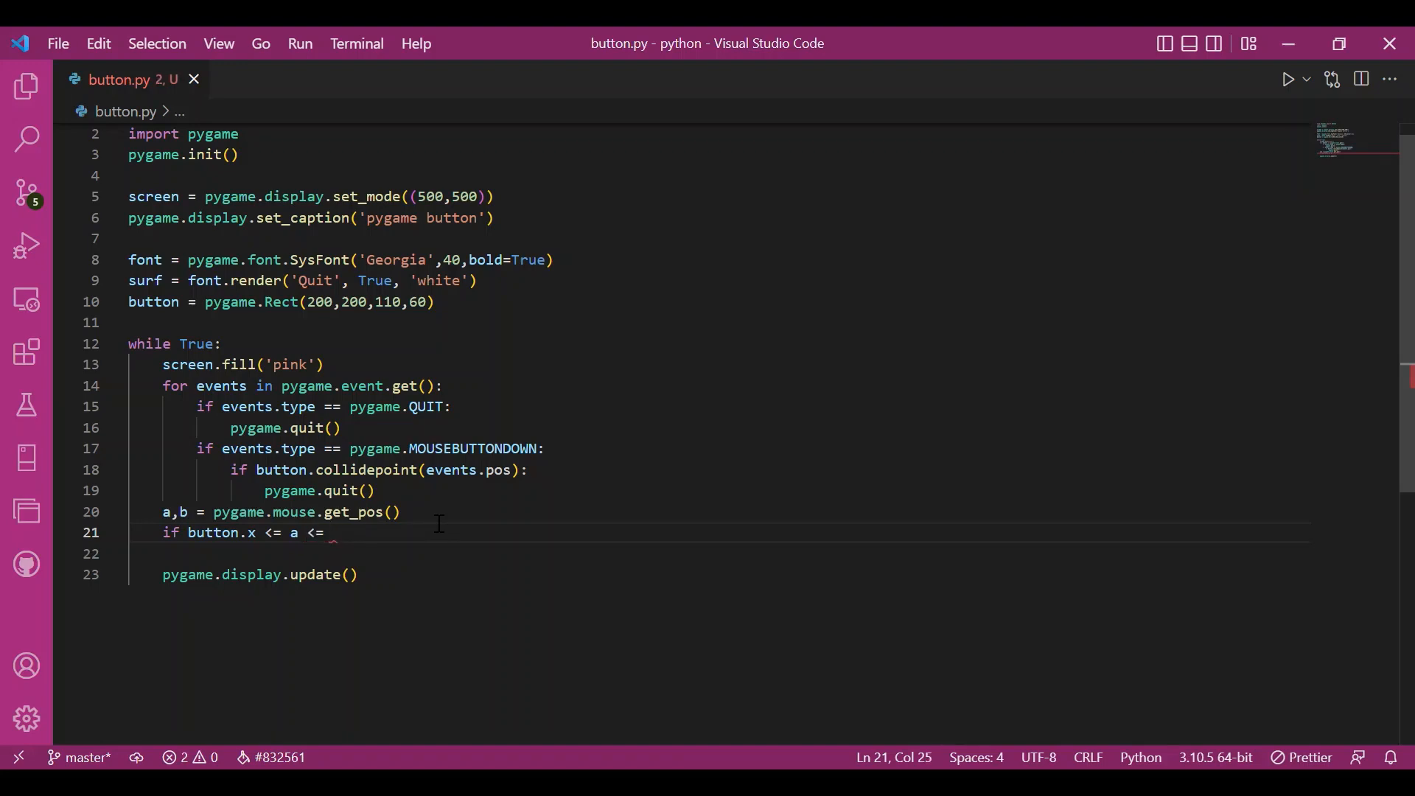
text(button.x +)
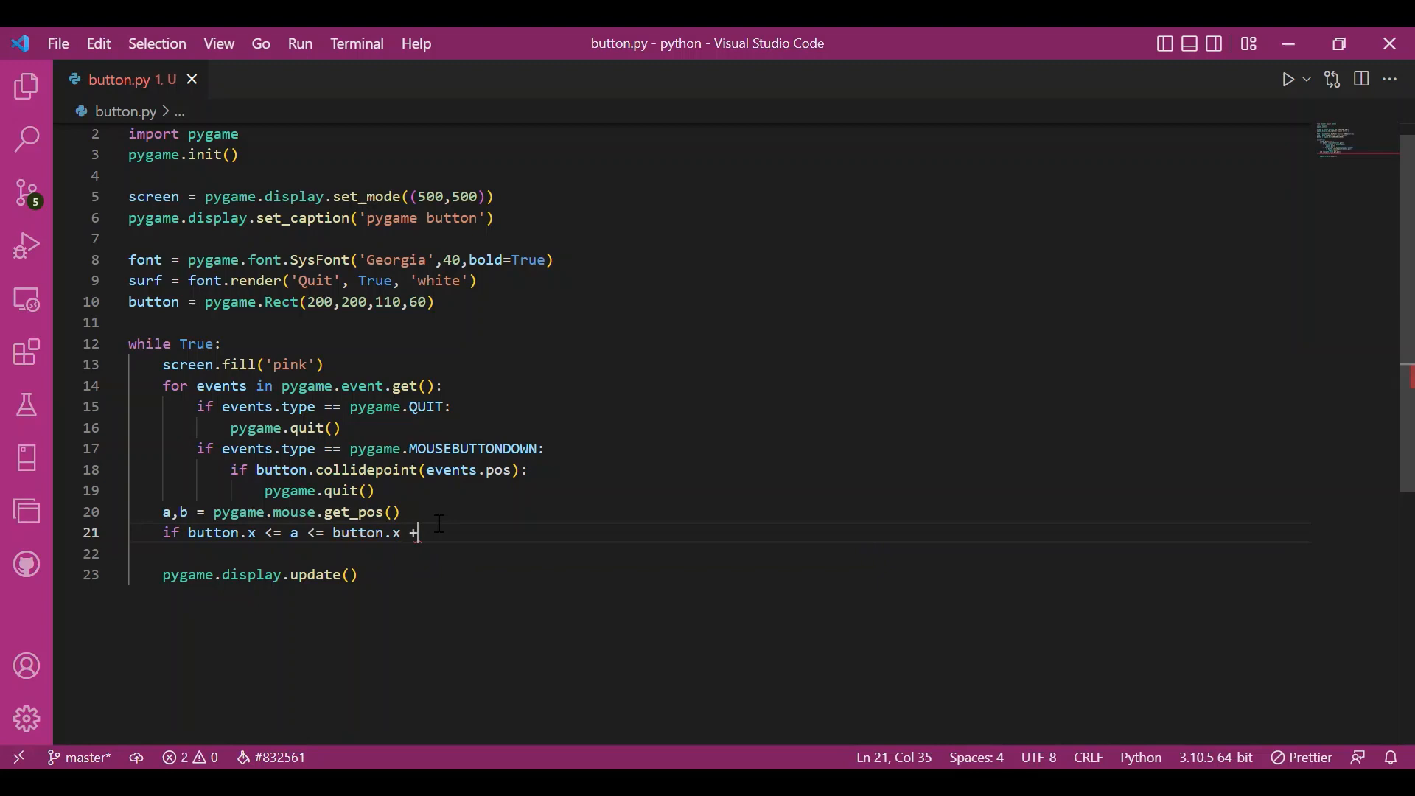
text(110)
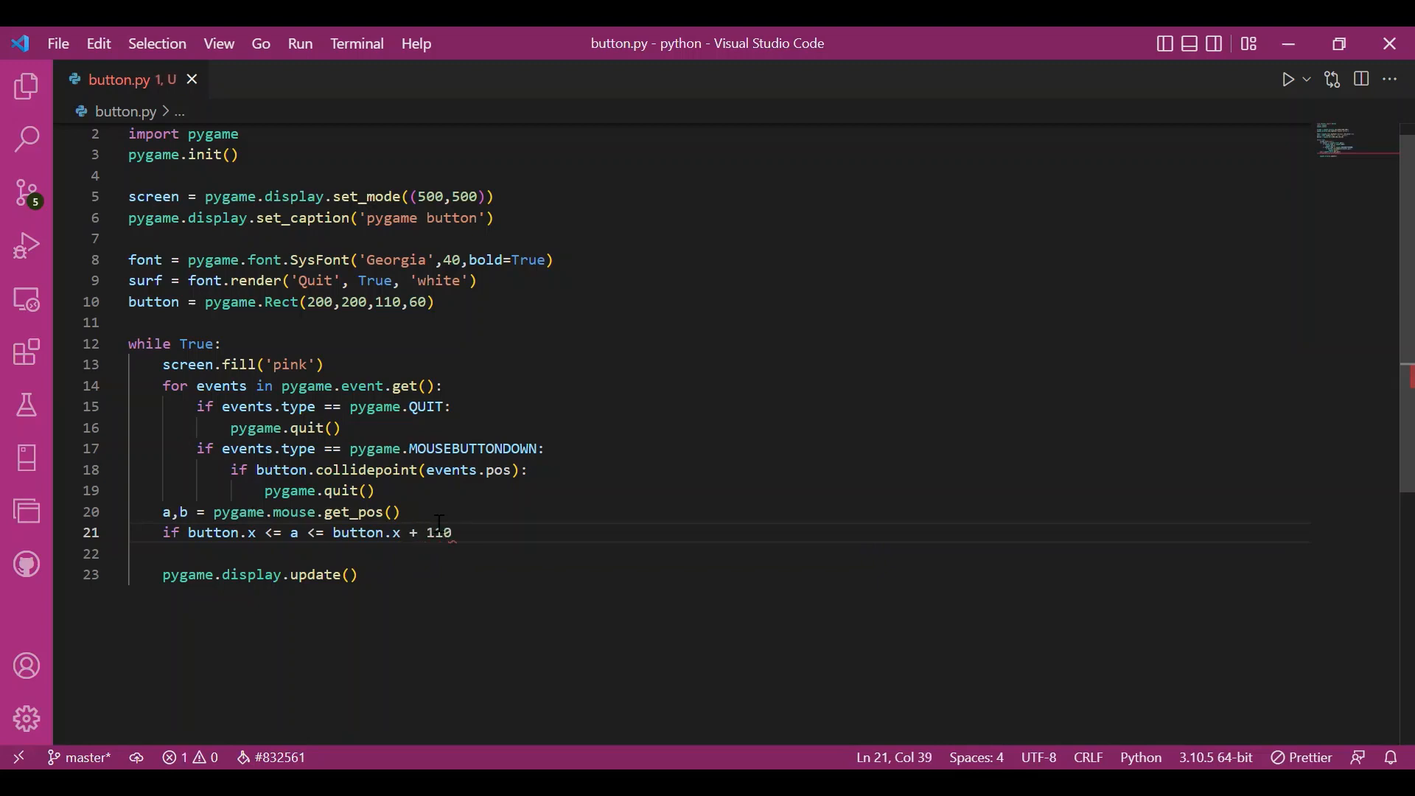
text(and)
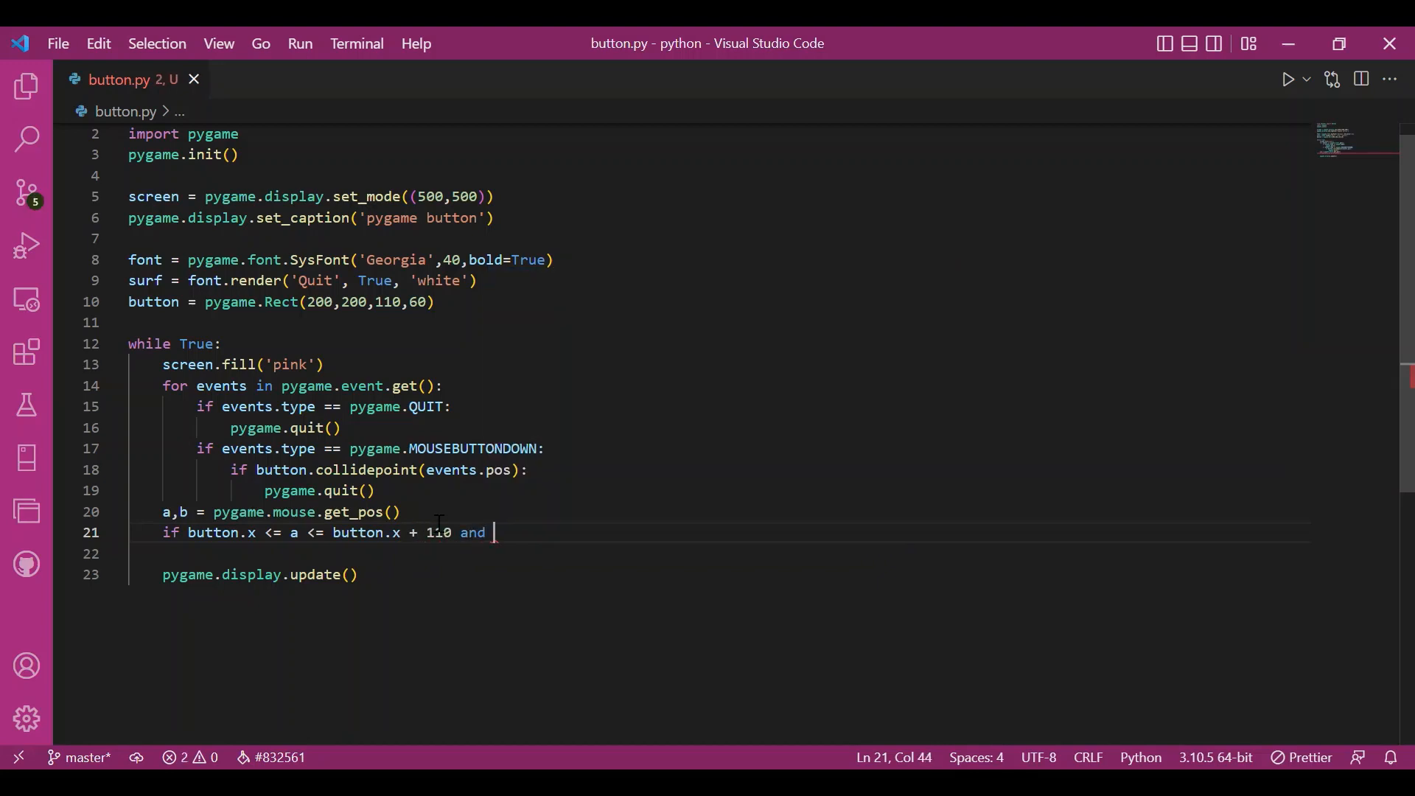
mouse_move(181, 511)
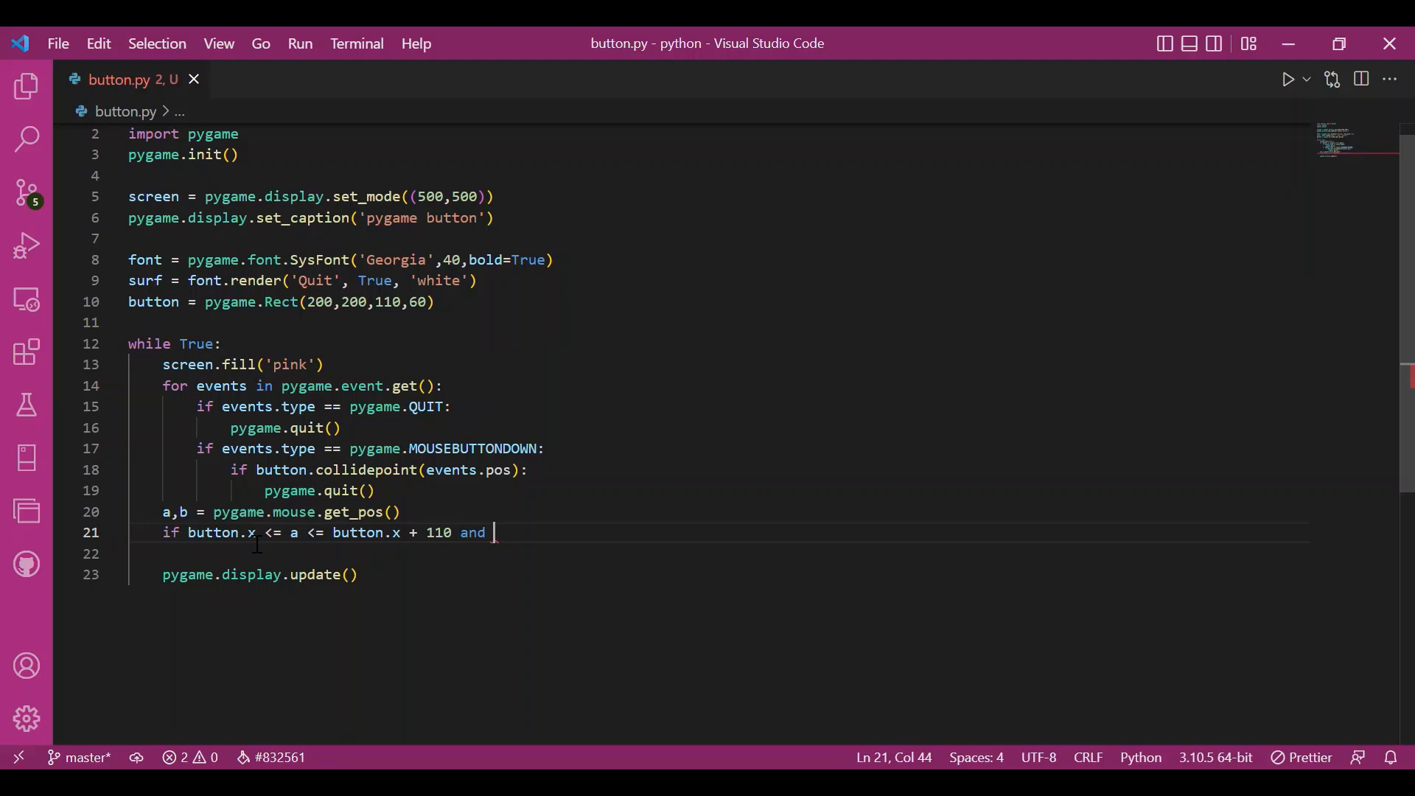
mouse_move(290, 532)
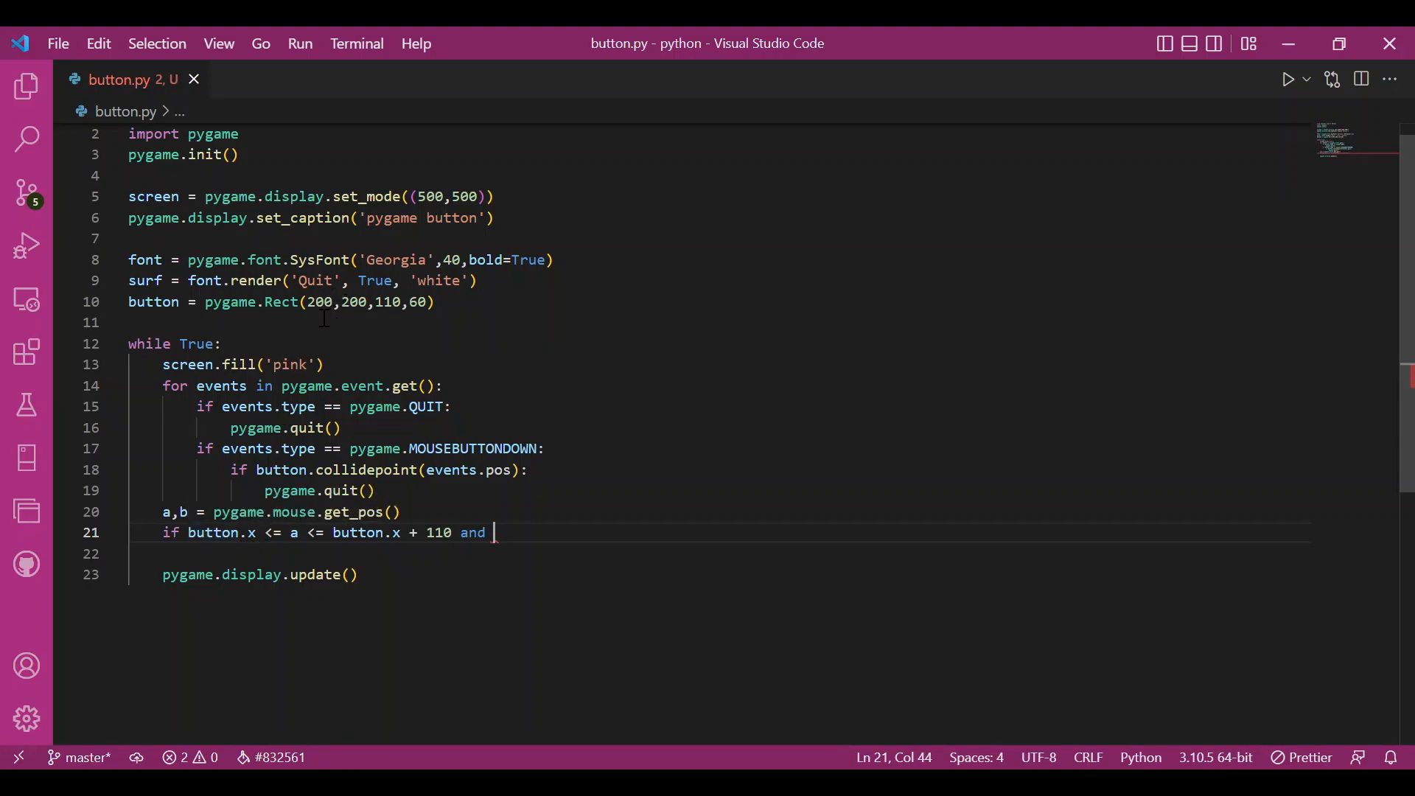
mouse_move(292, 533)
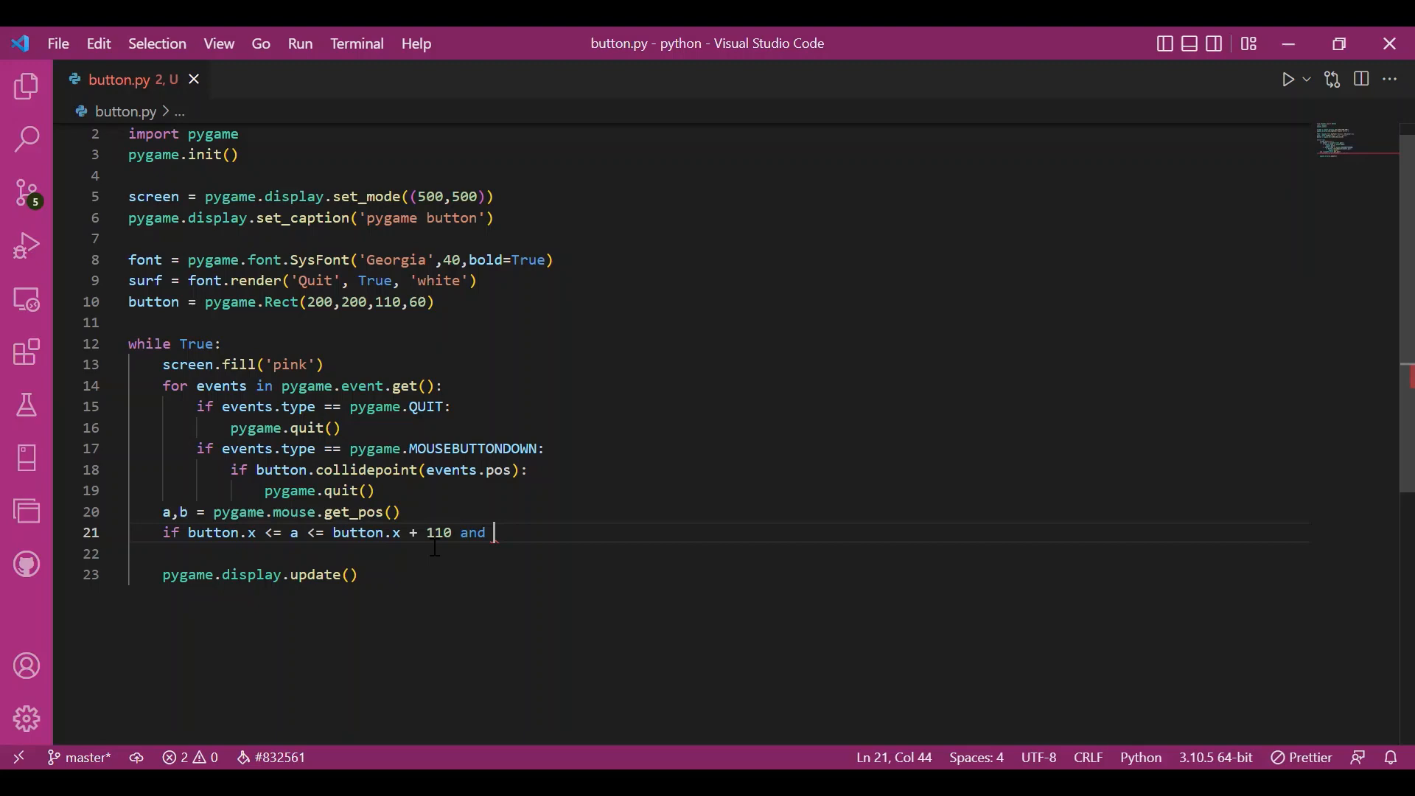
mouse_move(424, 546)
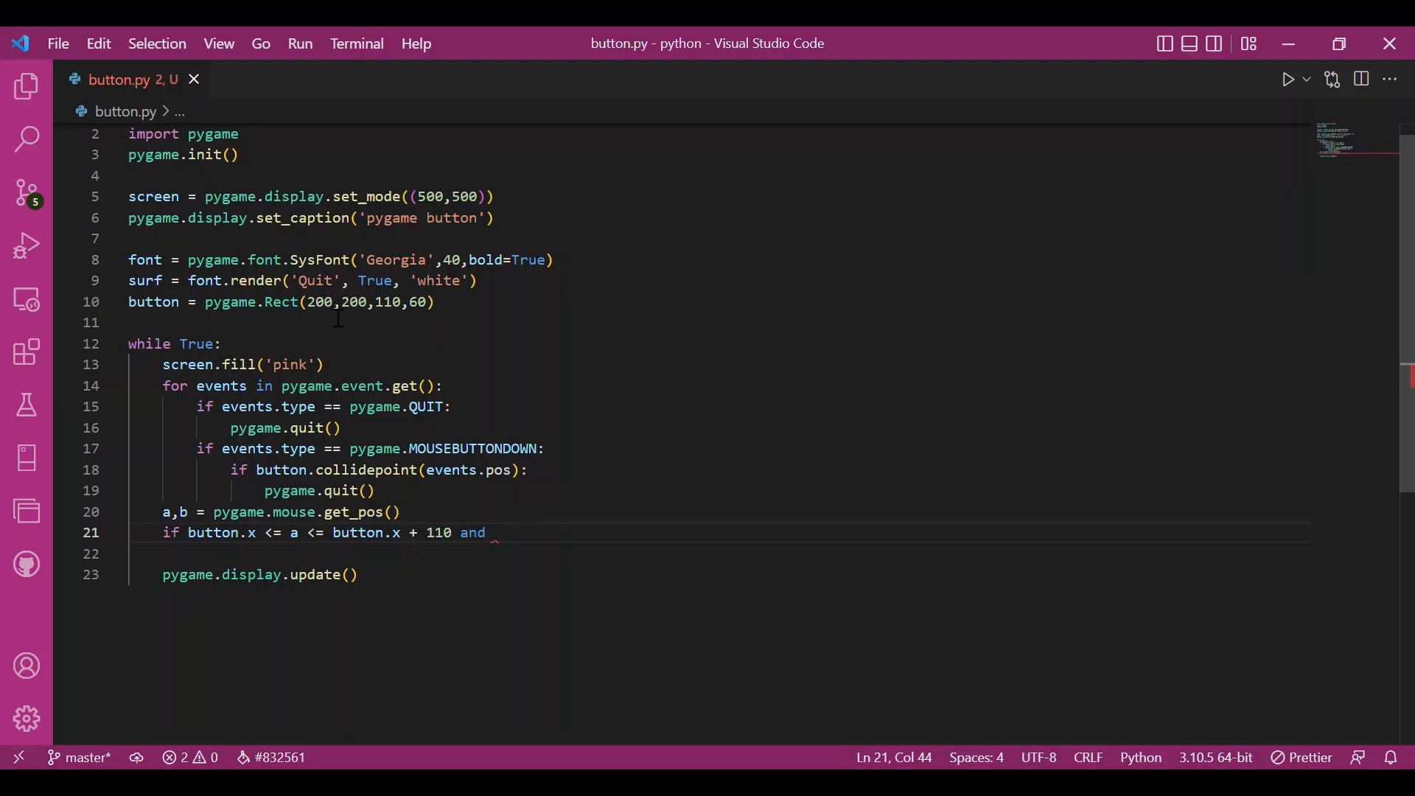
double_click(317, 301)
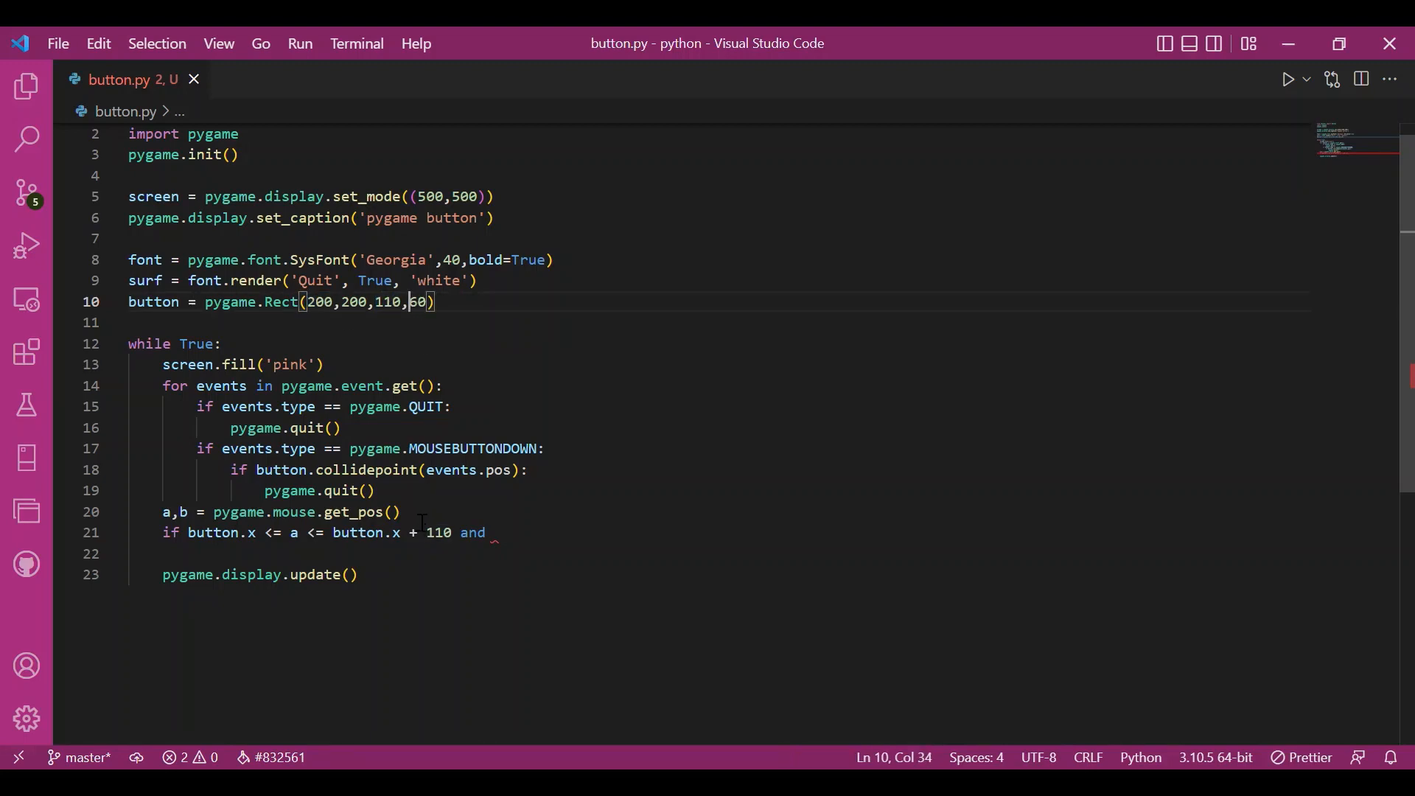
text(button.y <=)
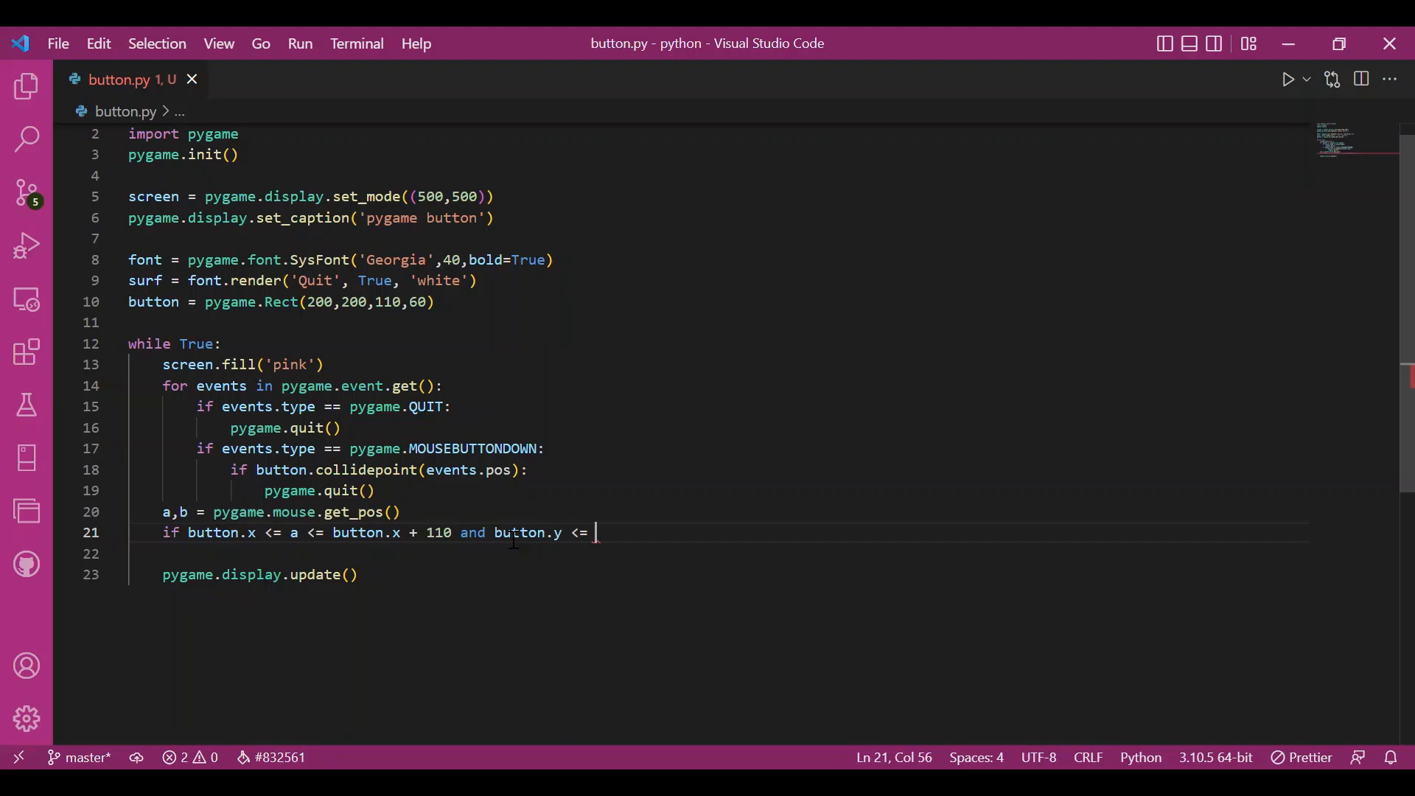
text(b <)
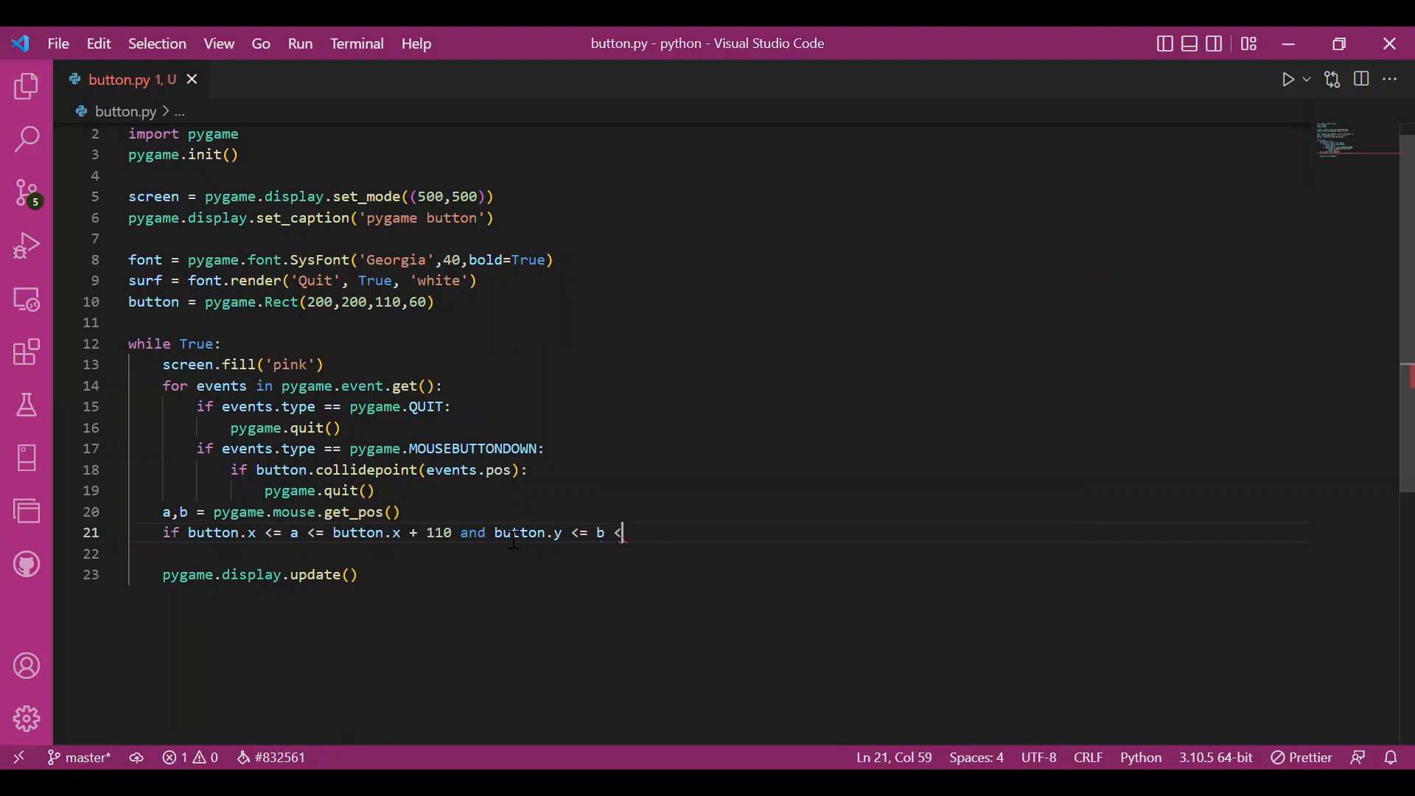
text(button.y +6)
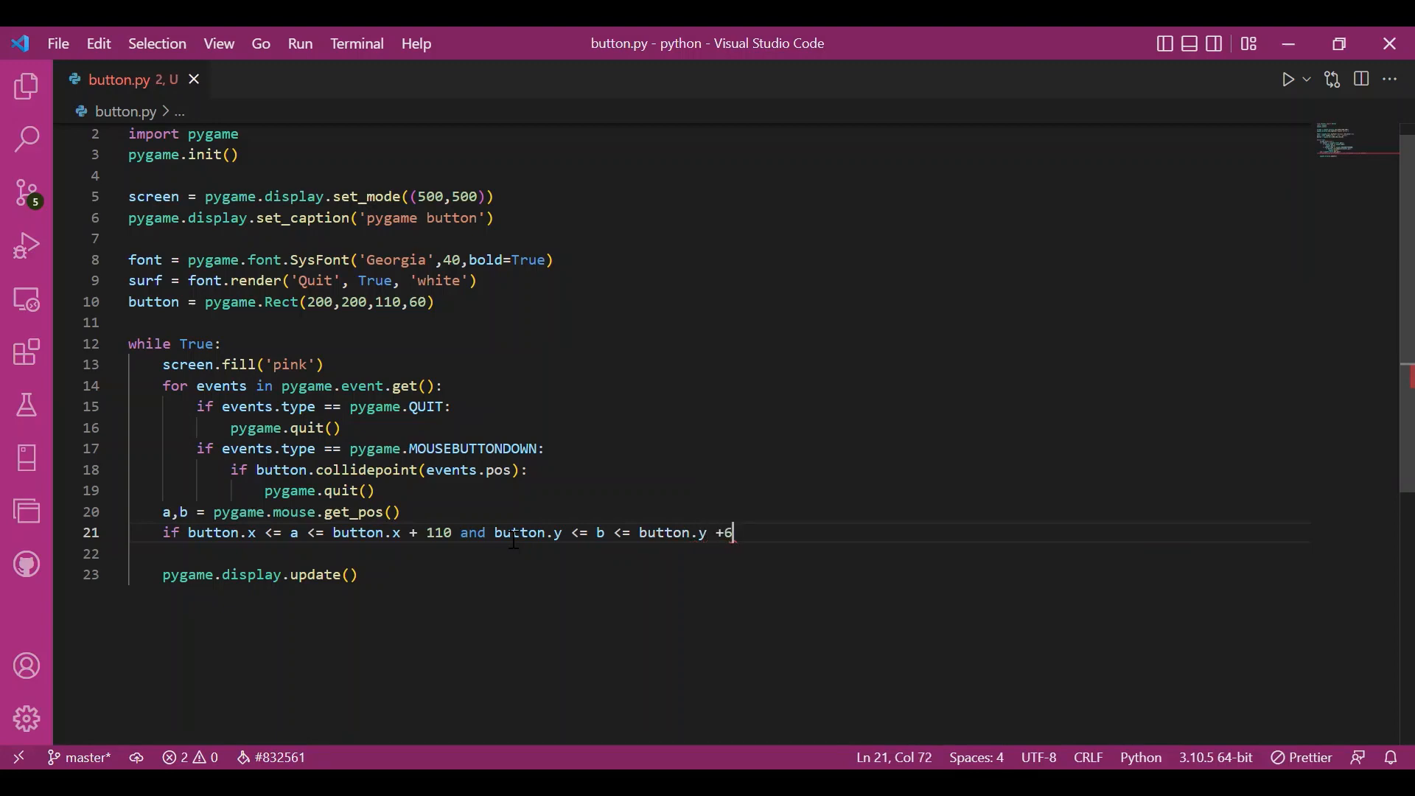
key(enter)
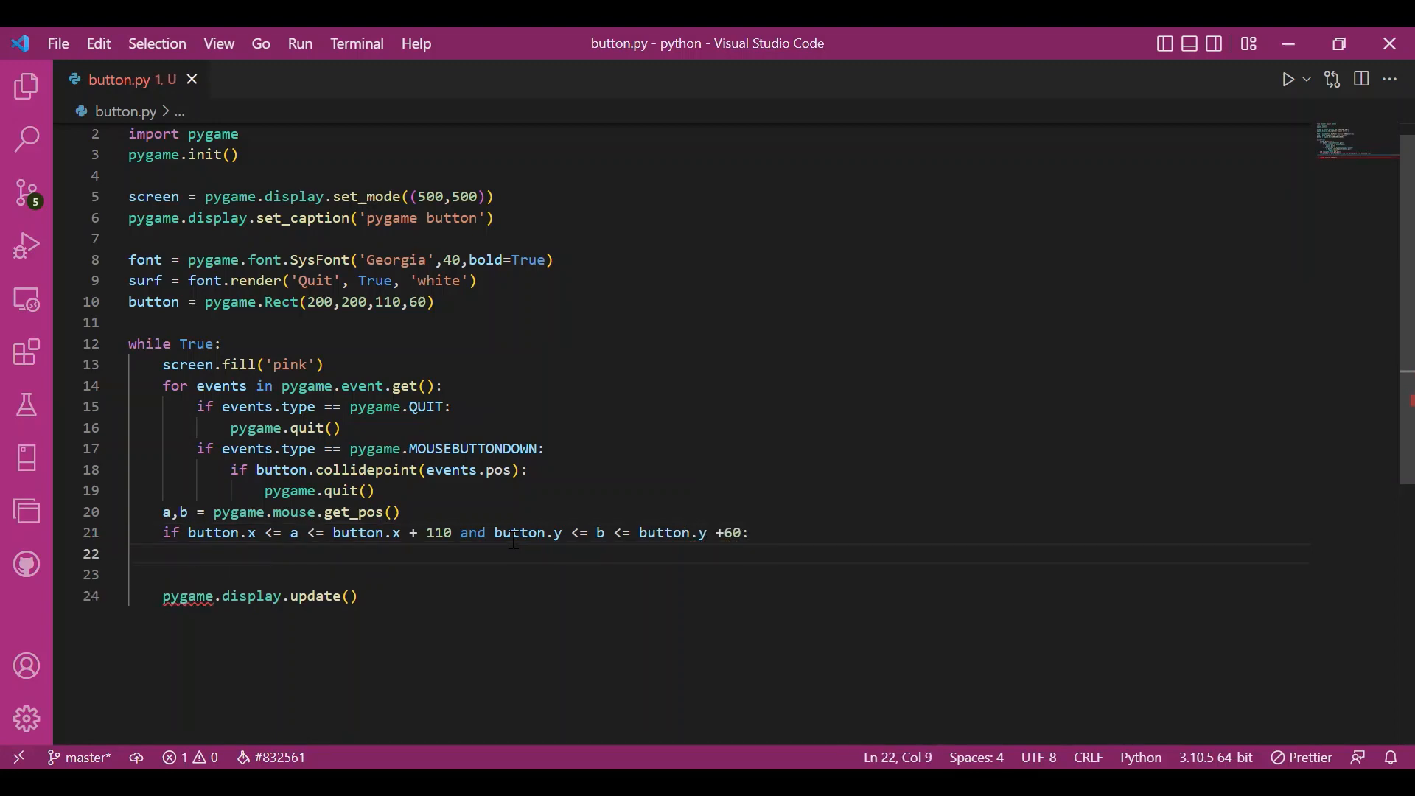
Draw the button rectangle in (180,180,180) inside the hover branch.
text(pygame)
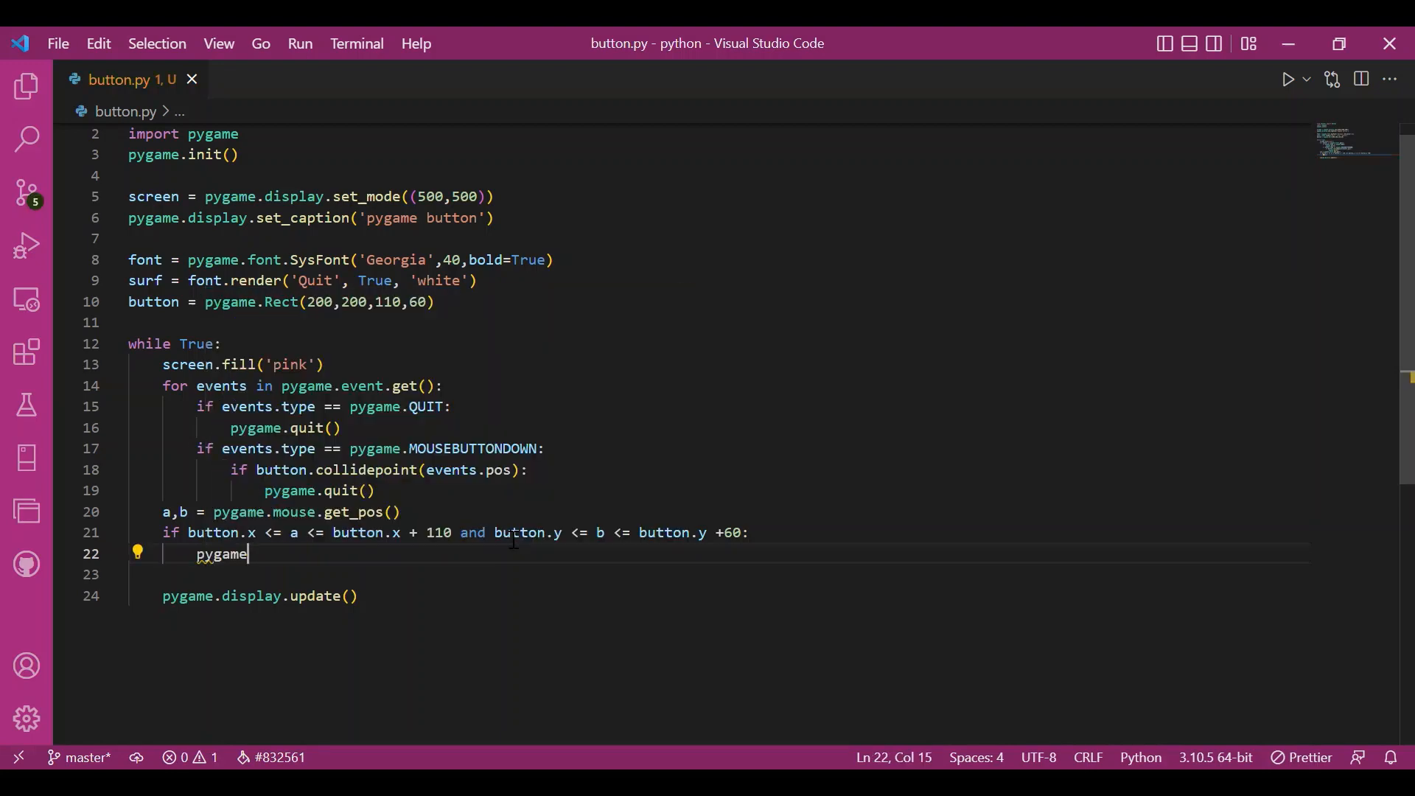
text(.draw.rect)
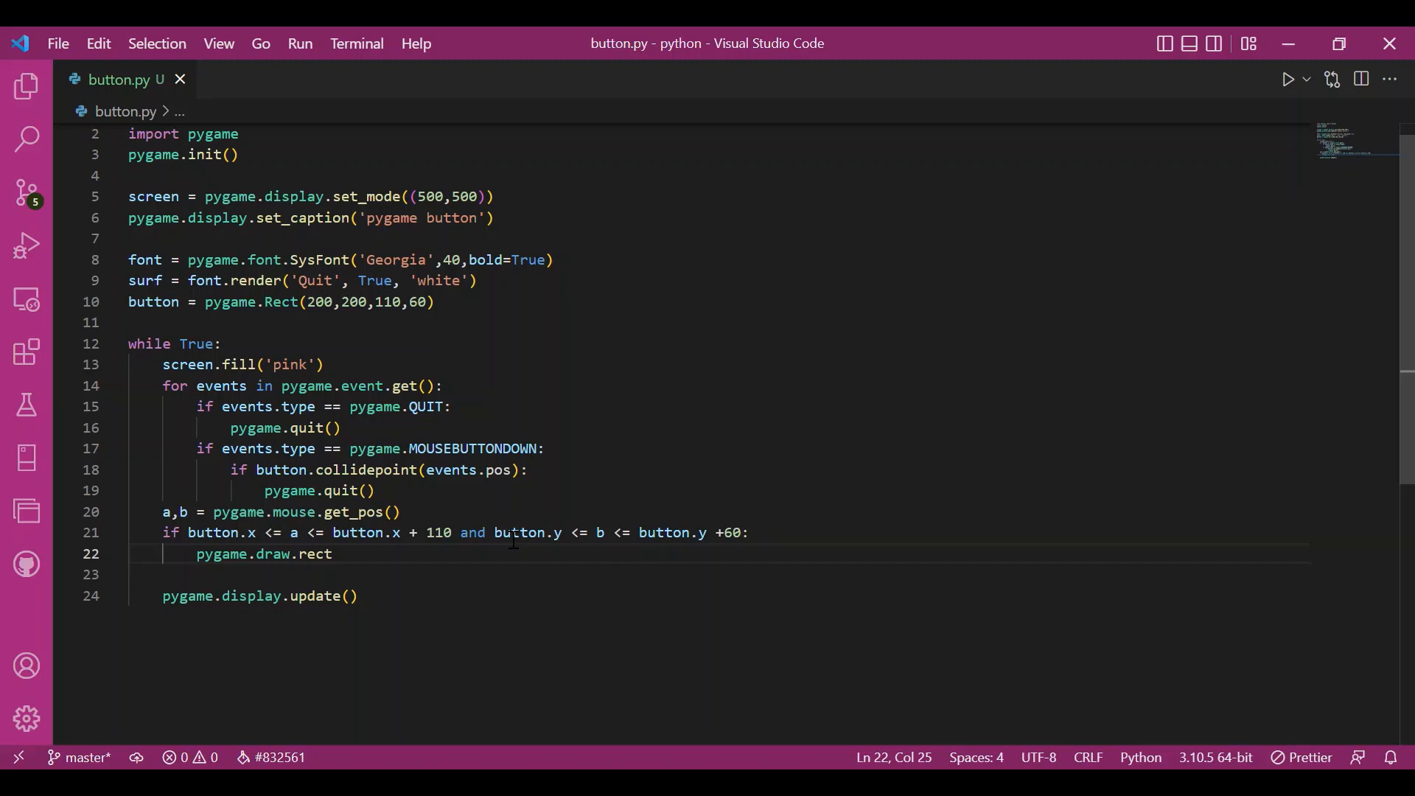
text((screen,)
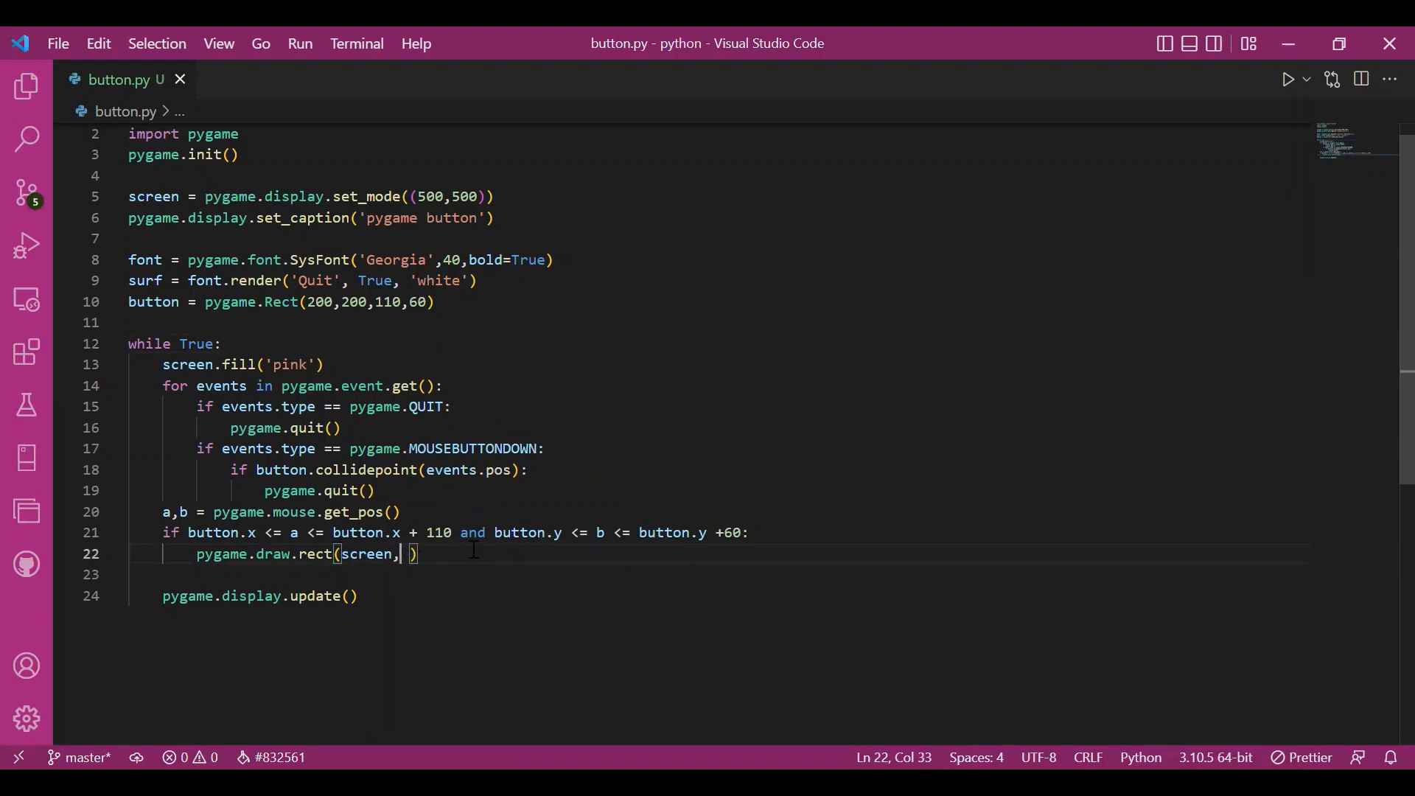
mouse_move(417, 571)
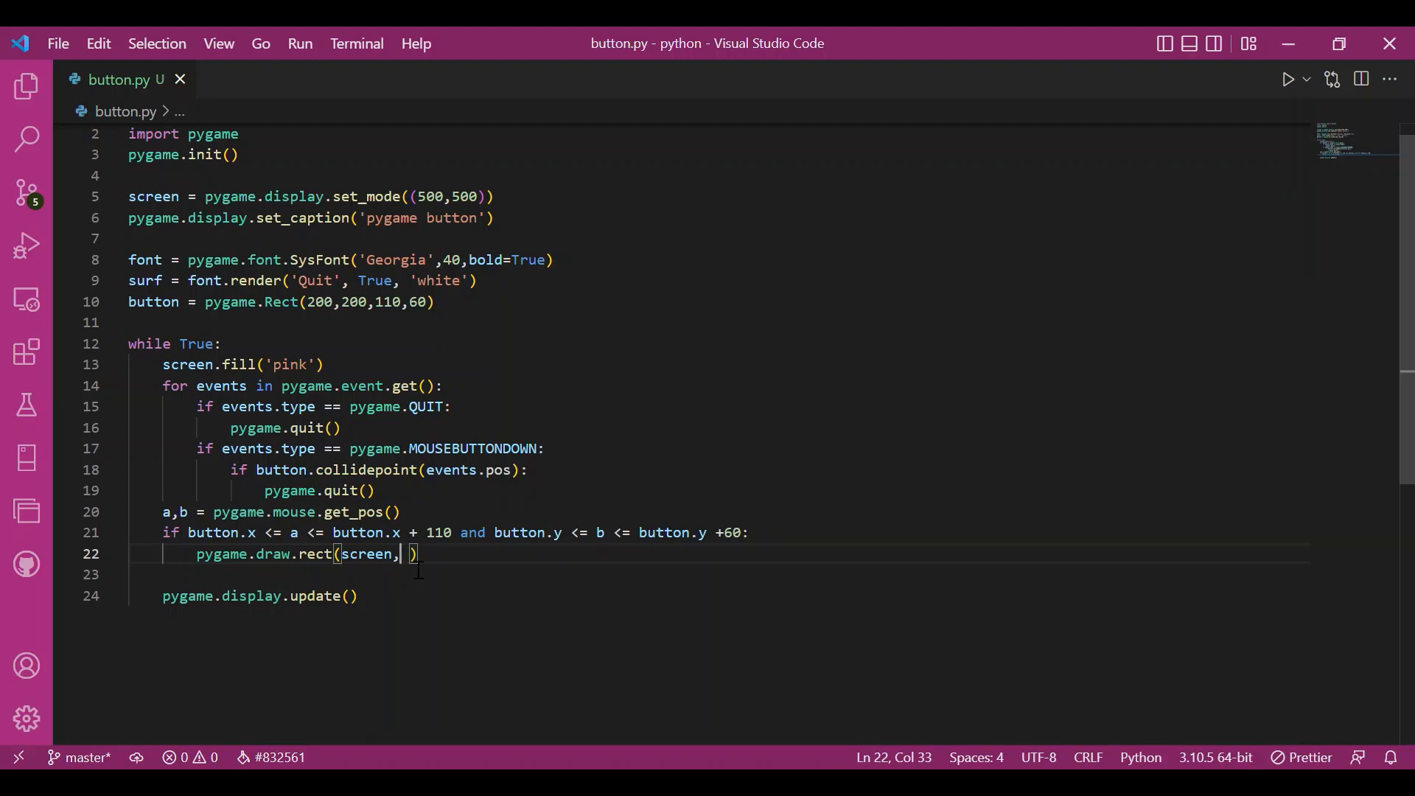
text(')
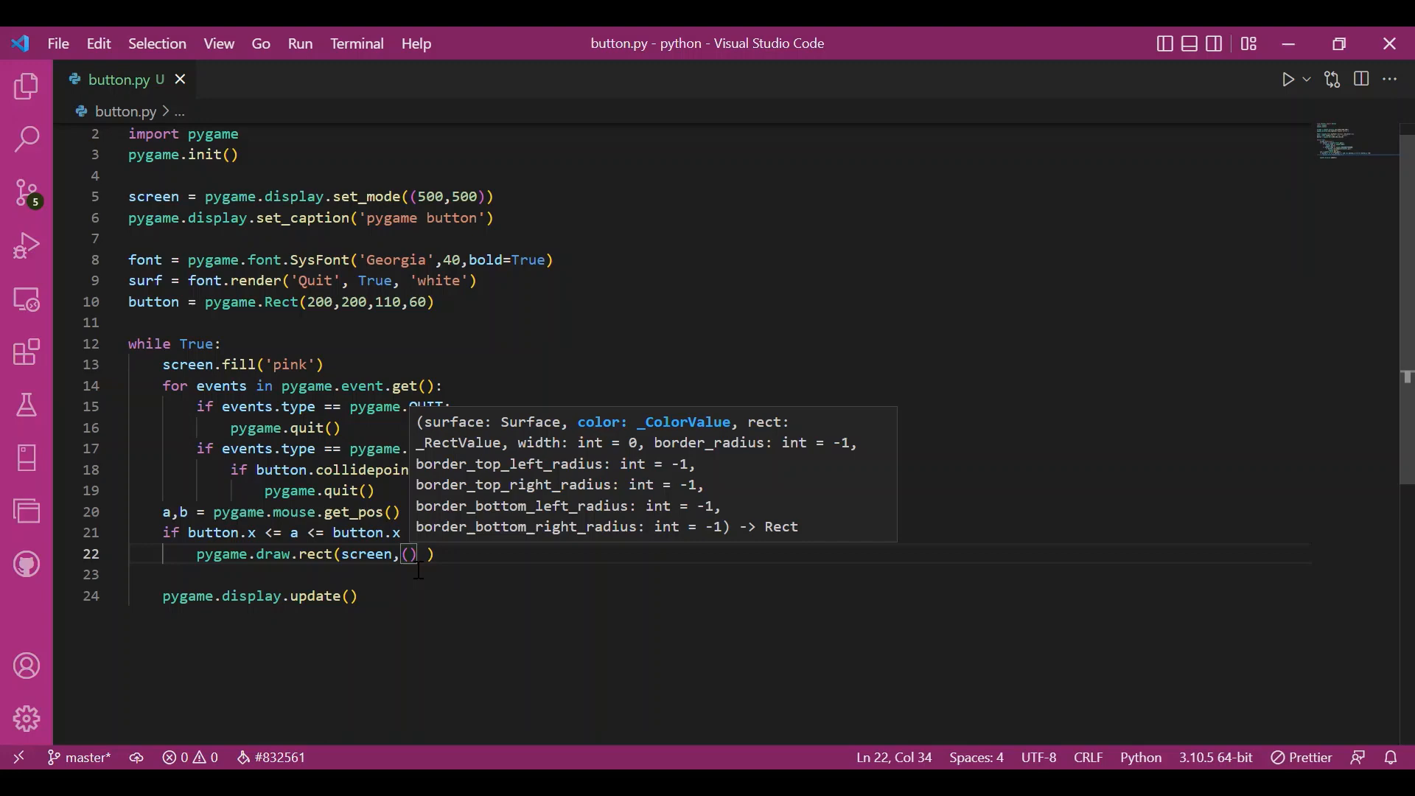
text(180,180,180)
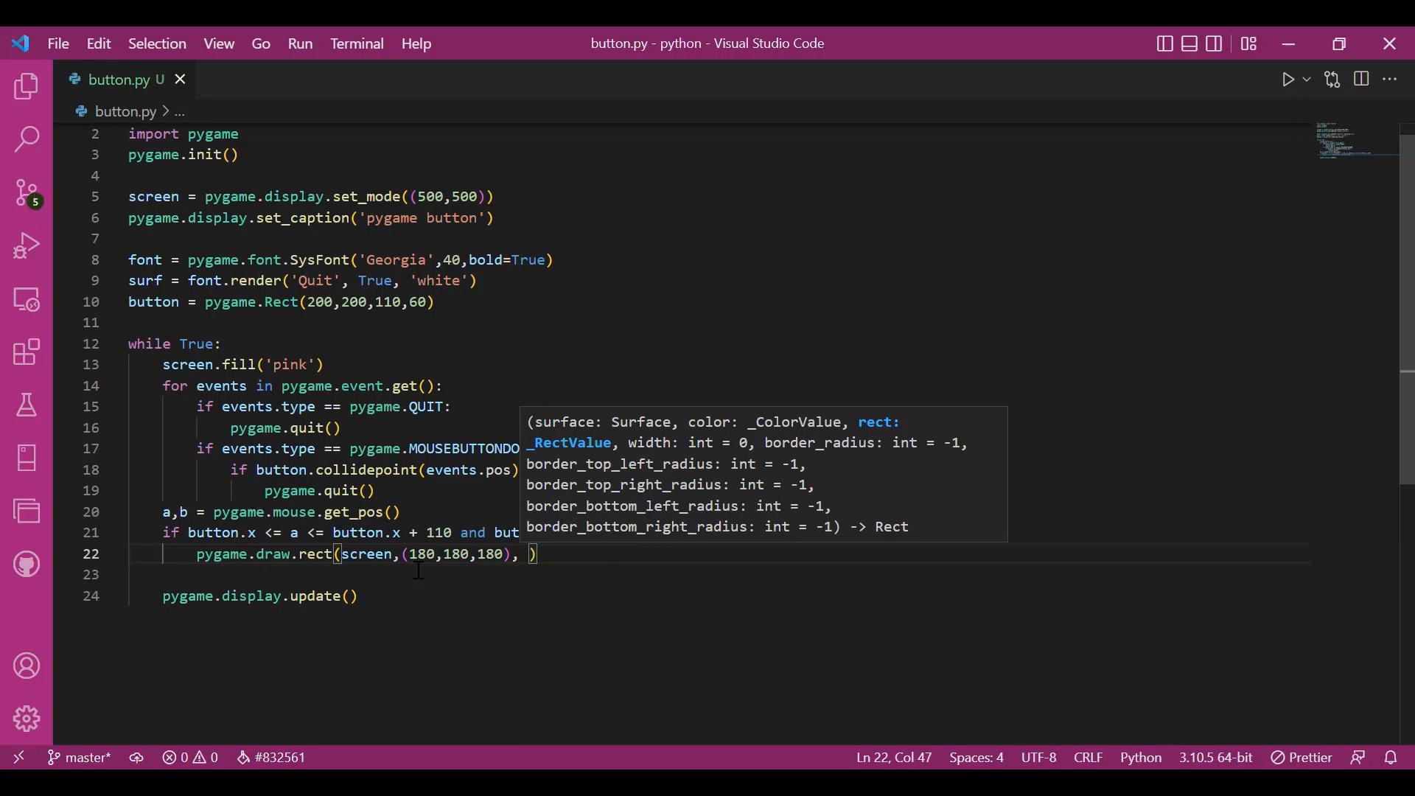
mouse_move(477, 570)
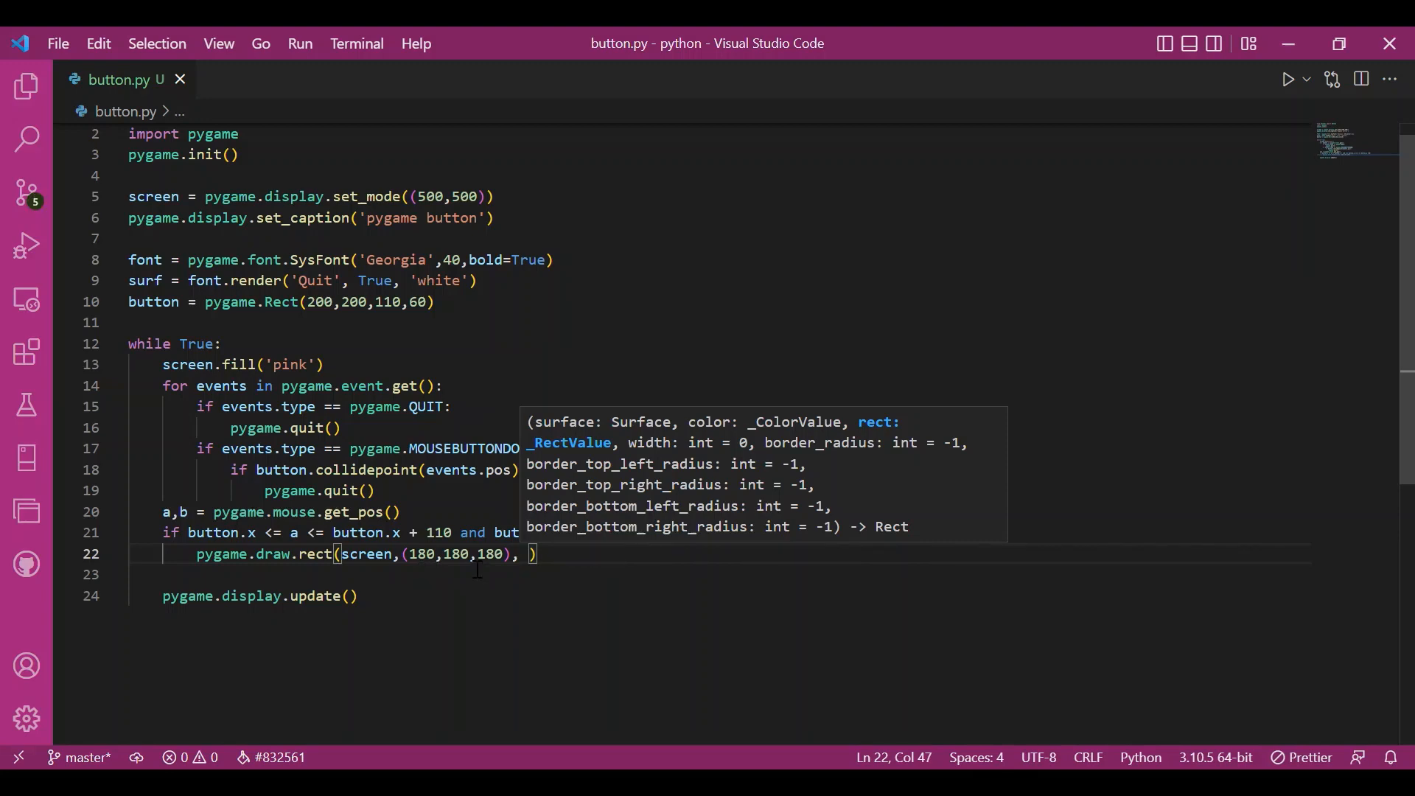
text(button)
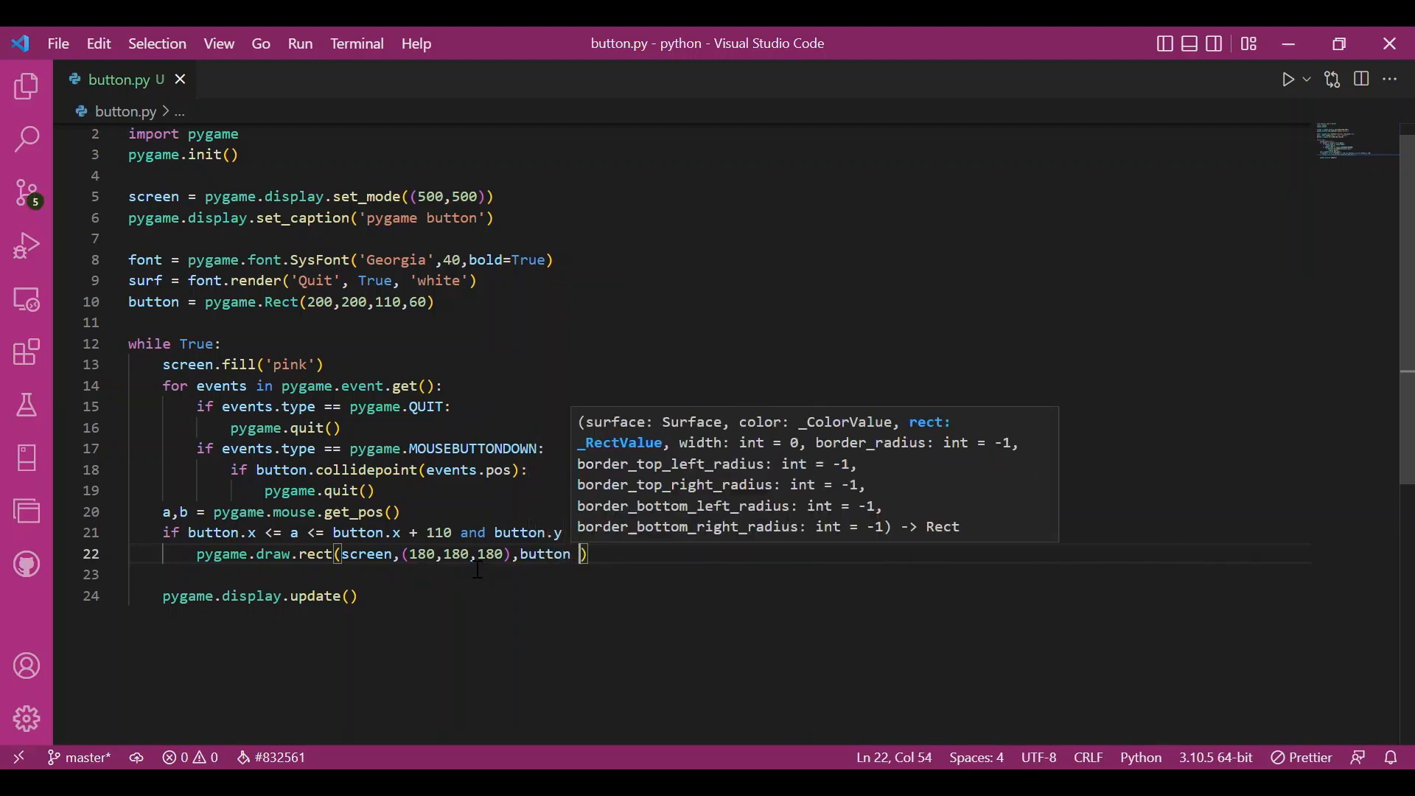
Add an else branch drawing the button rectangle in (110,110,110).
text(i)
click(719, 575)
text(else:)
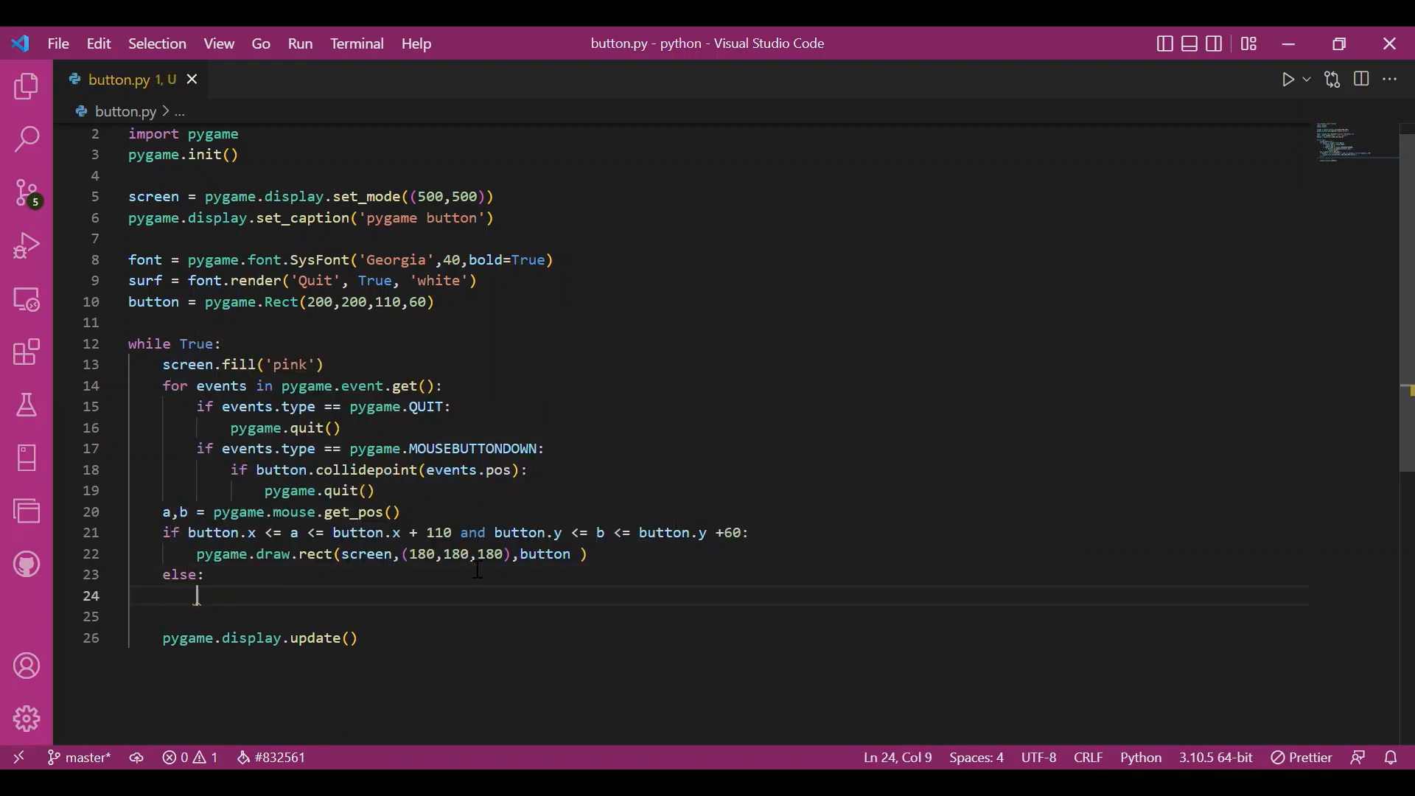
text(pygame.draw)
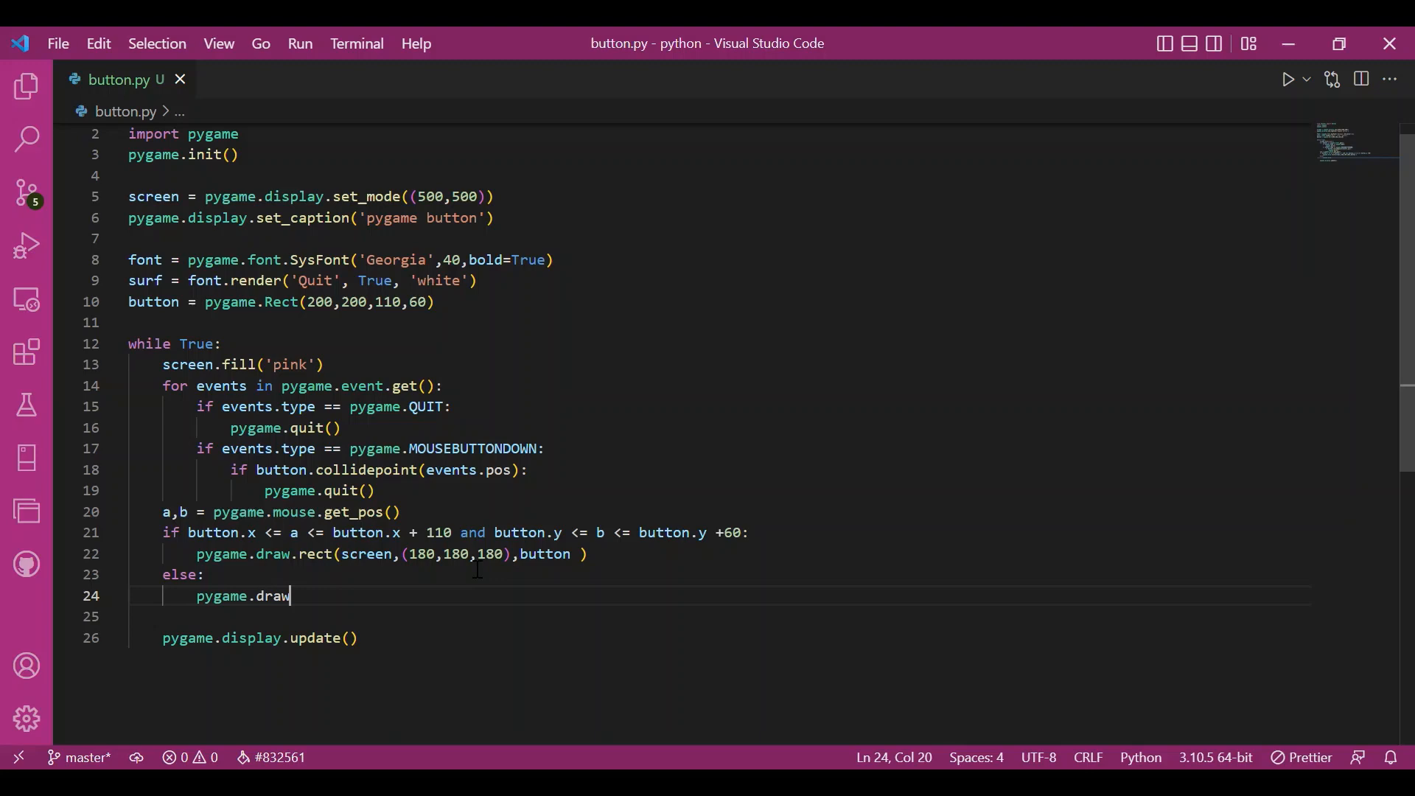
text(.rect()
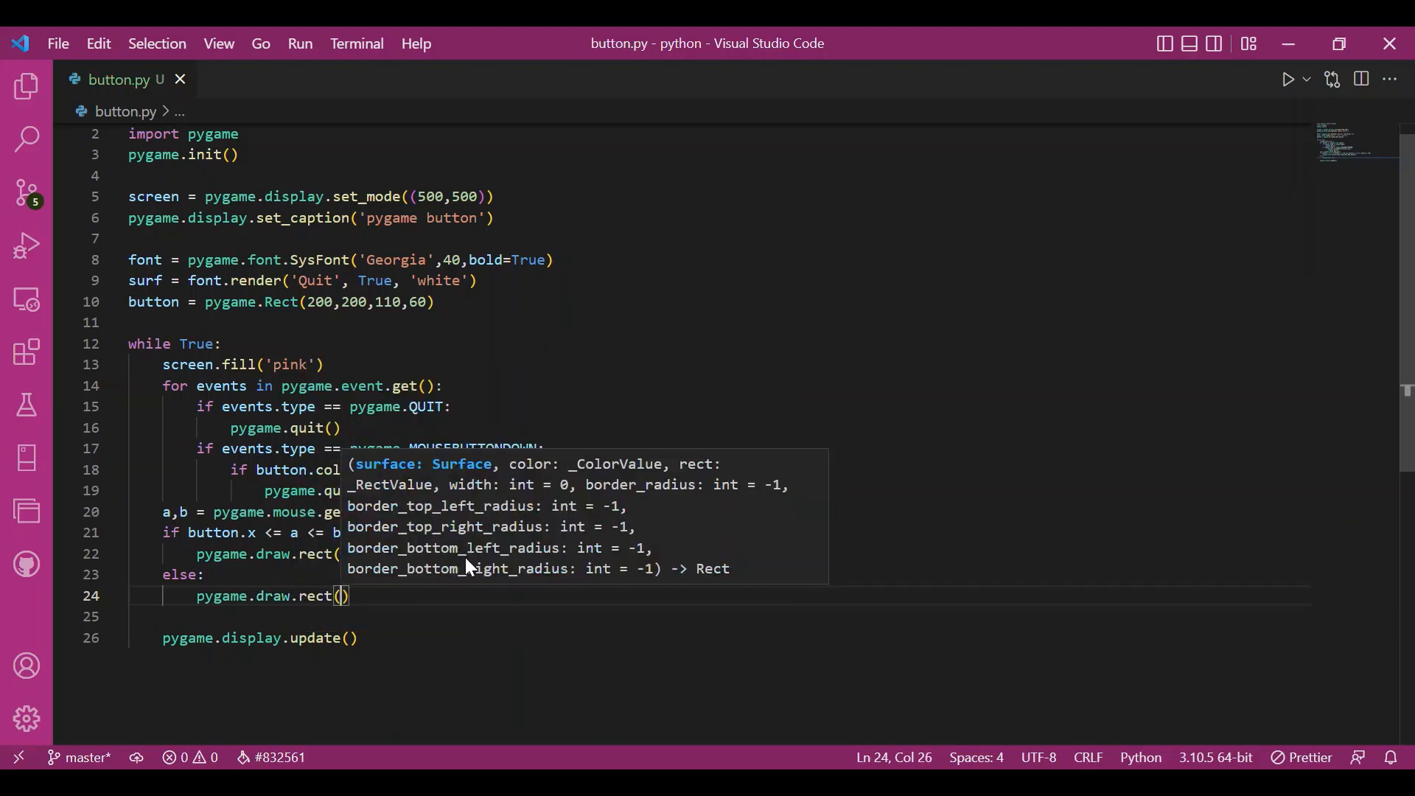
text(screen, ()
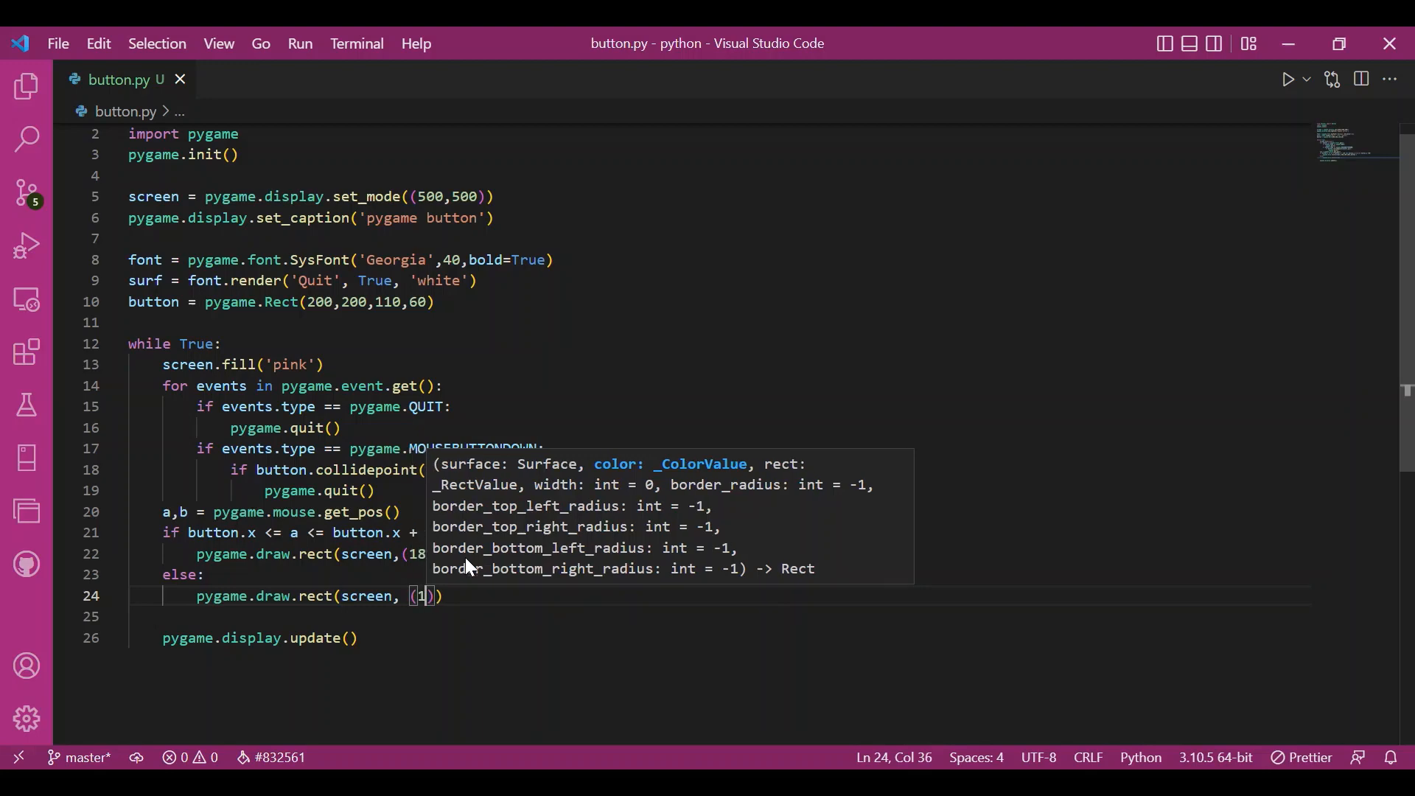
text(10,110)
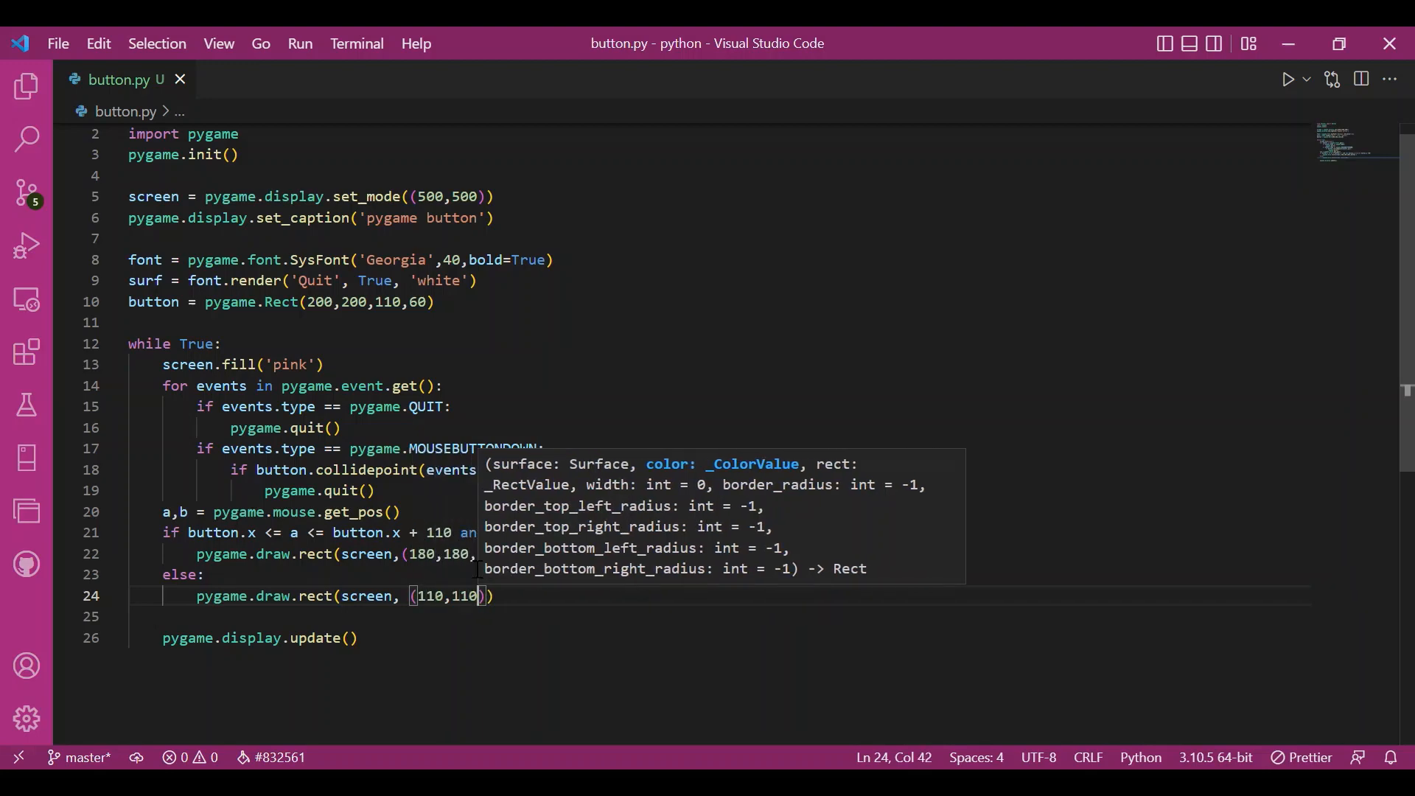
text(,110)
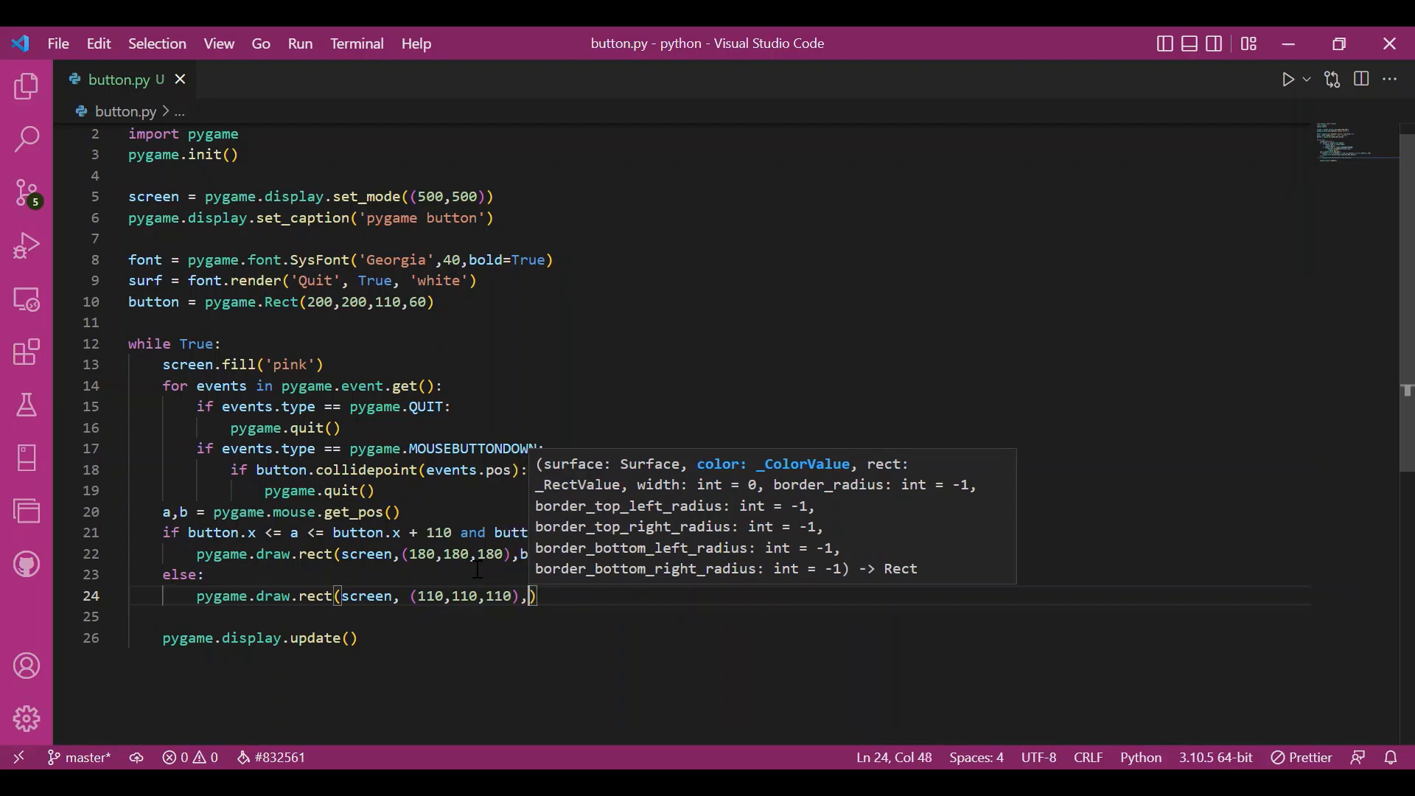
text(button)
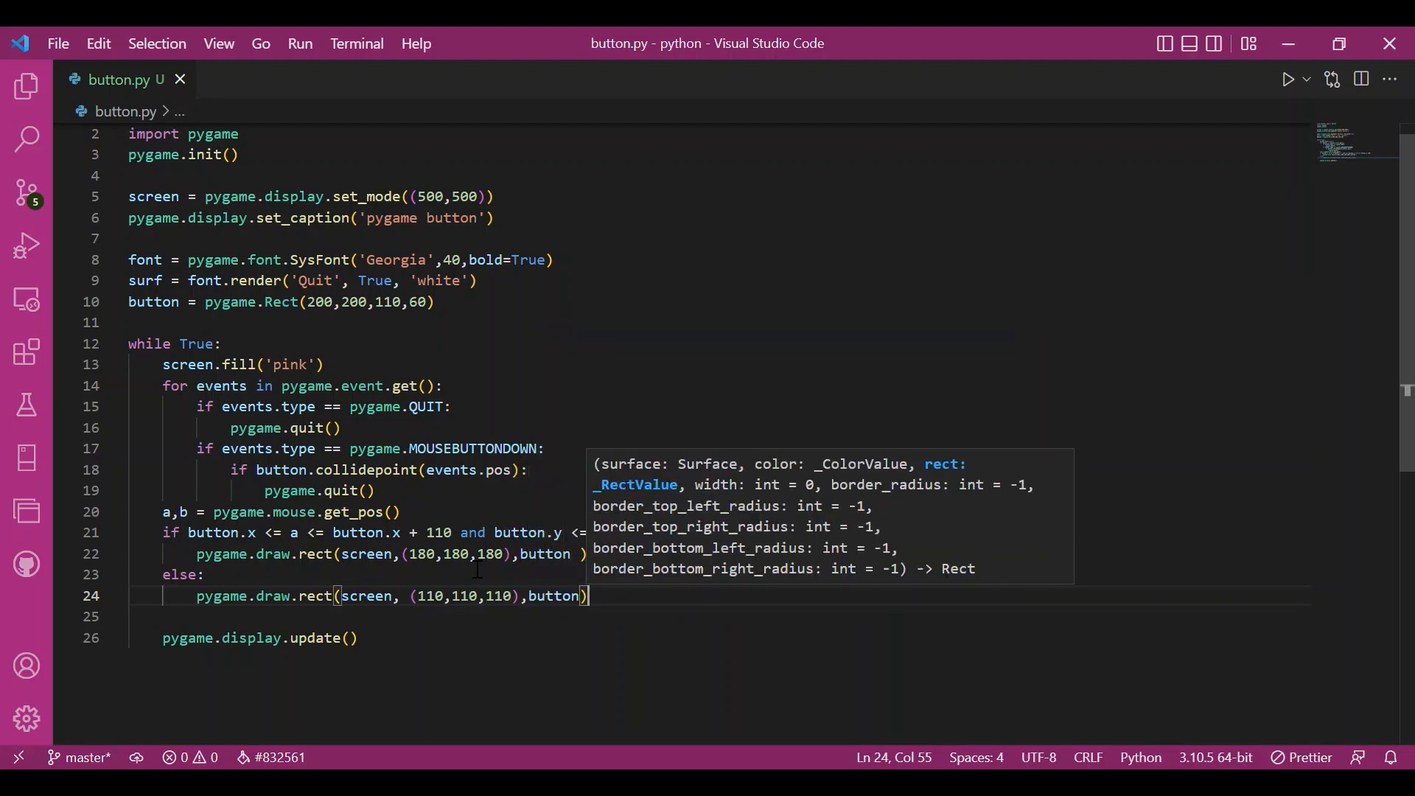
text(screen.blit)
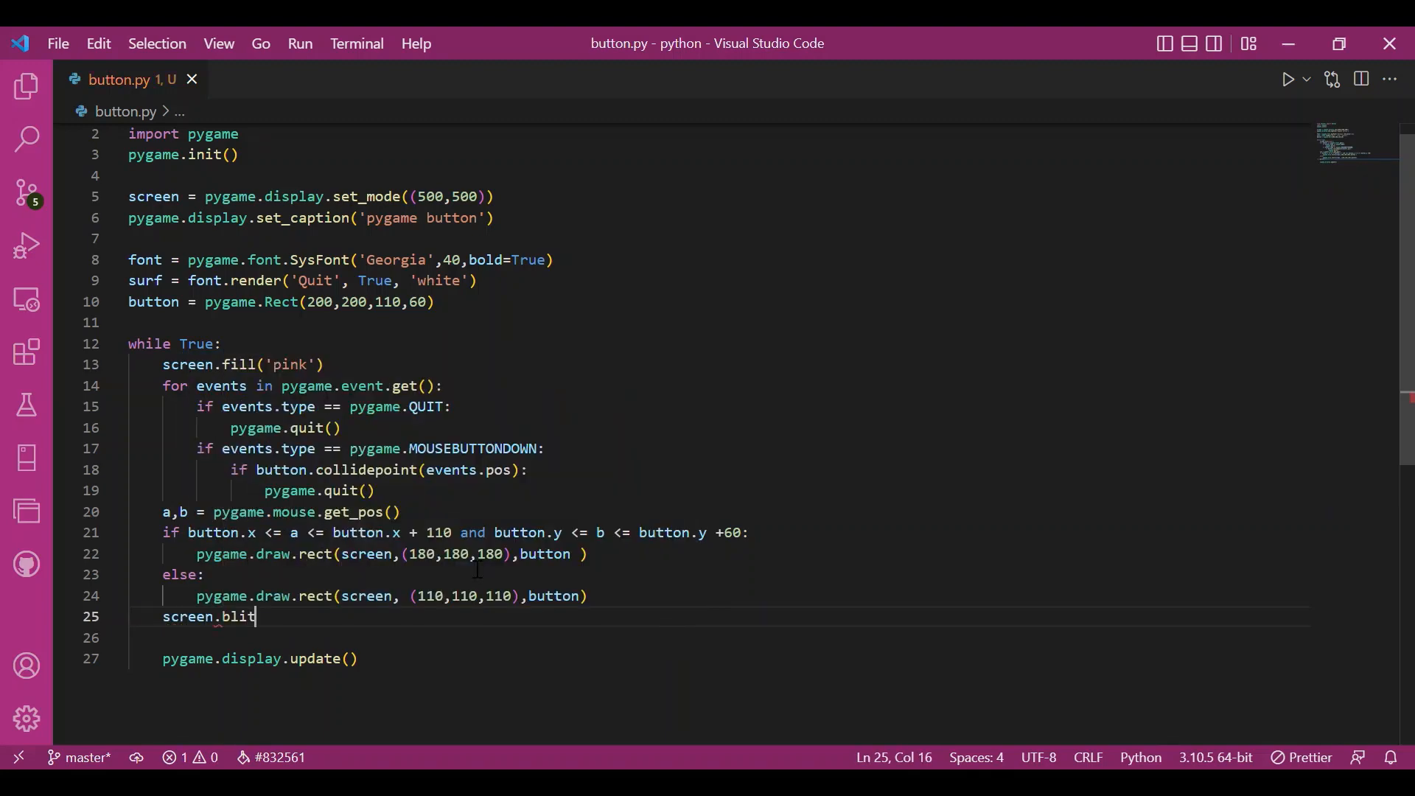
Blit surf onto the screen at (button.x +5, button.y+5).
text((surf)
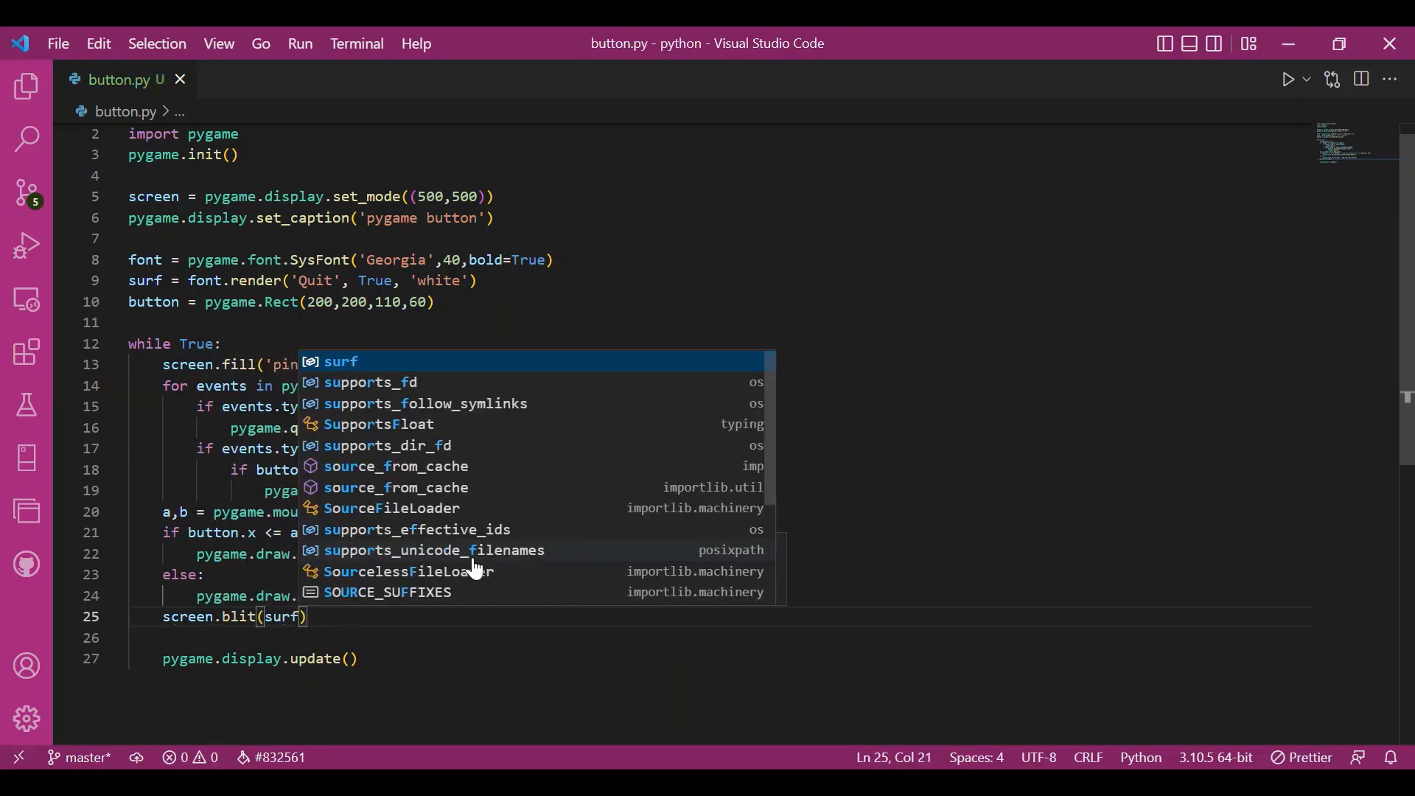
text(text.x)
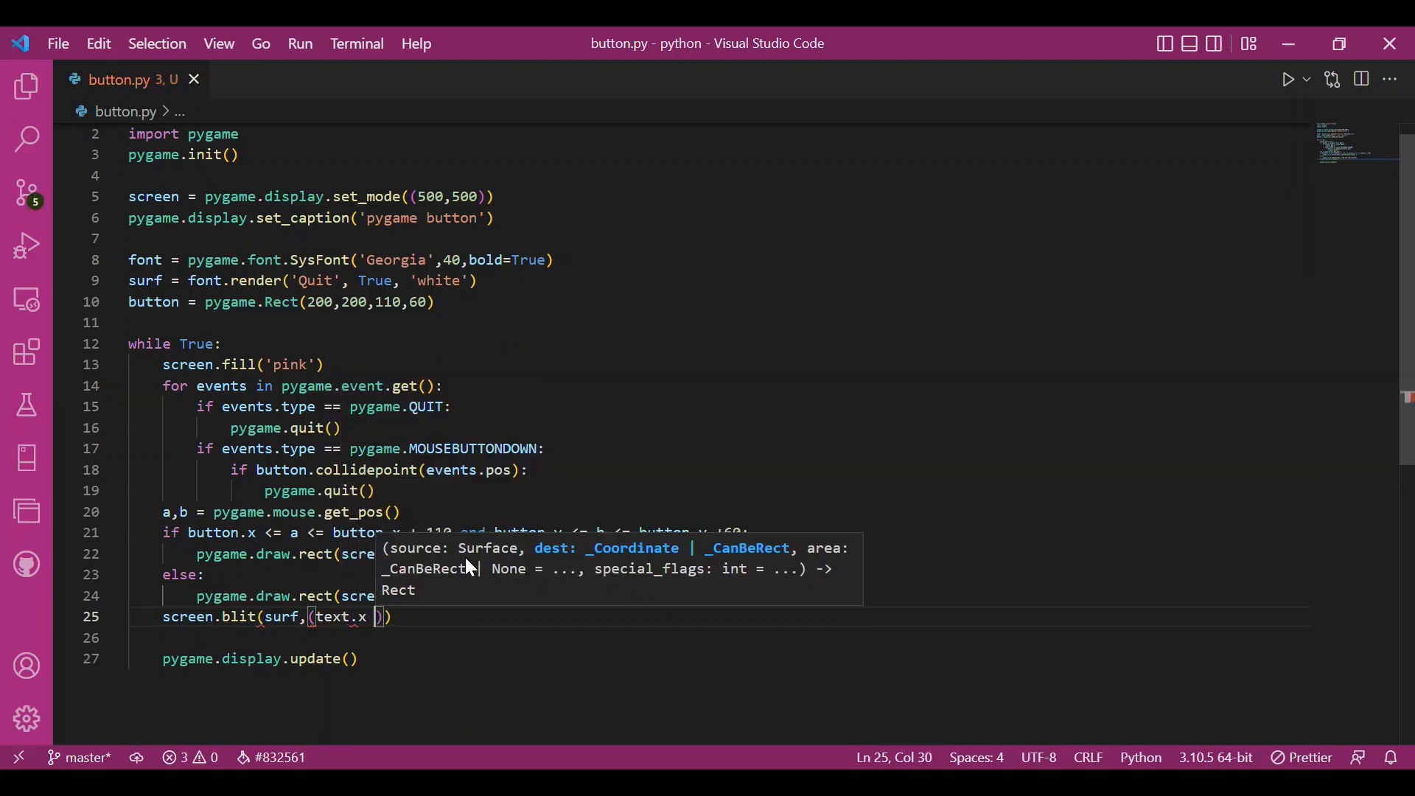
text(+5,)
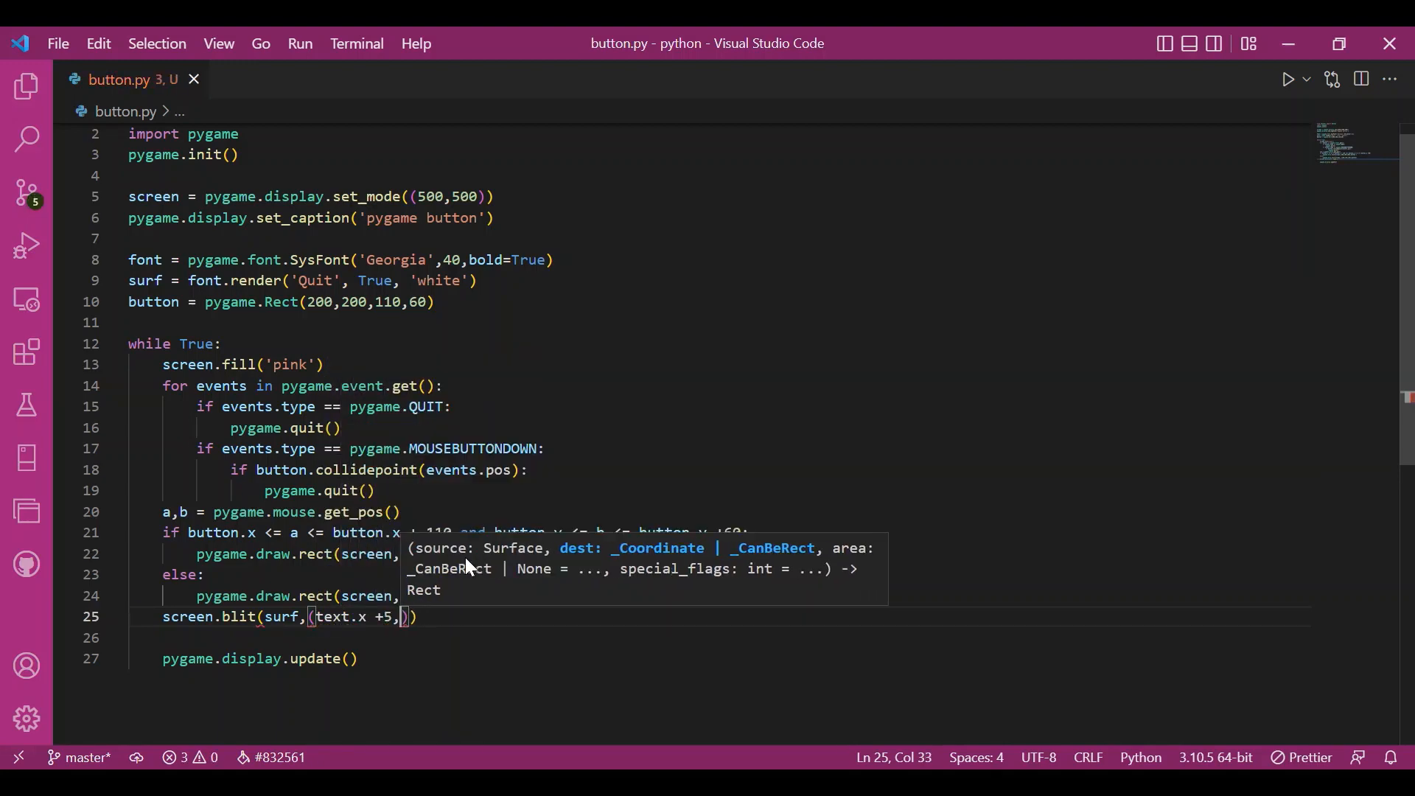
text(text.)
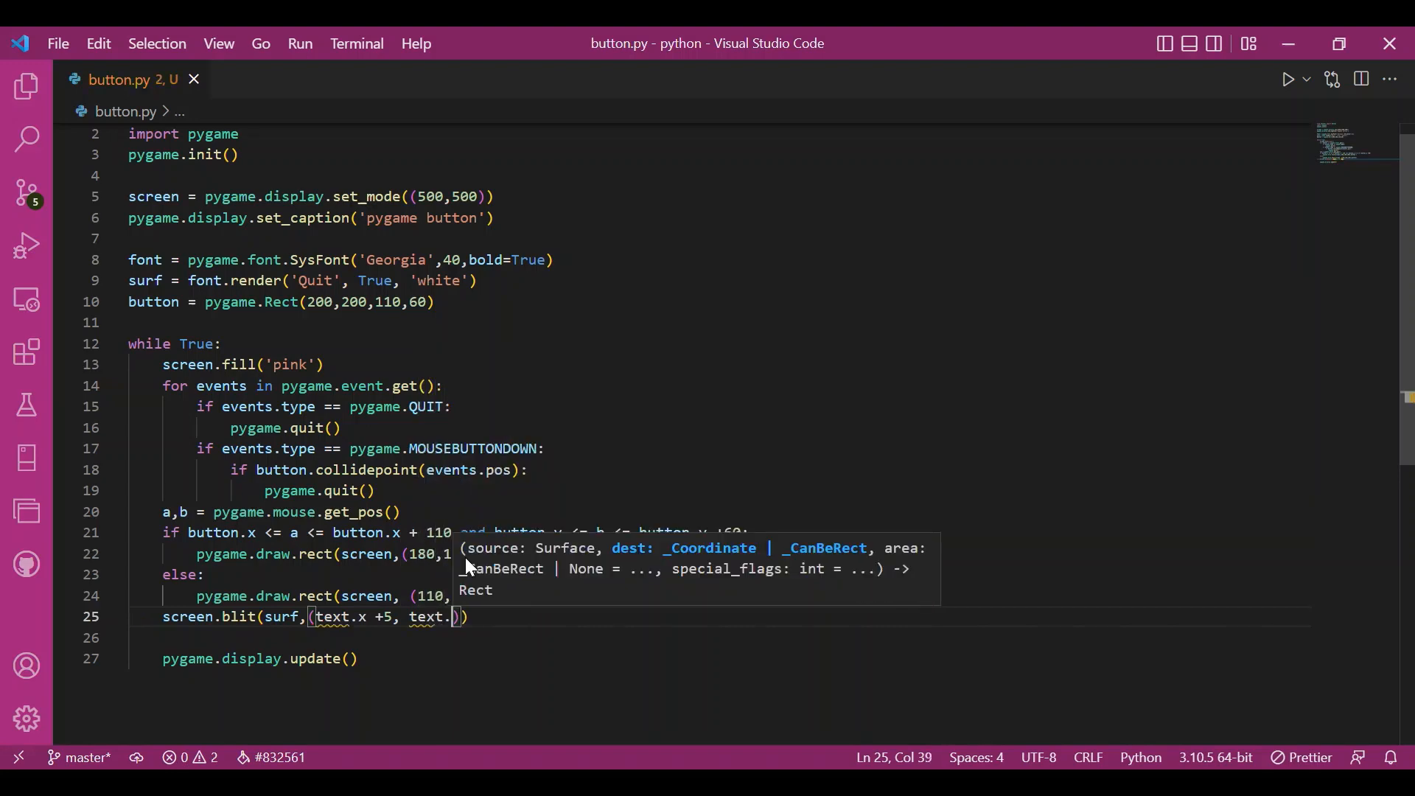
key(Backspace)
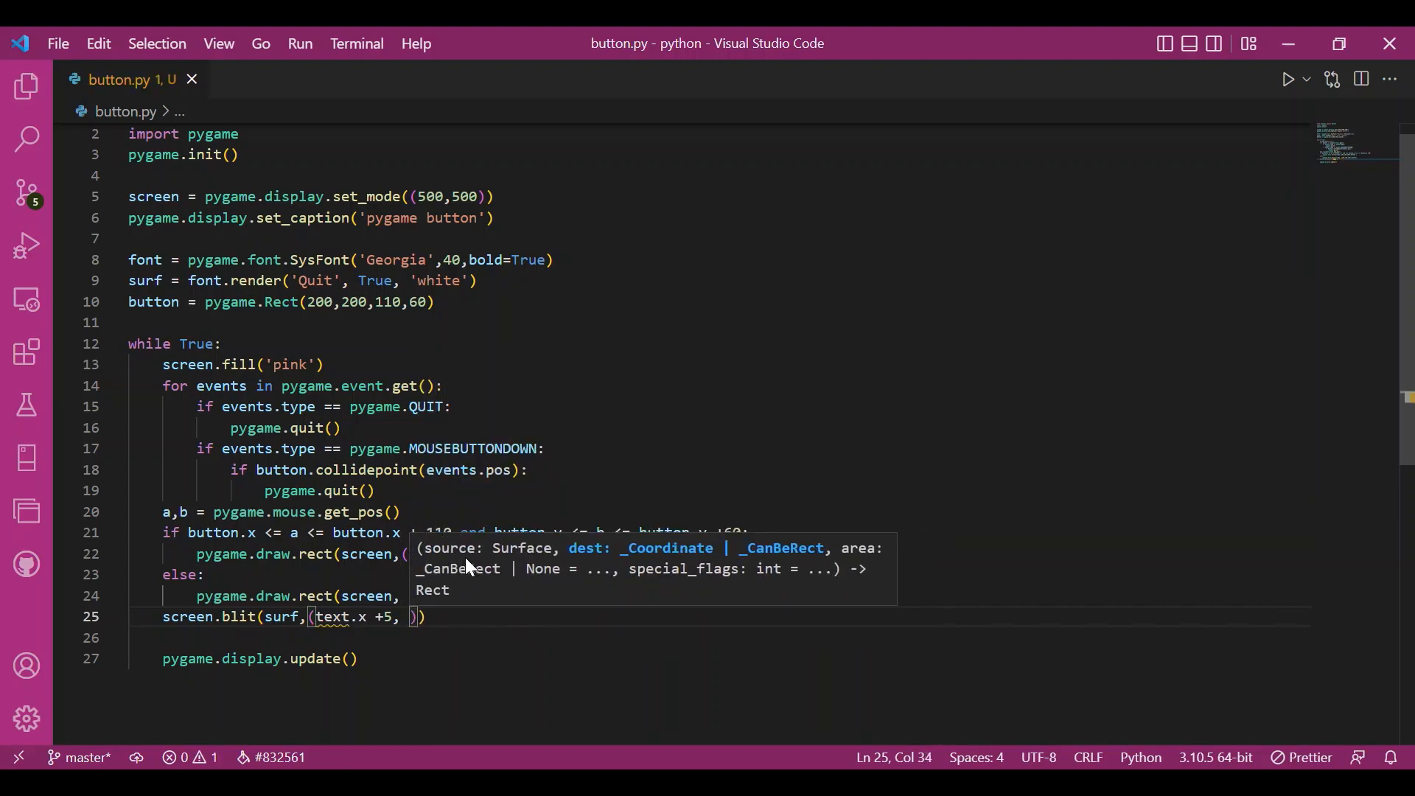
text(button.)
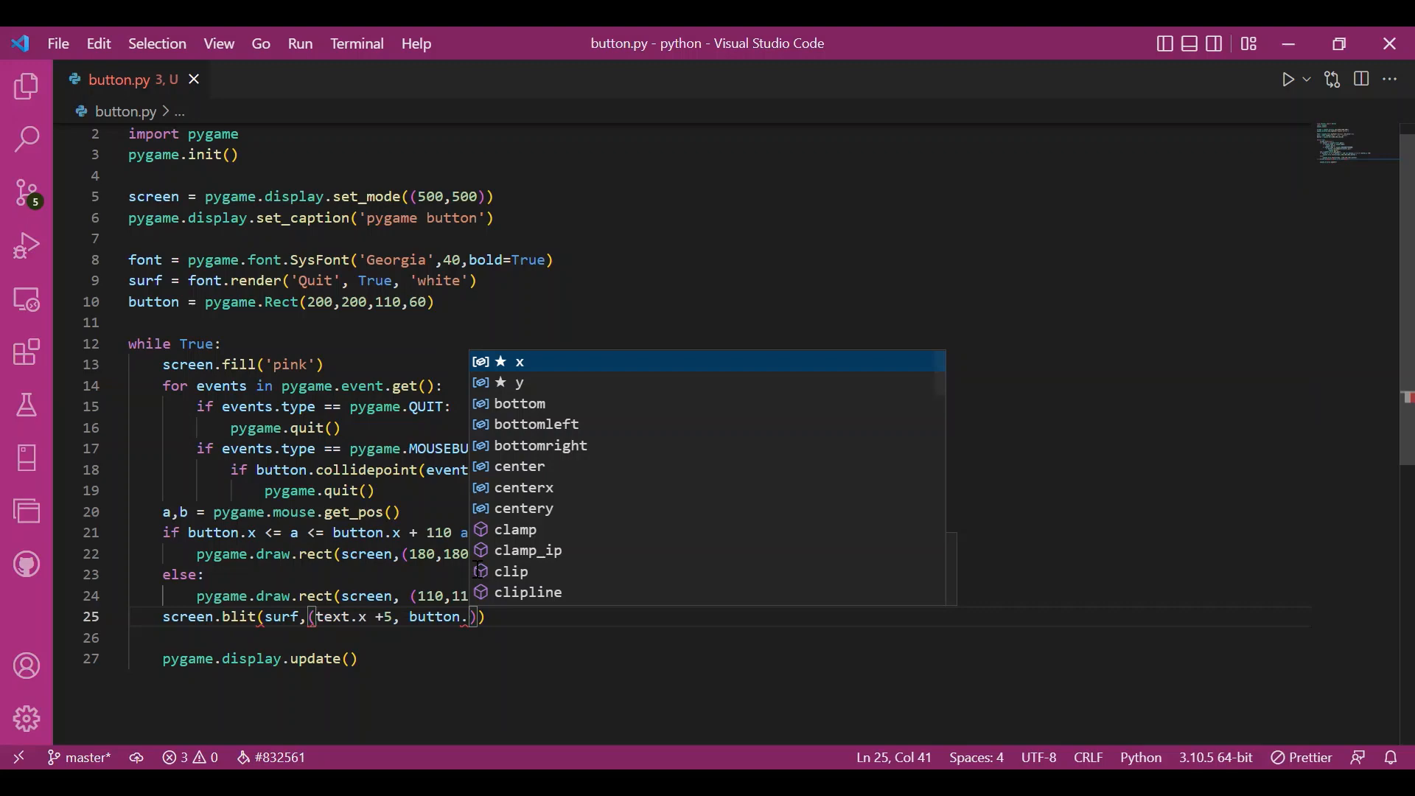
text(y+5)
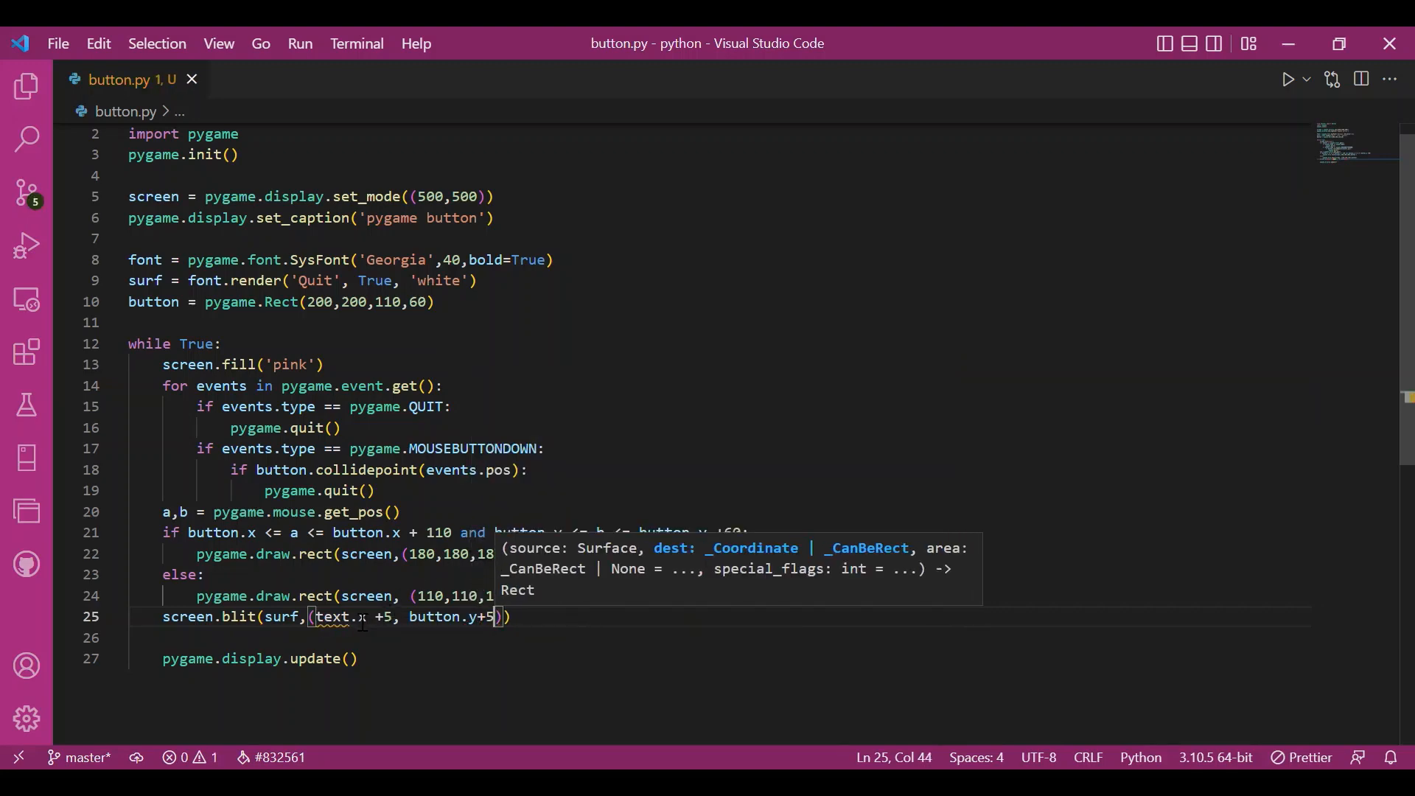
text(button)
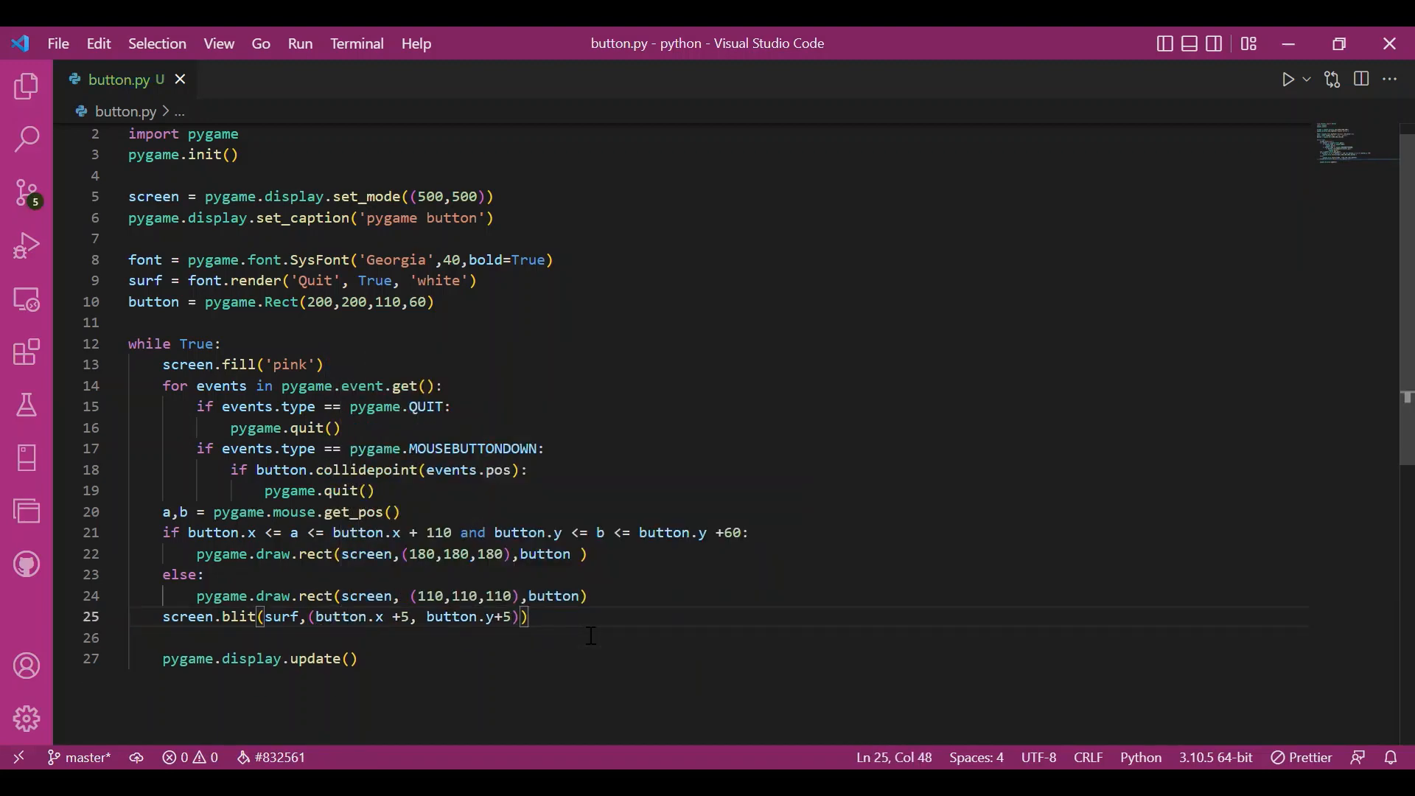
mouse_move(1309, 161)
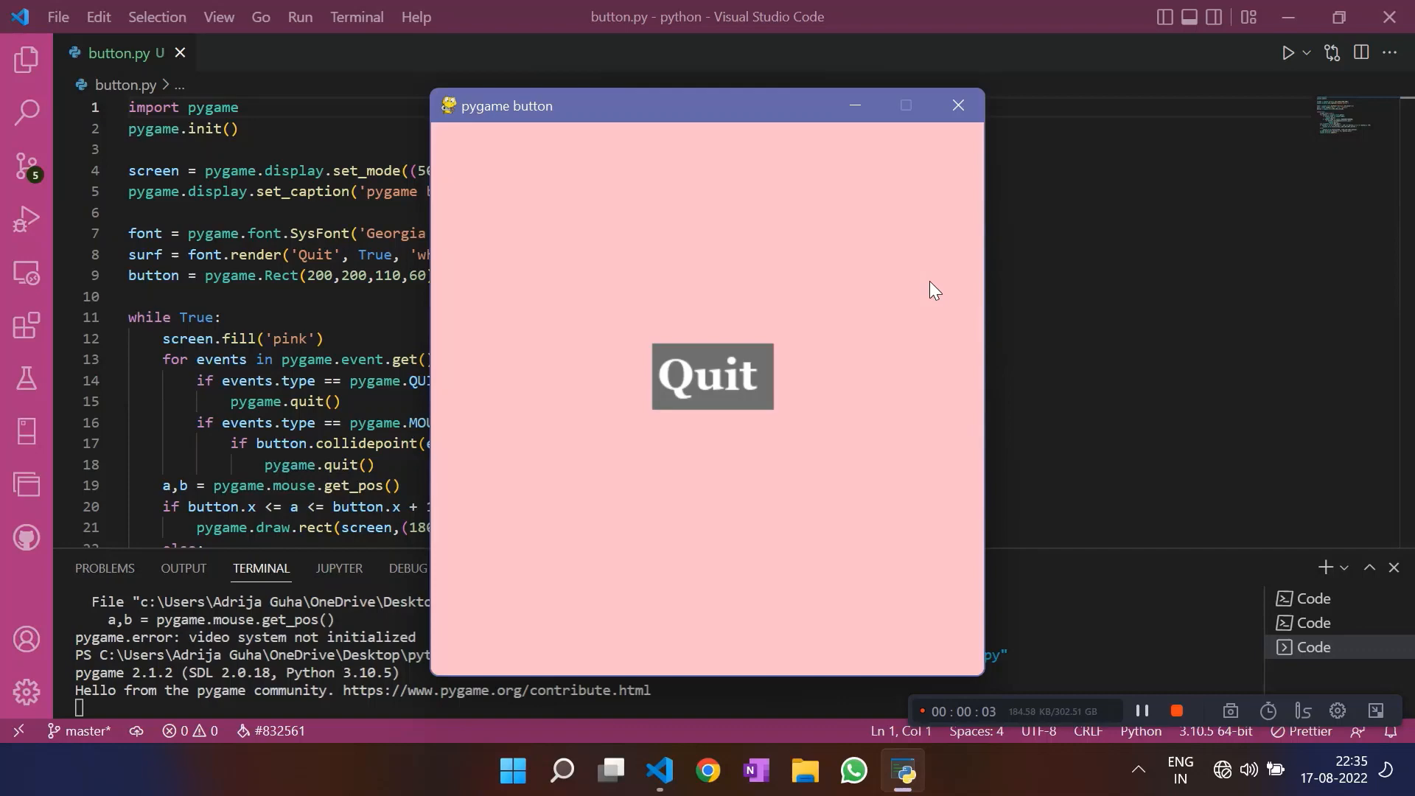
mouse_move(767, 311)
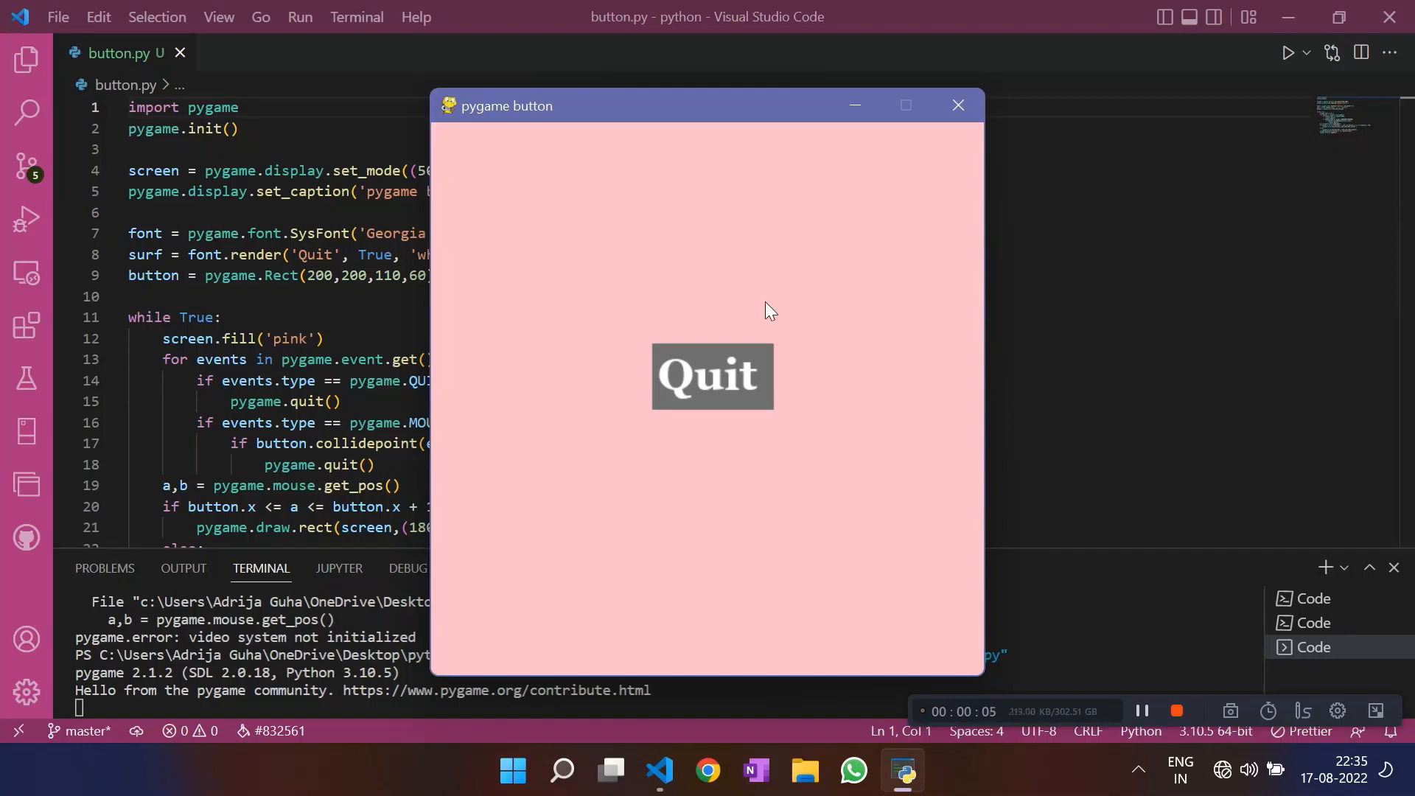
mouse_move(664, 390)
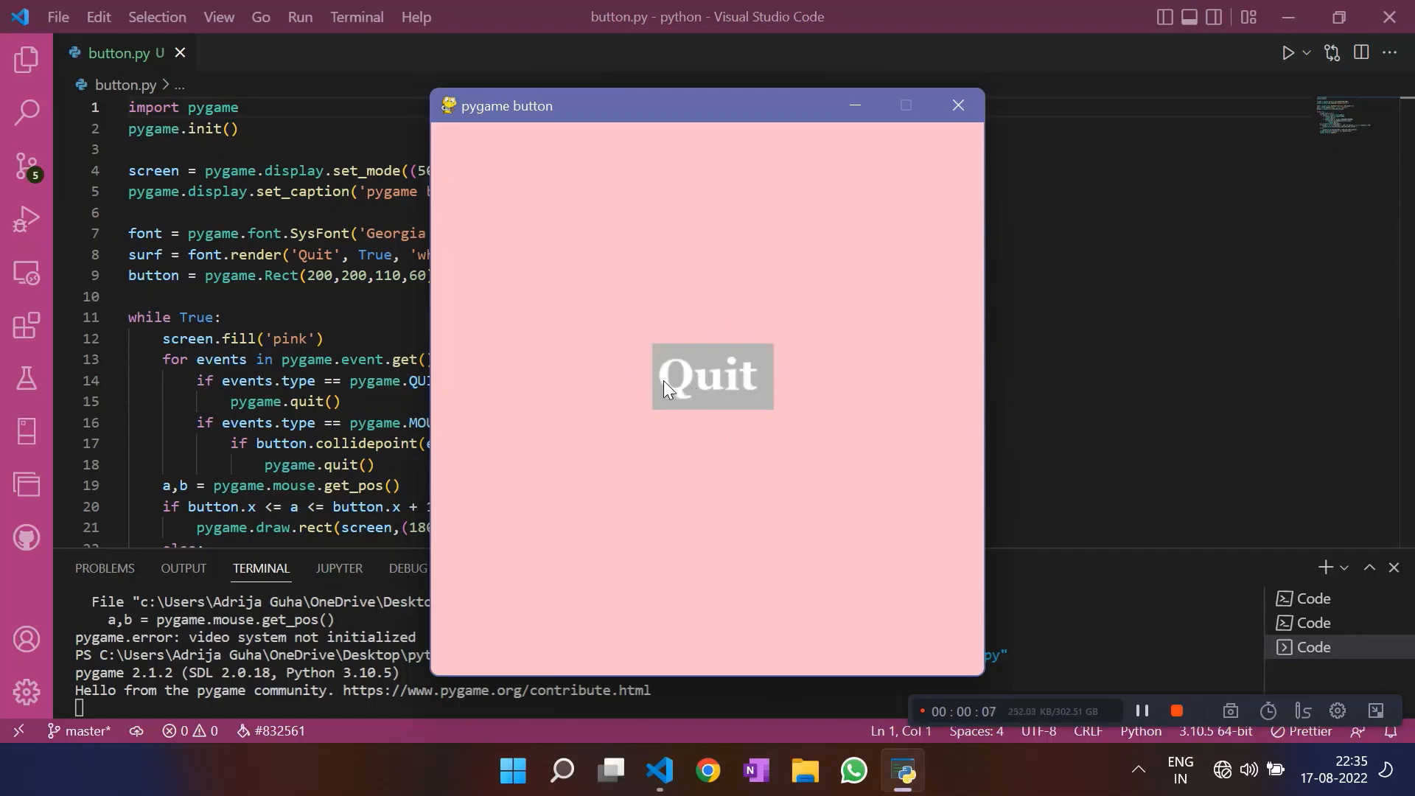
mouse_move(717, 388)
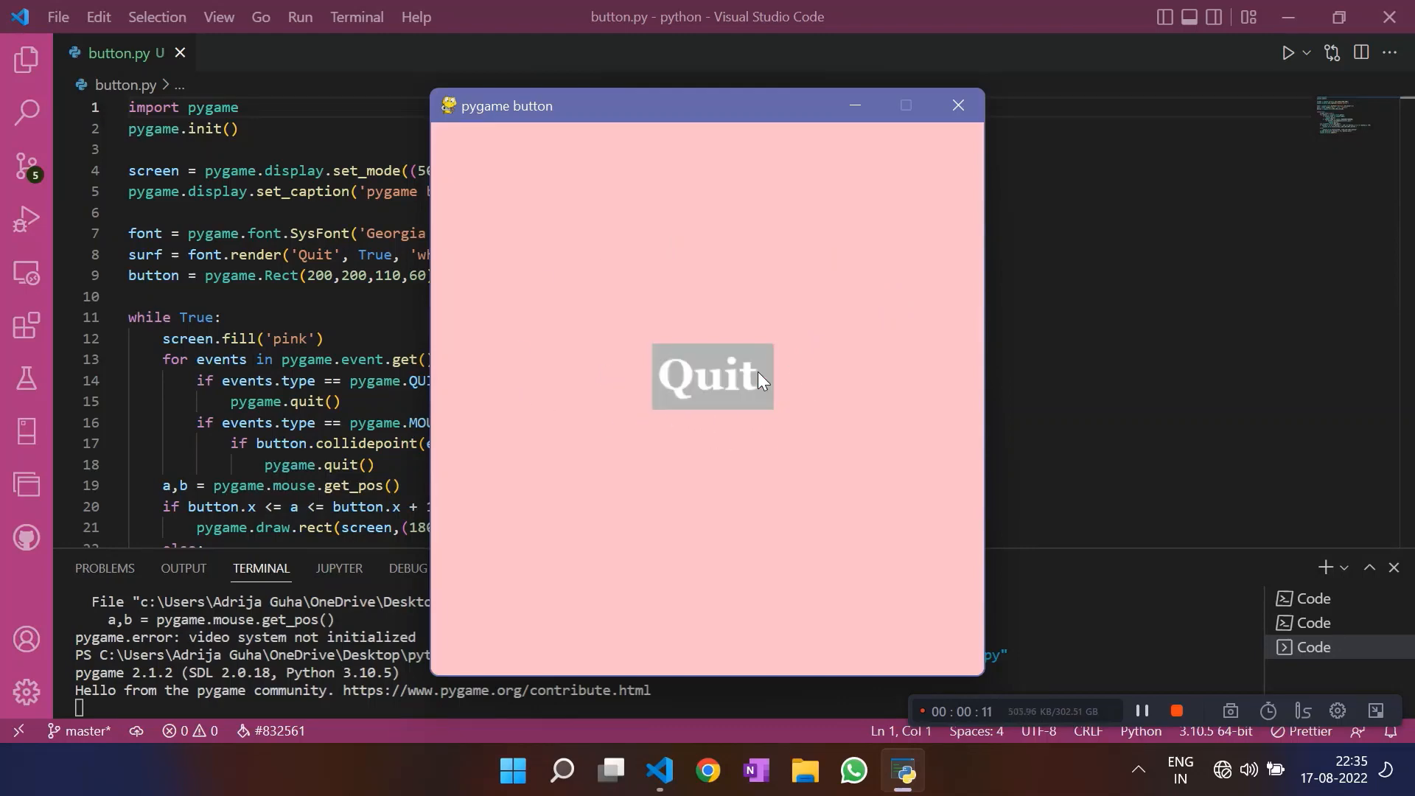
mouse_move(679, 390)
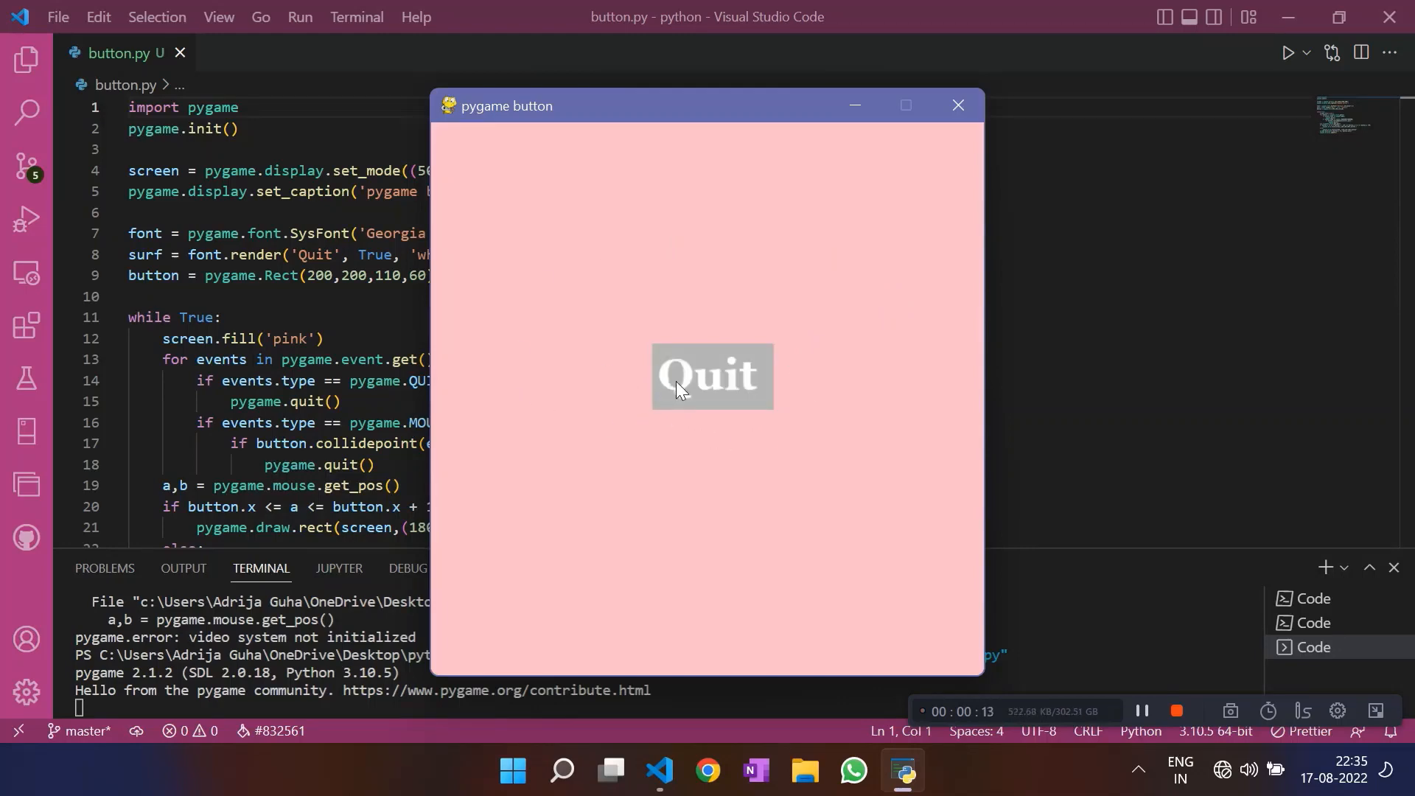
mouse_move(748, 403)
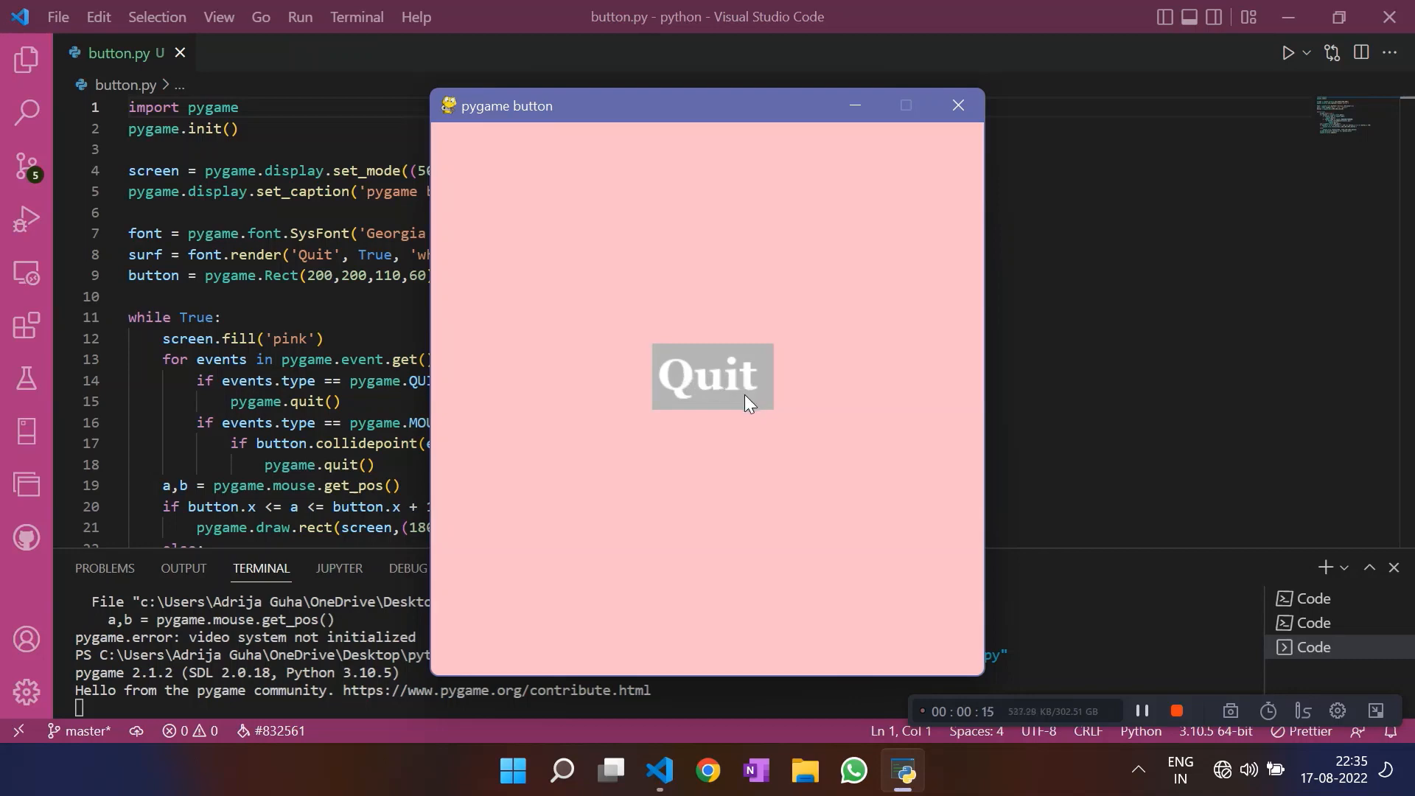
mouse_move(837, 352)
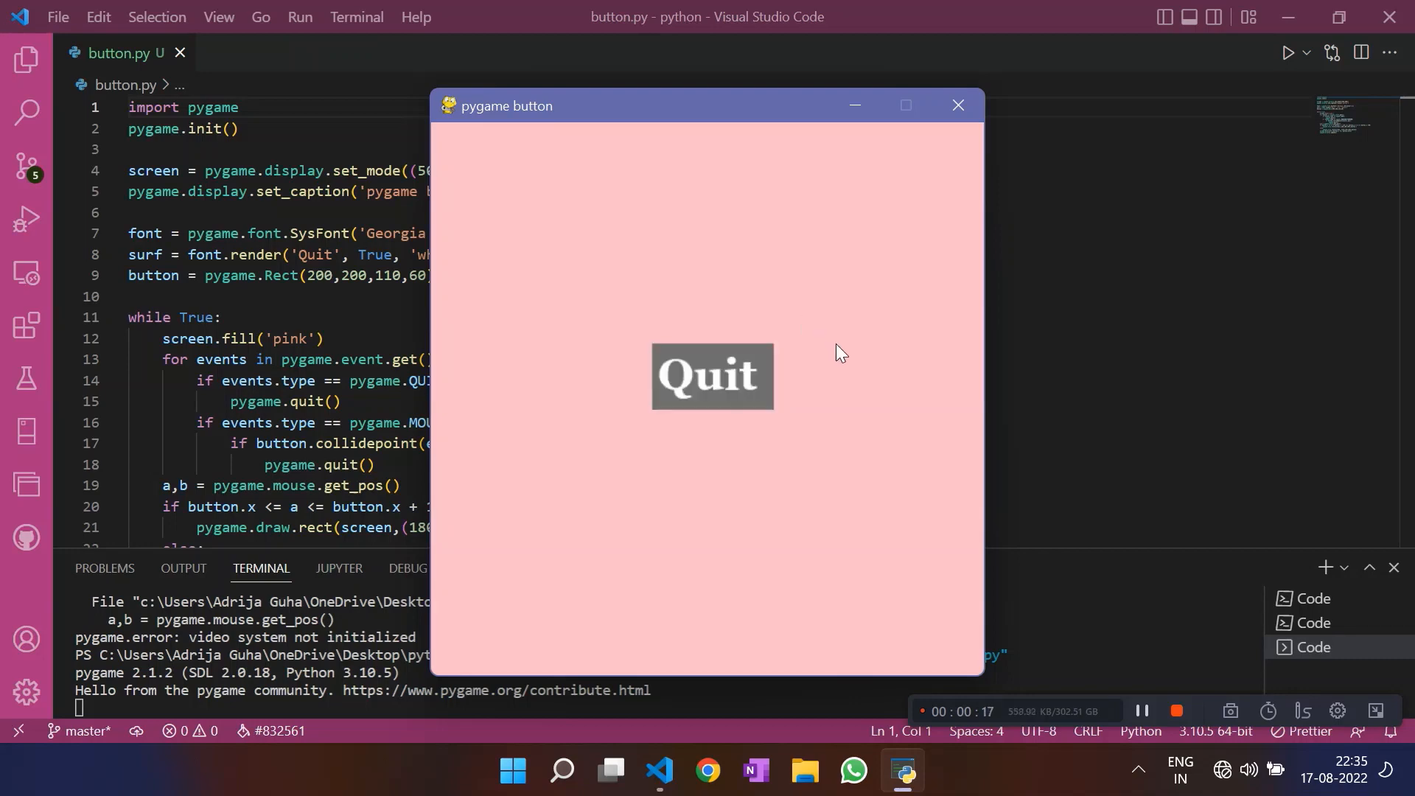
mouse_move(726, 374)
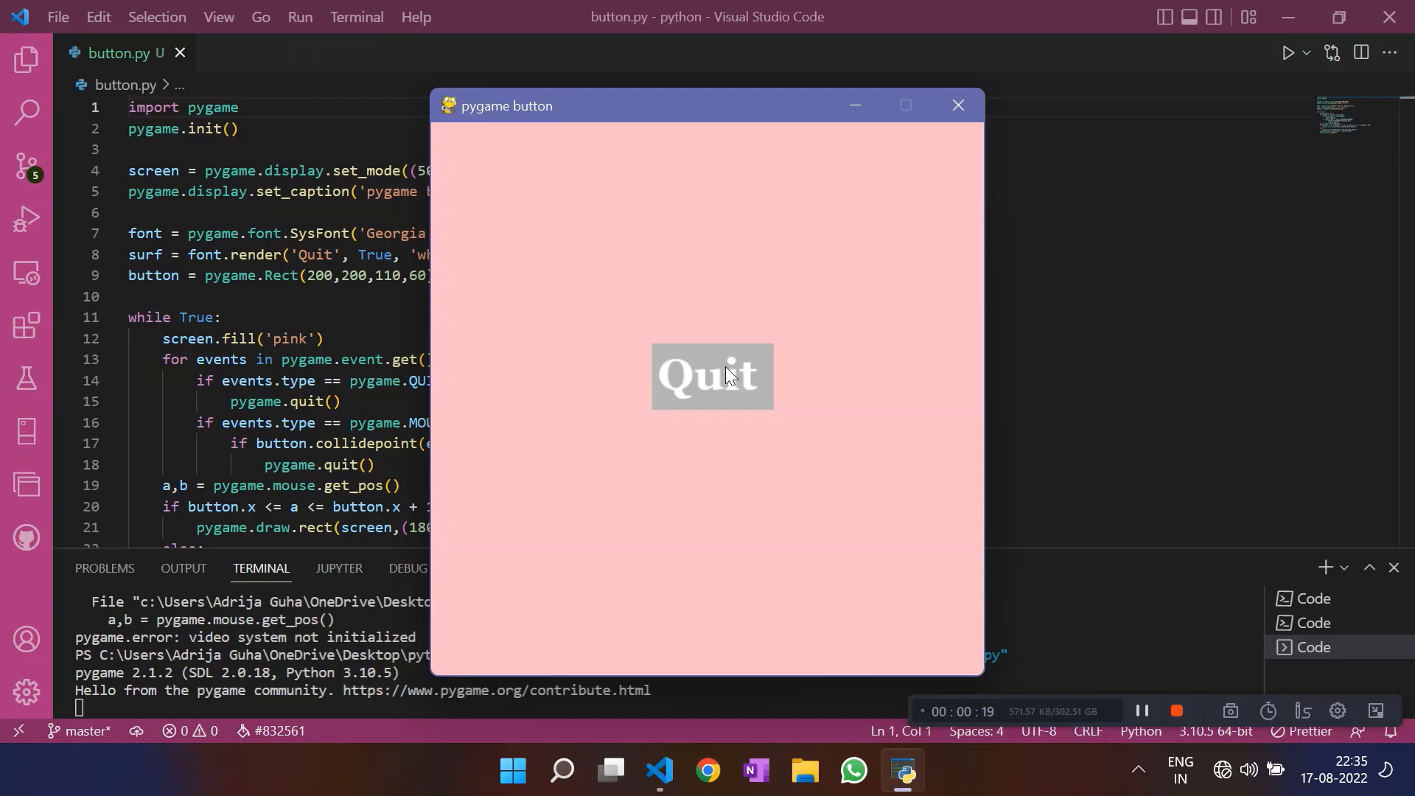
mouse_move(857, 287)
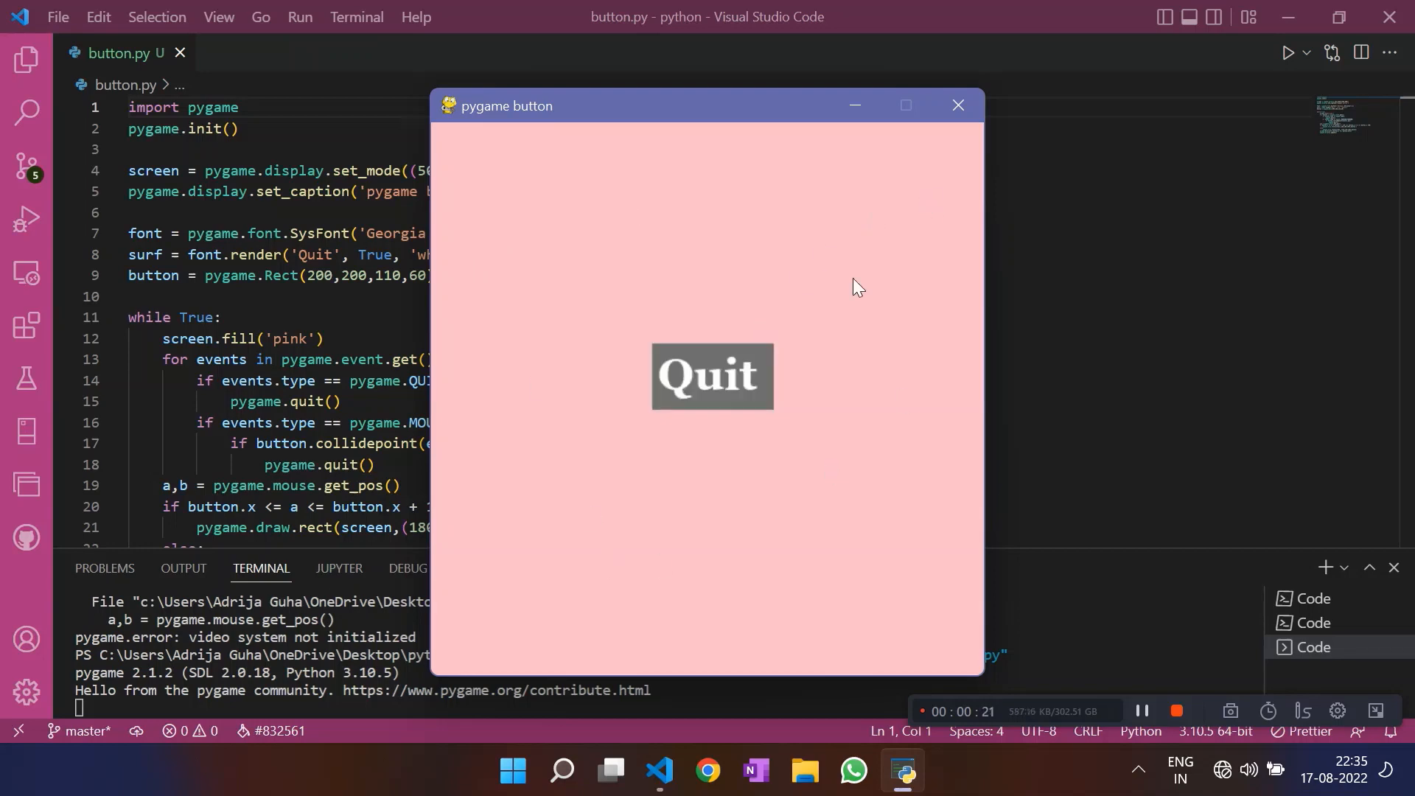
mouse_move(620, 378)
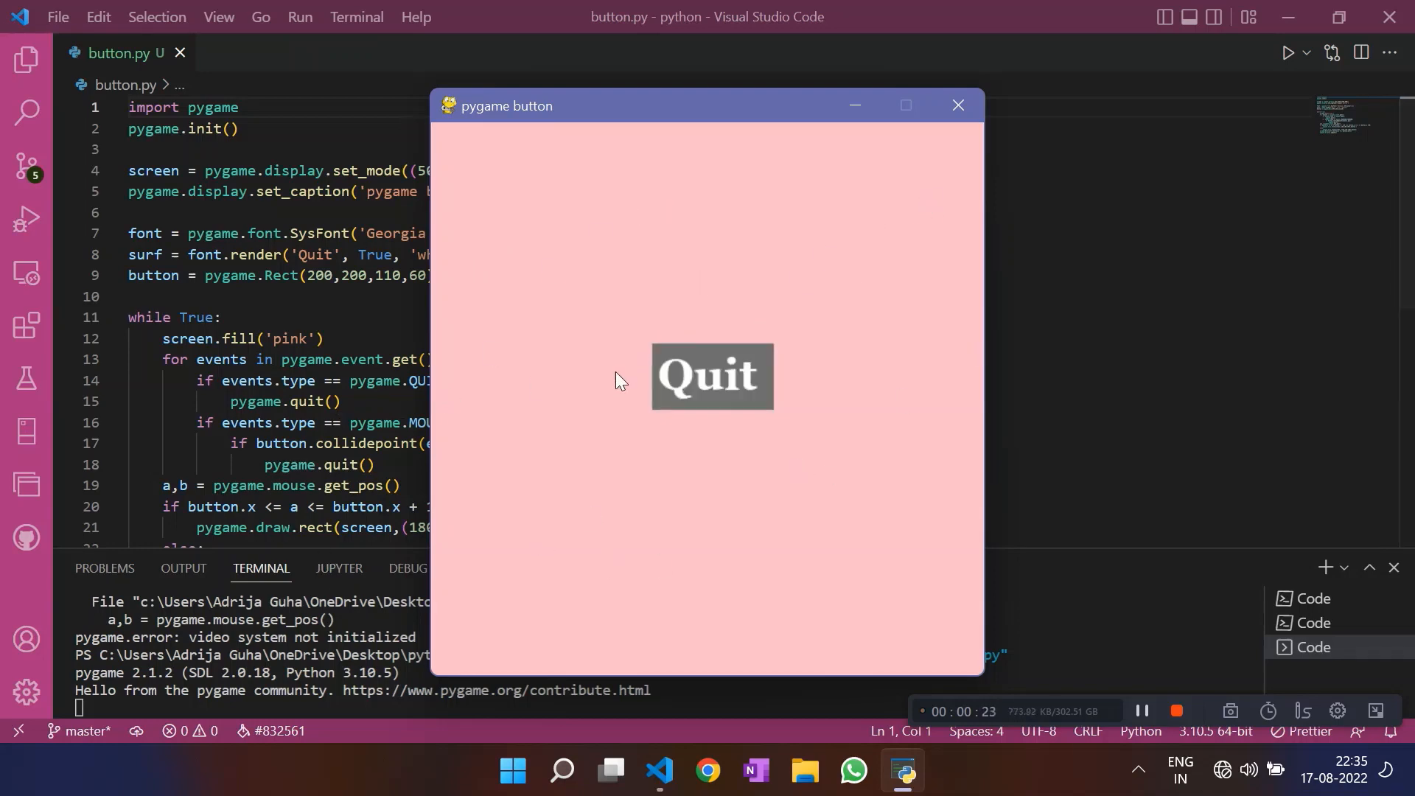
mouse_move(690, 404)
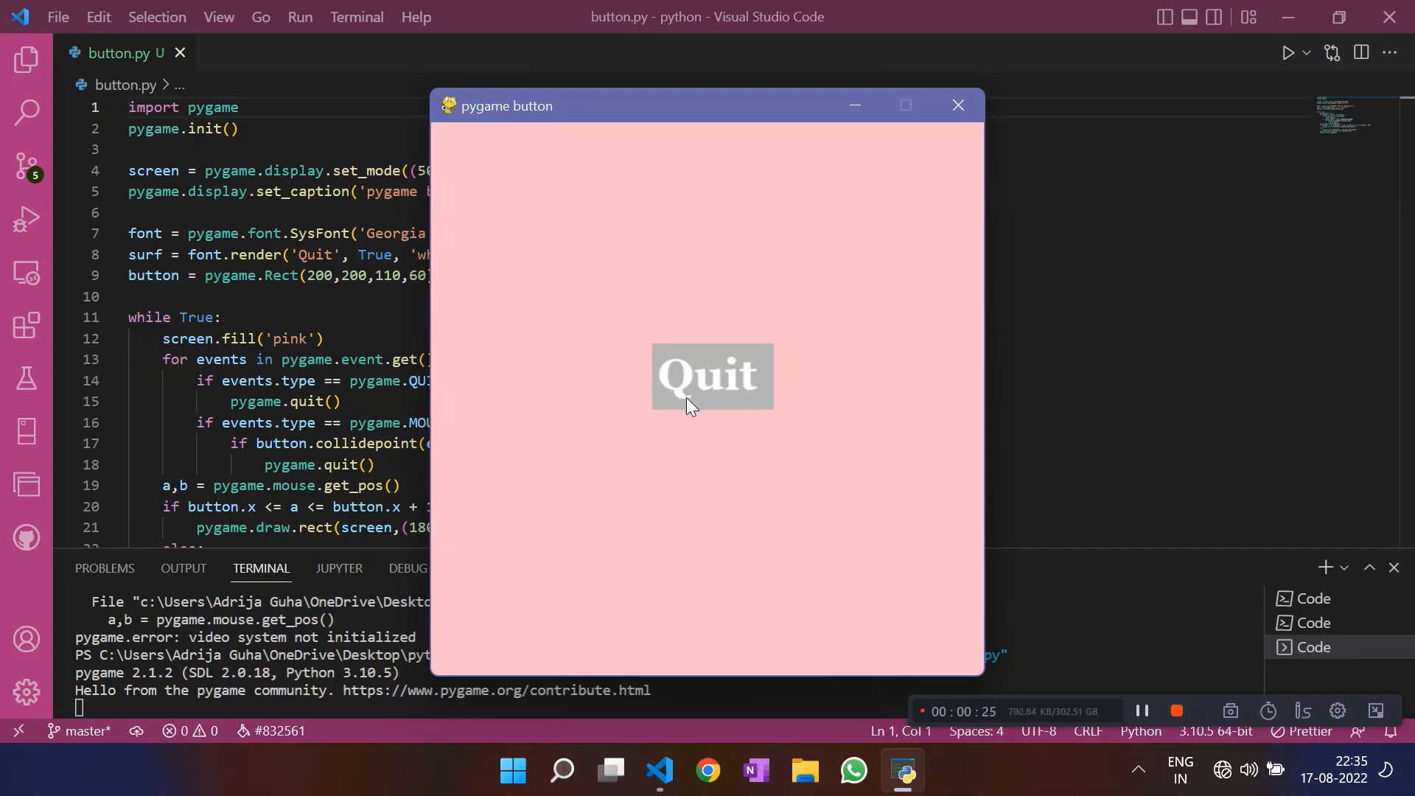
mouse_move(704, 389)
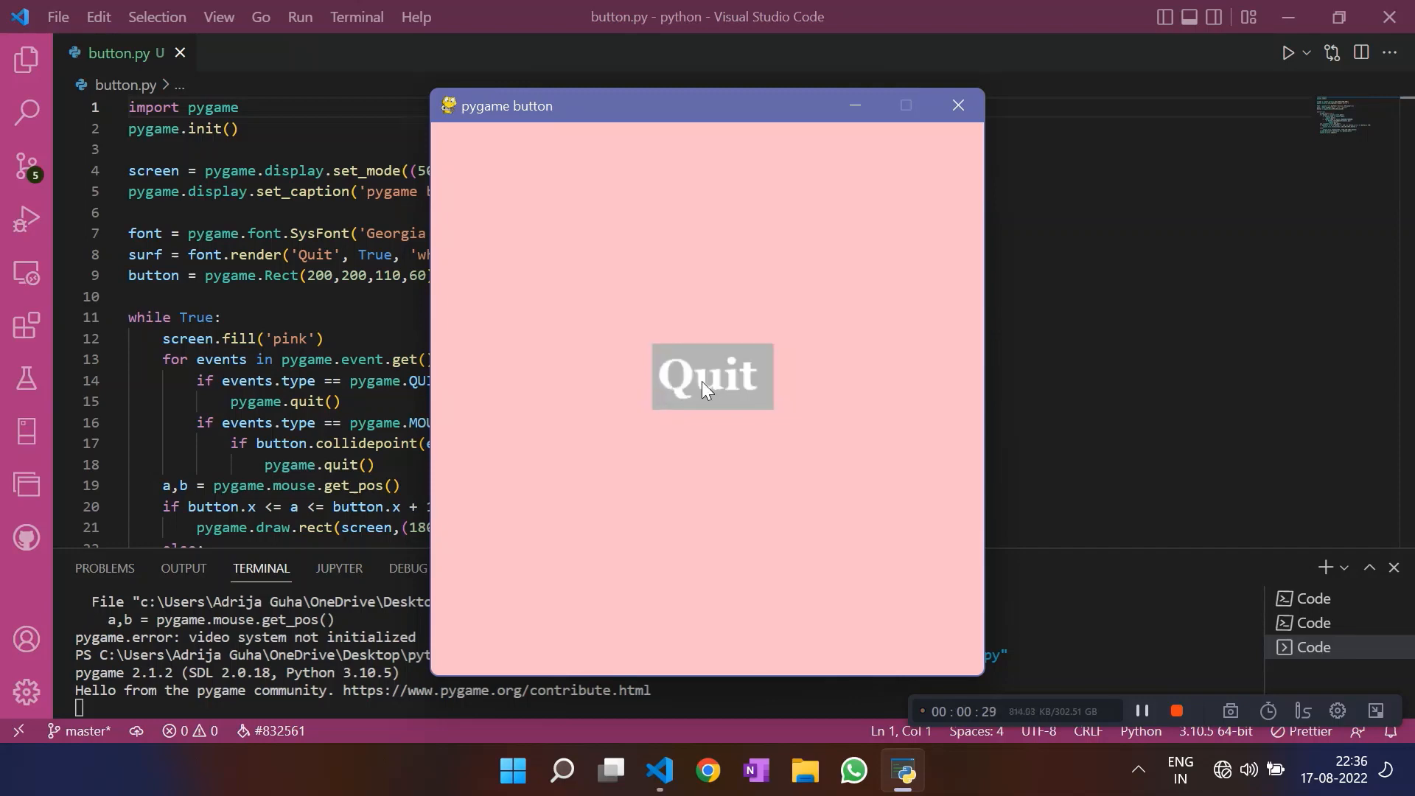
Click Quit to close the pygame window, then go to pygame.quit() on line 18.
click(957, 106)
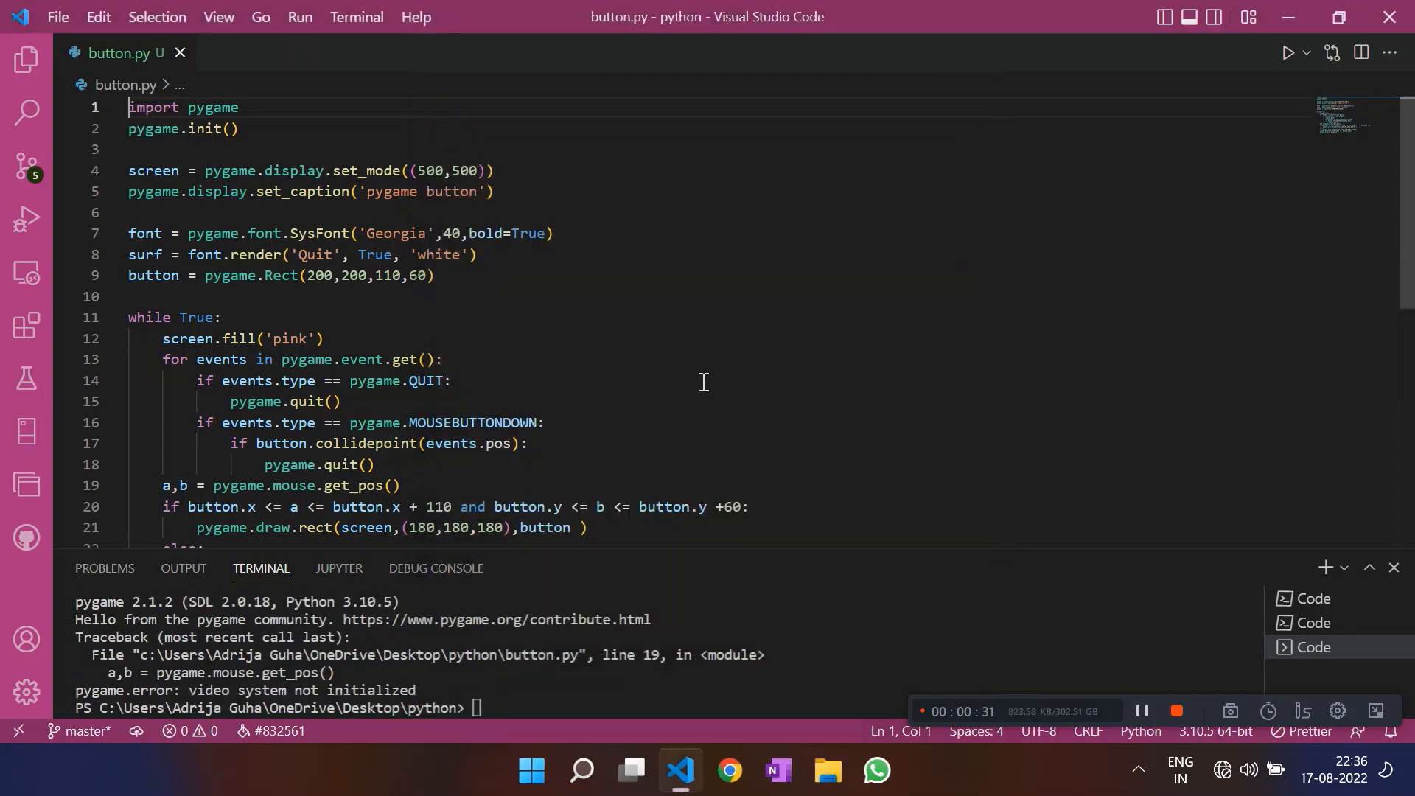
mouse_move(629, 272)
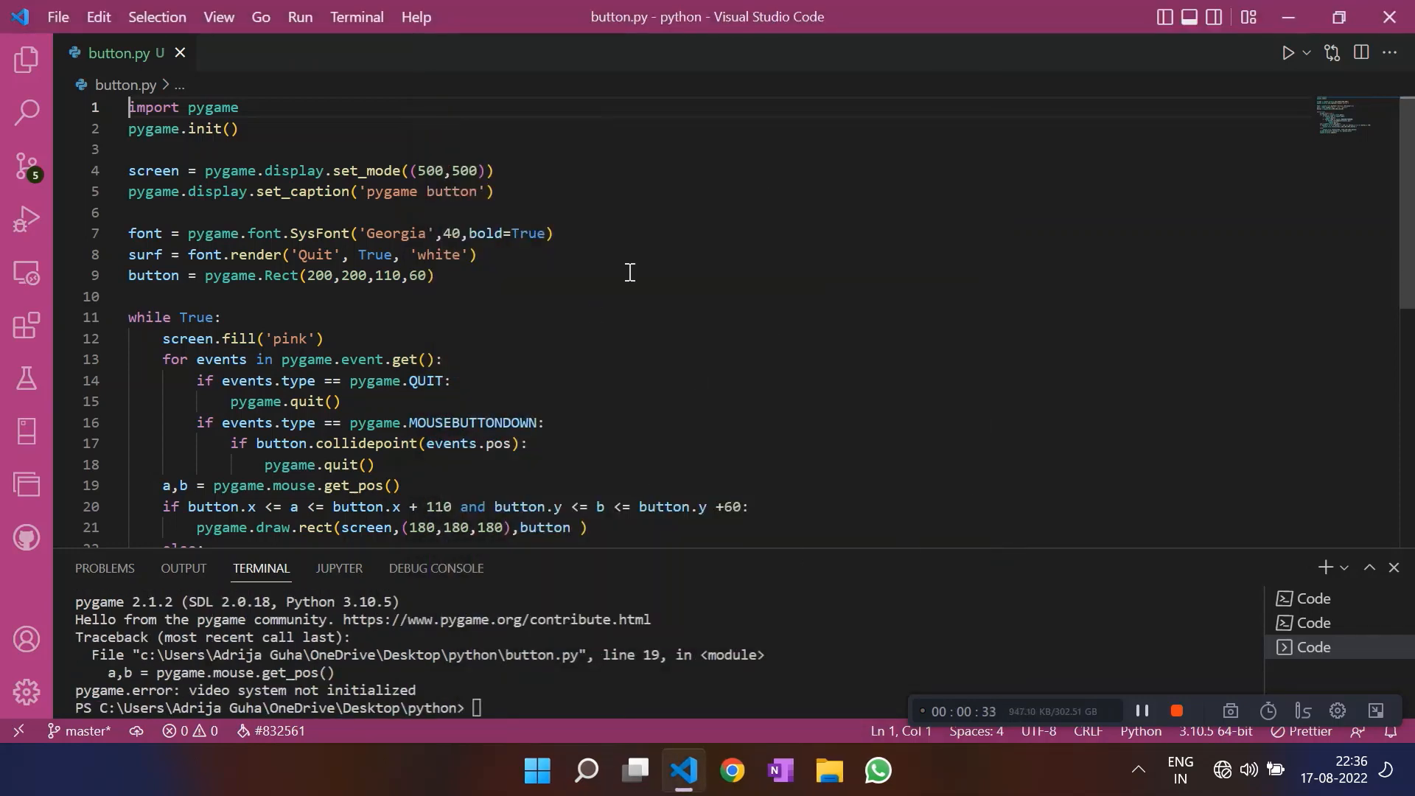
mouse_move(828, 479)
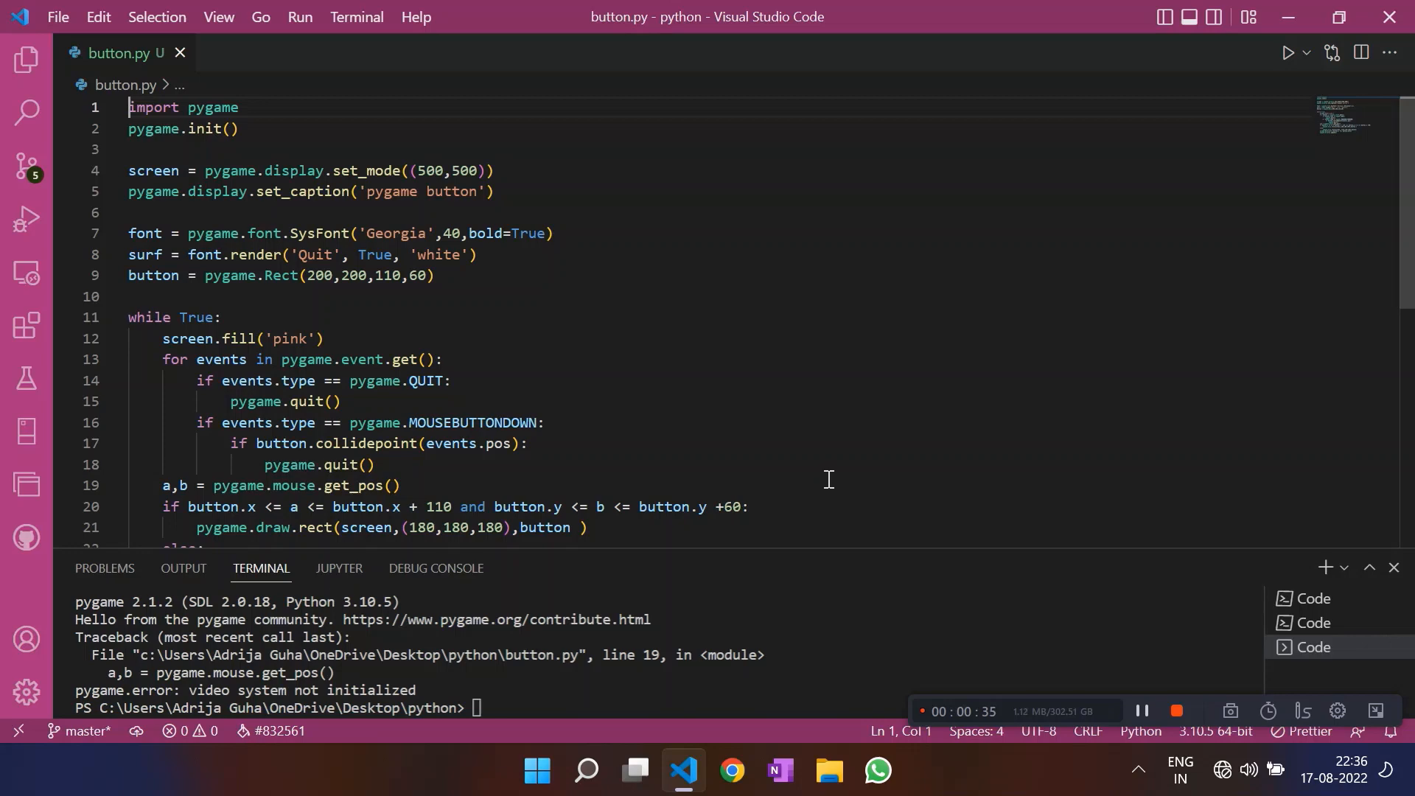
mouse_move(670, 535)
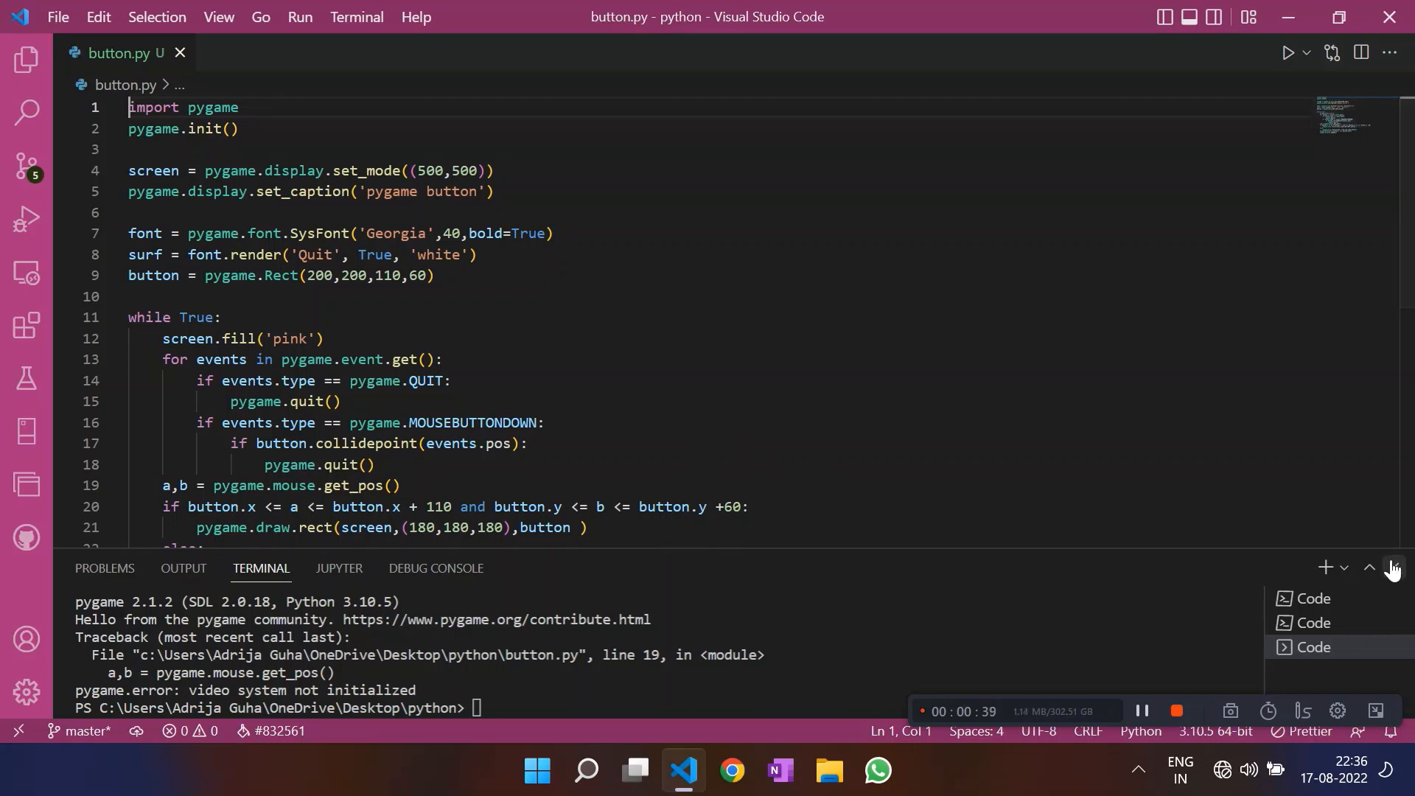
scroll(down, 3)
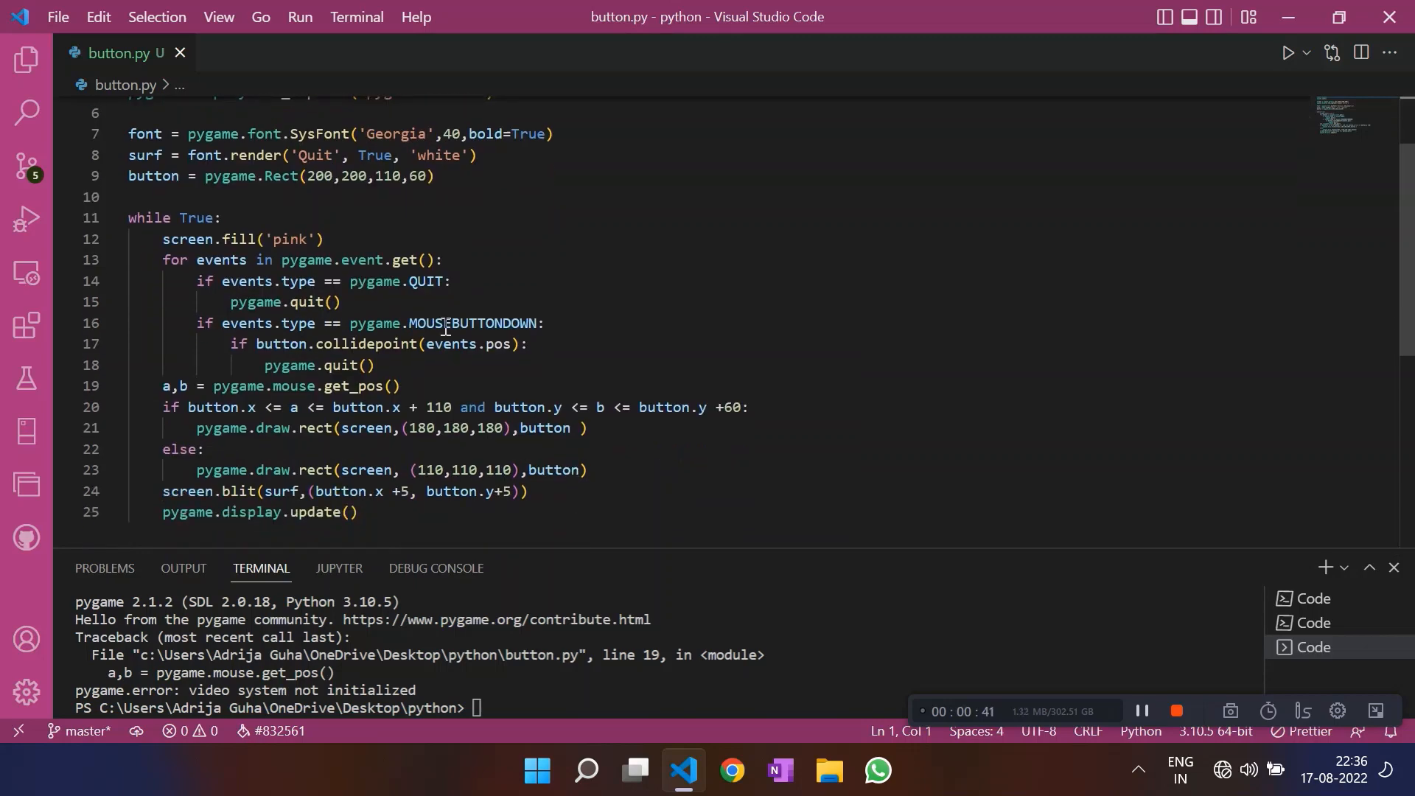
click(370, 366)
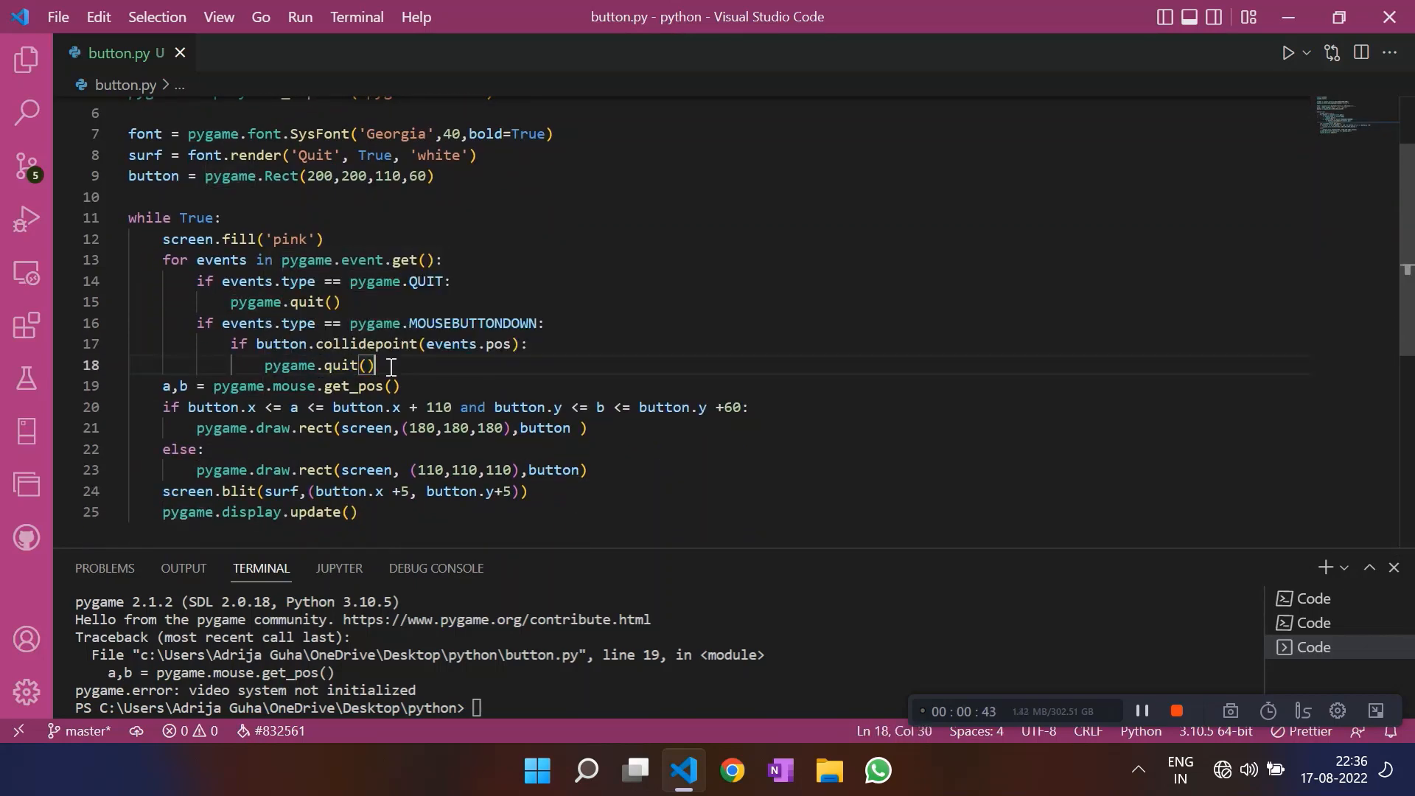
double_click(316, 366)
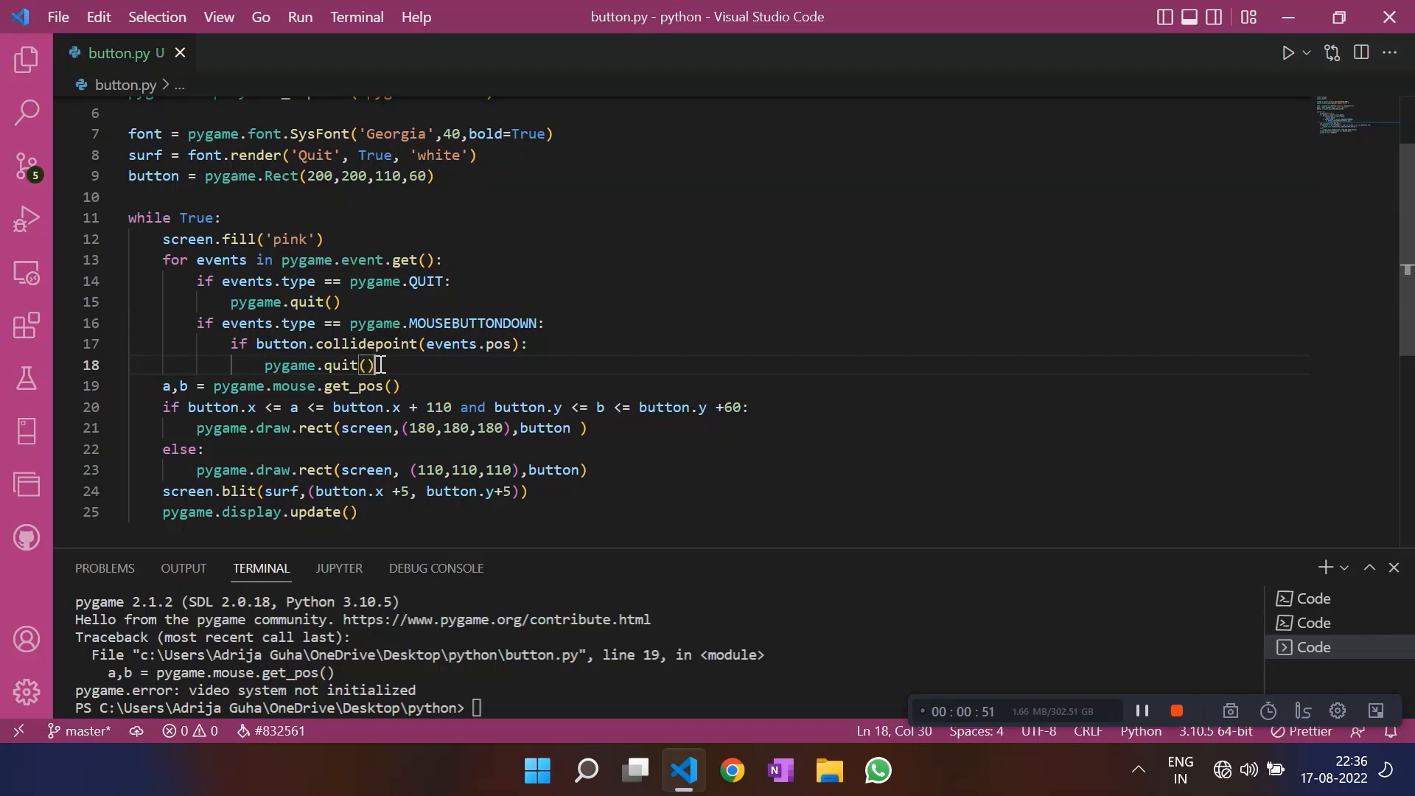
mouse_move(972, 421)
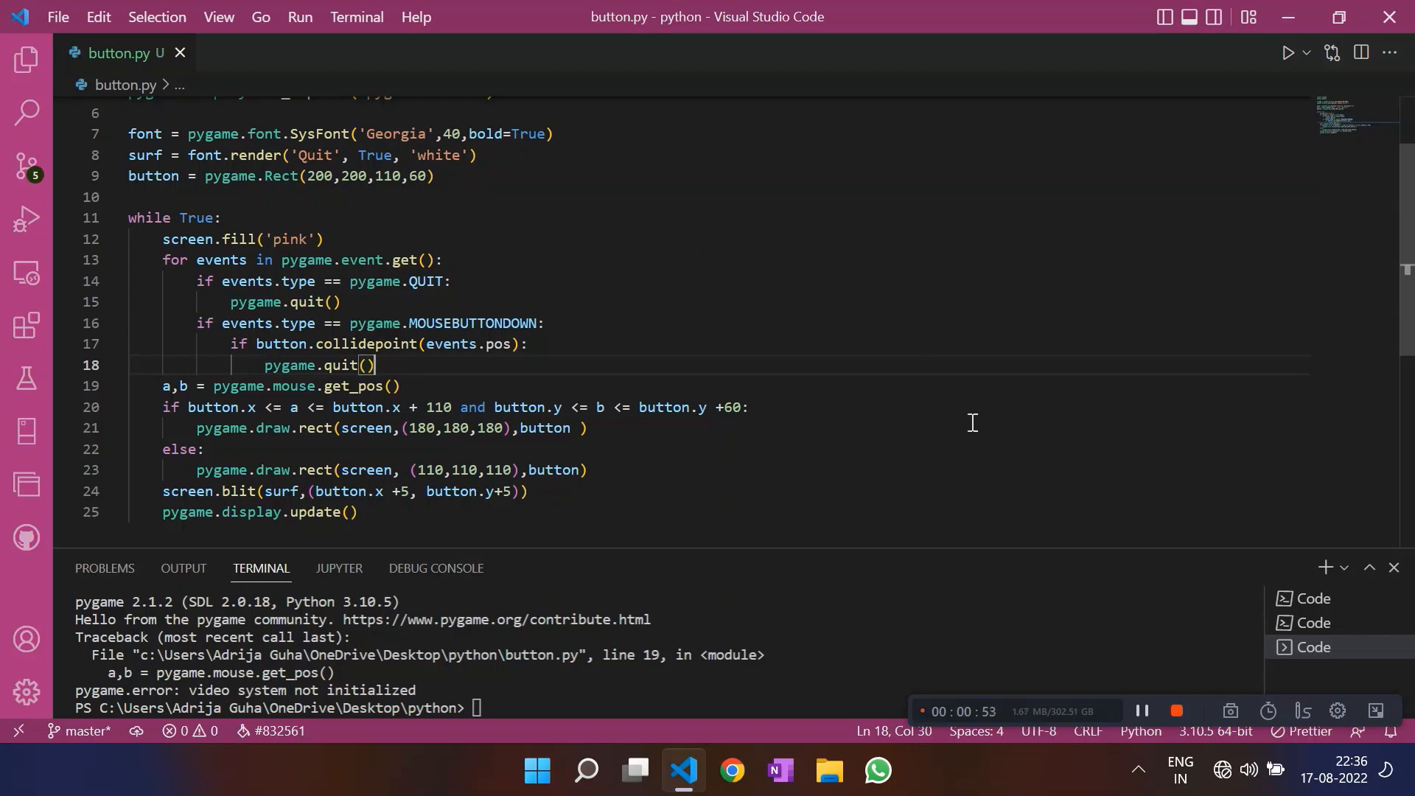
mouse_move(946, 507)
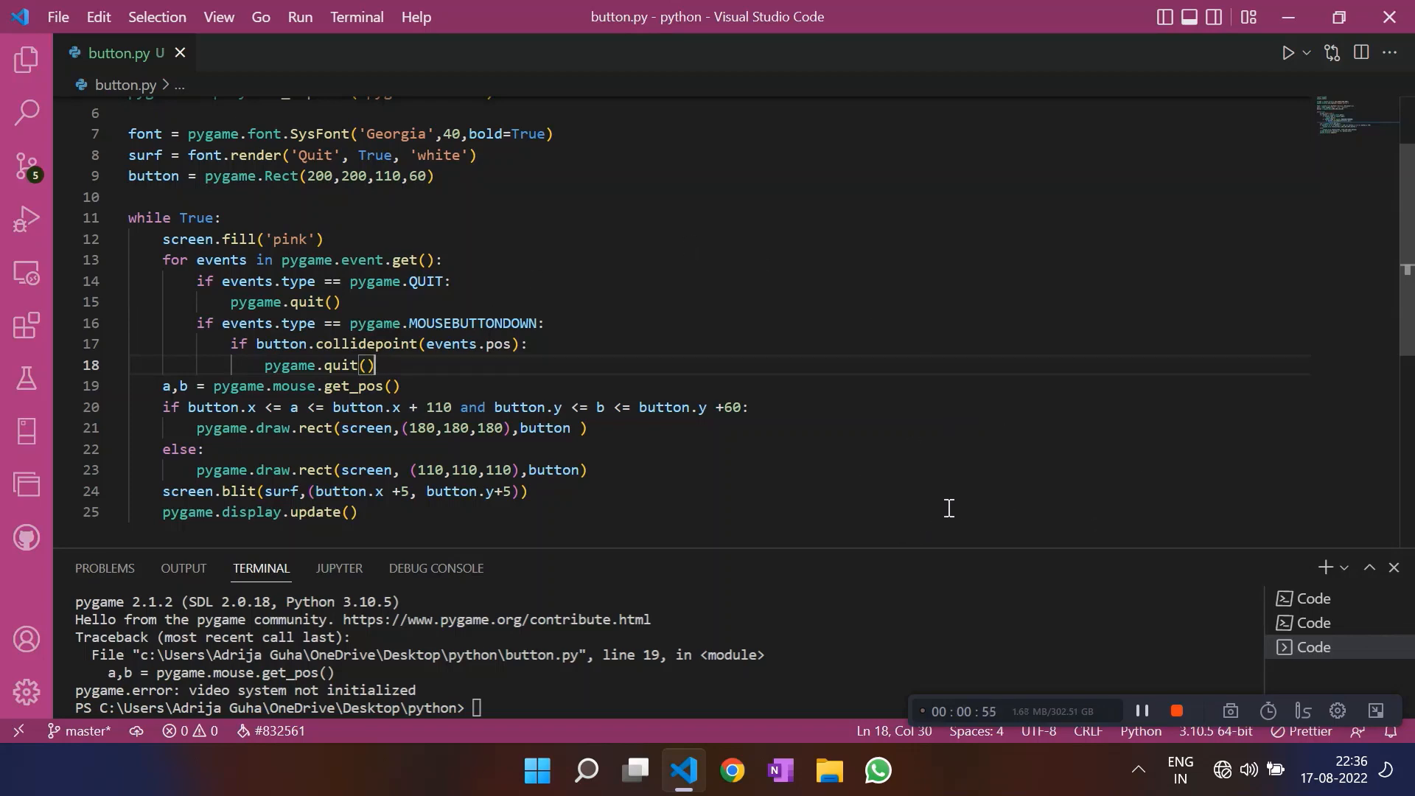